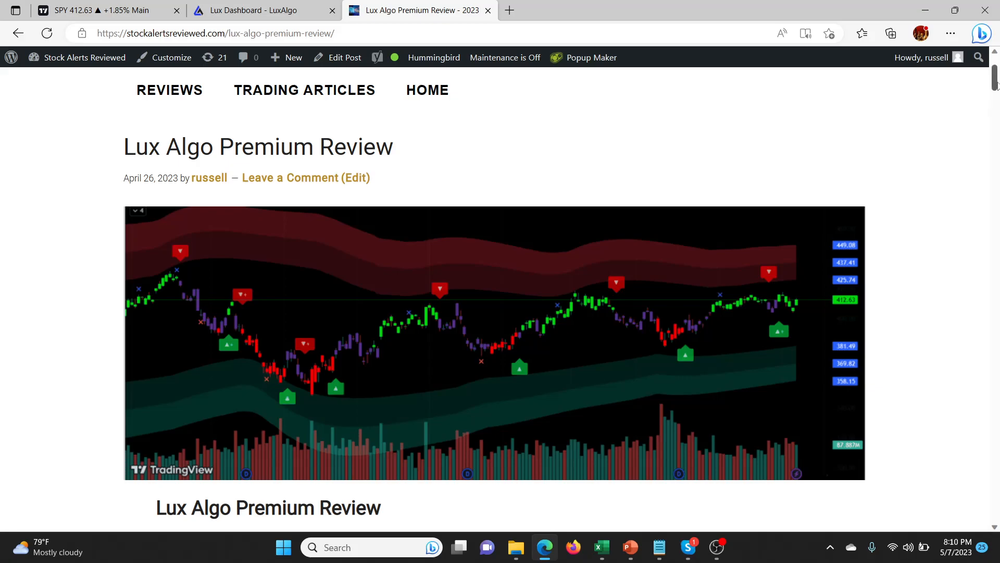
# On the SPY chart, set LuxAlgo Dashboard Size to Small, then back to Large.
pyautogui.scroll(-3)
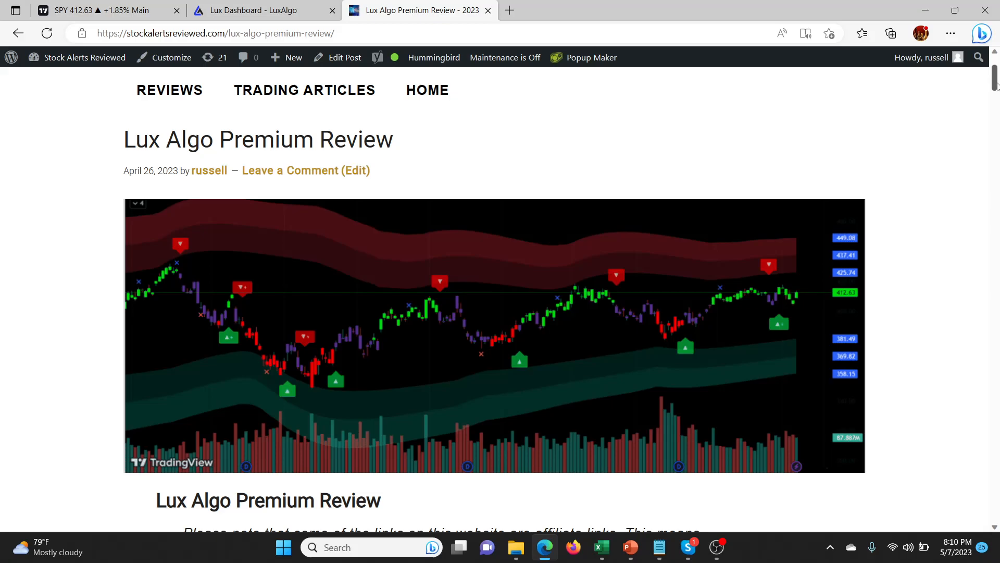
pyautogui.scroll(-3)
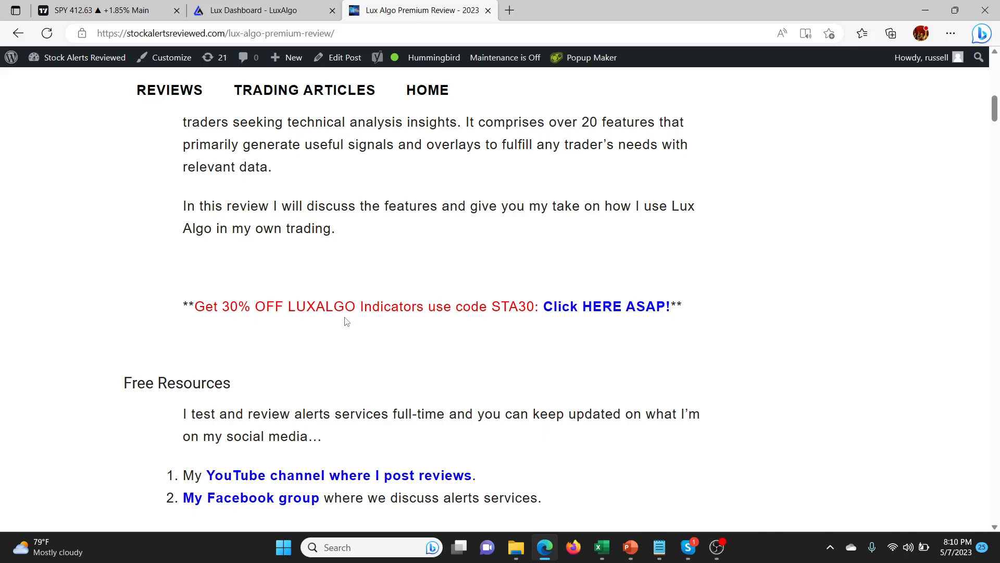
pyautogui.moveTo(989, 142)
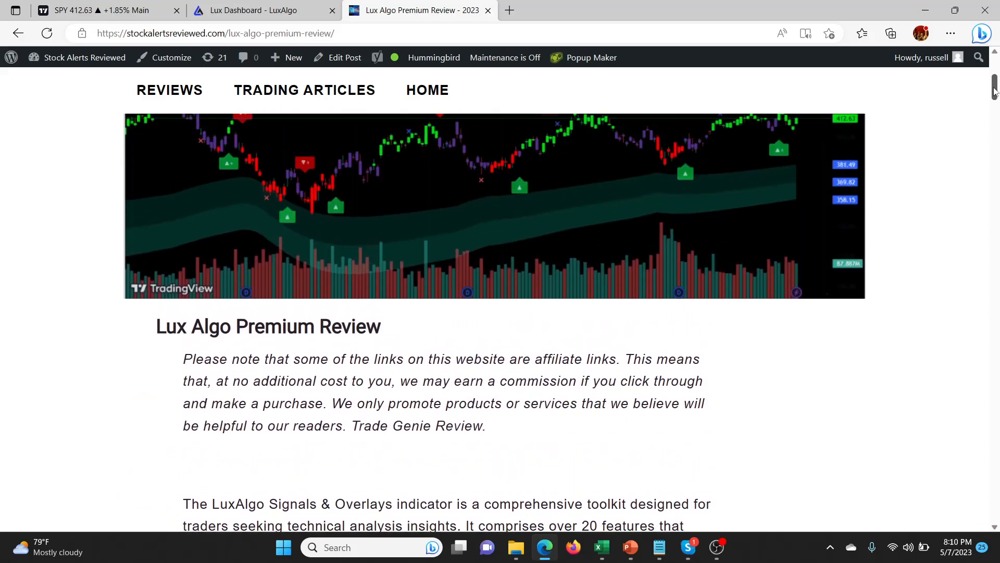
pyautogui.scroll(3)
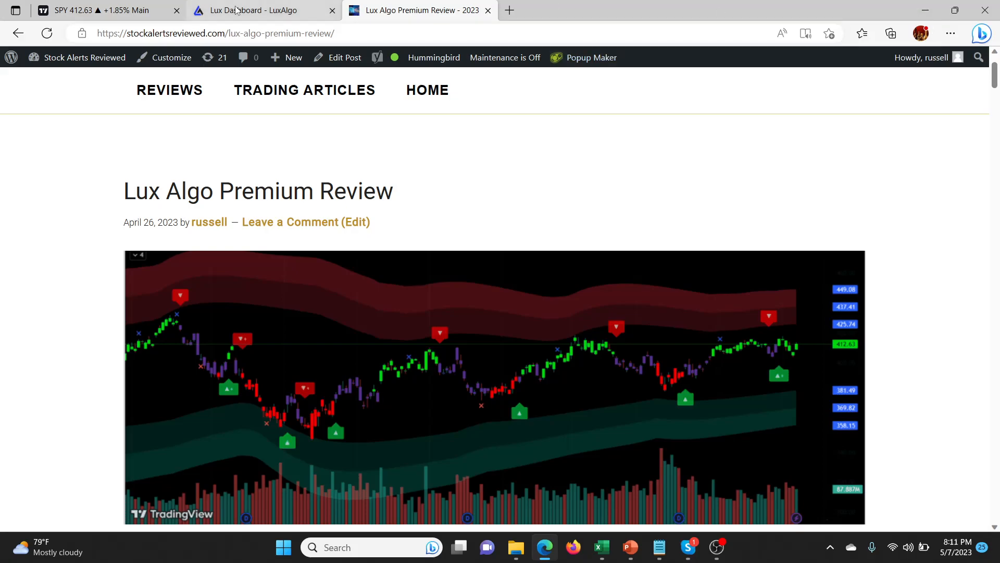
pyautogui.click(96, 10)
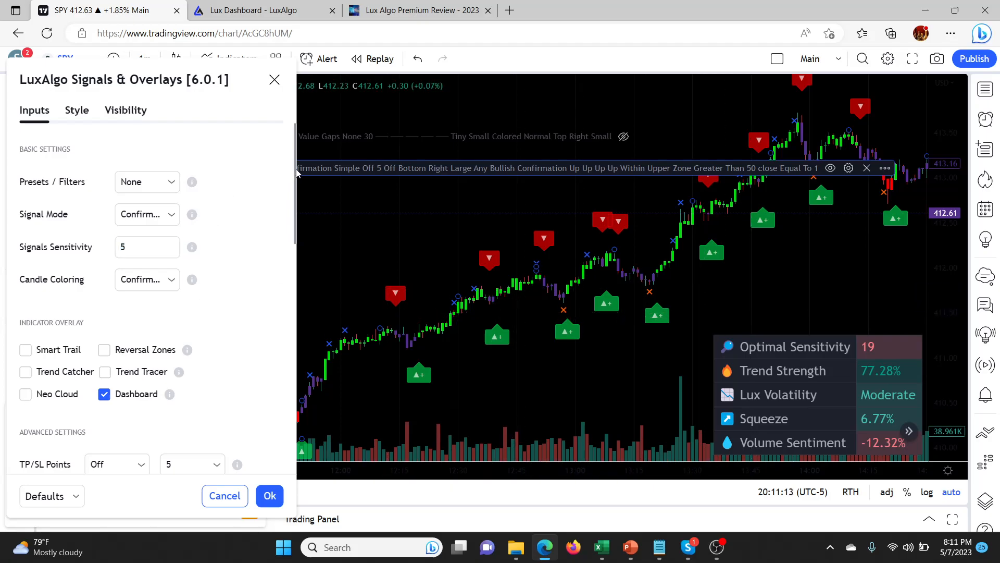
pyautogui.scroll(-3)
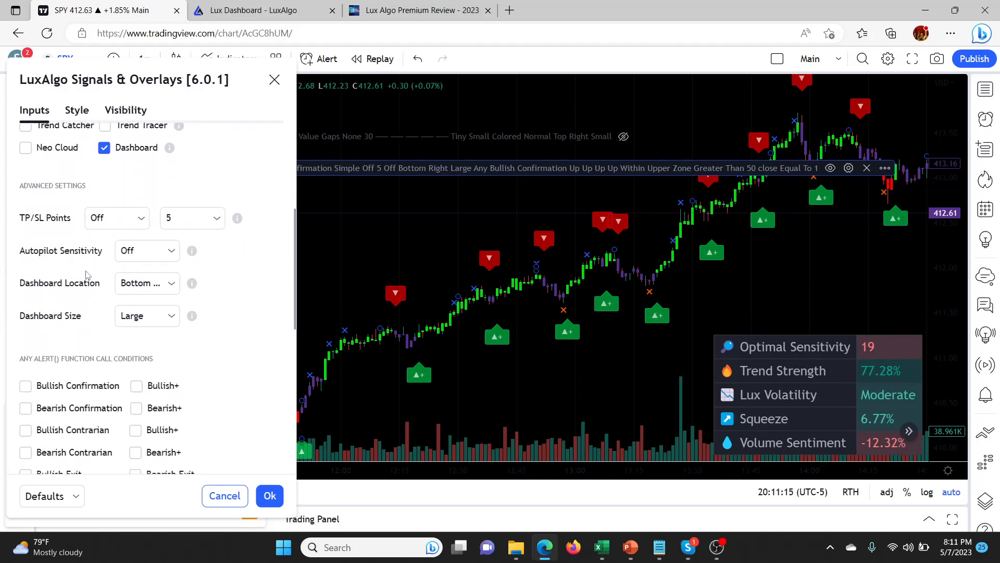
pyautogui.click(147, 315)
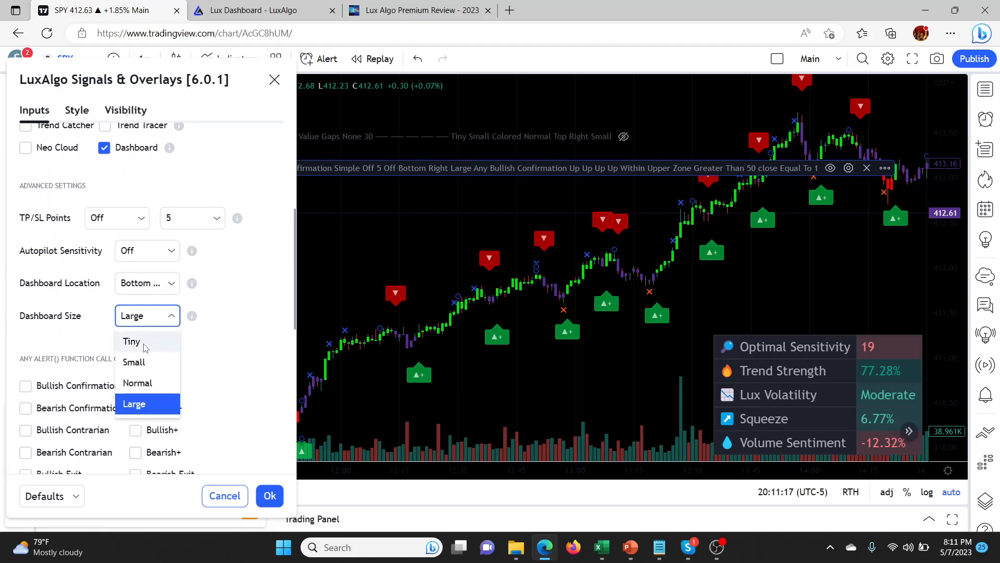
pyautogui.click(134, 362)
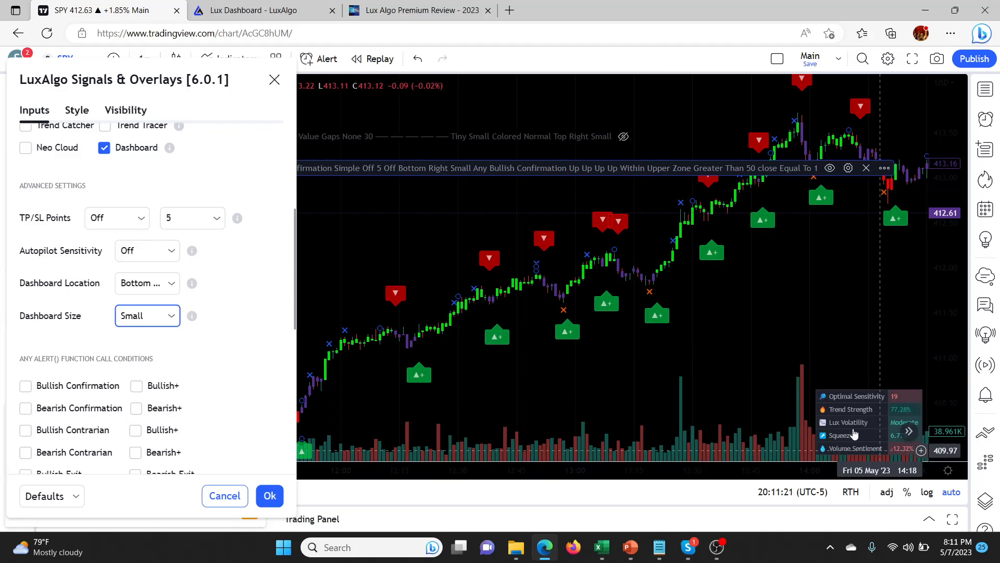
pyautogui.moveTo(802, 415)
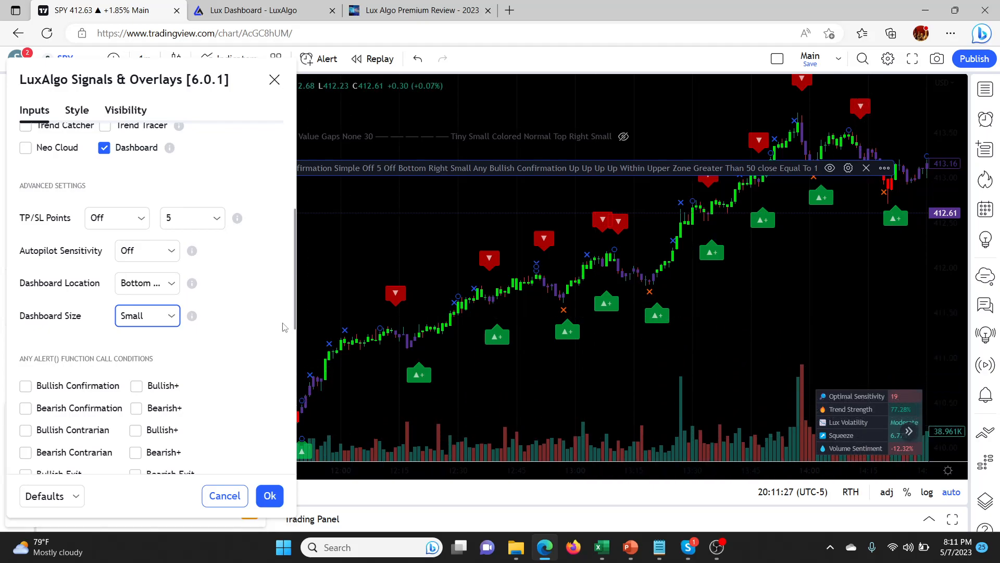
pyautogui.moveTo(255, 310)
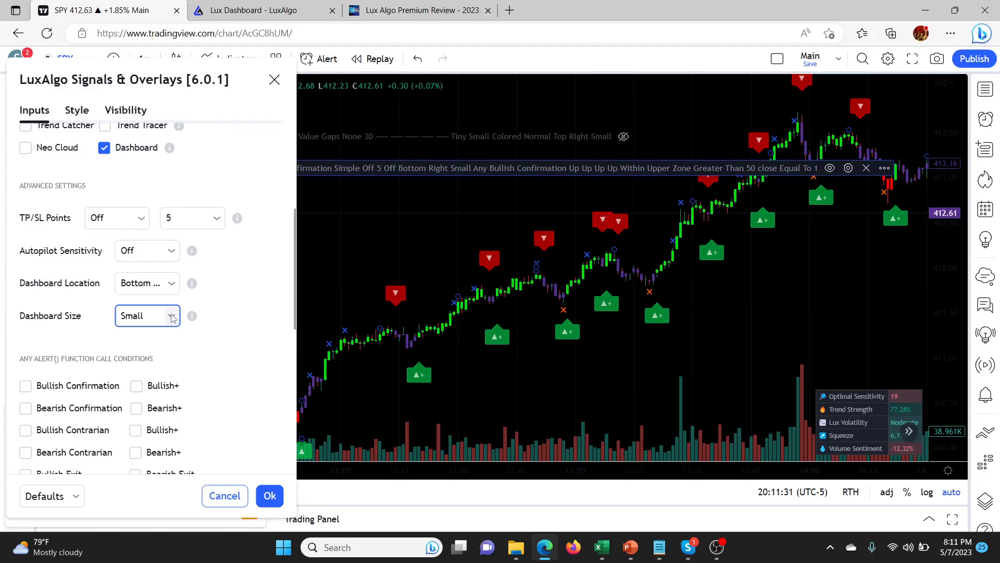
pyautogui.click(147, 315)
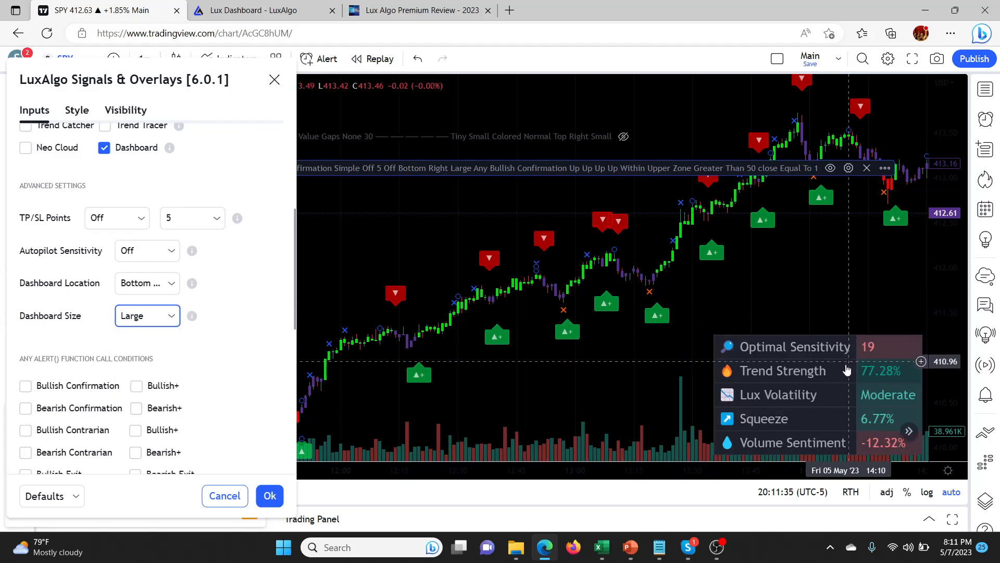
pyautogui.moveTo(273, 241)
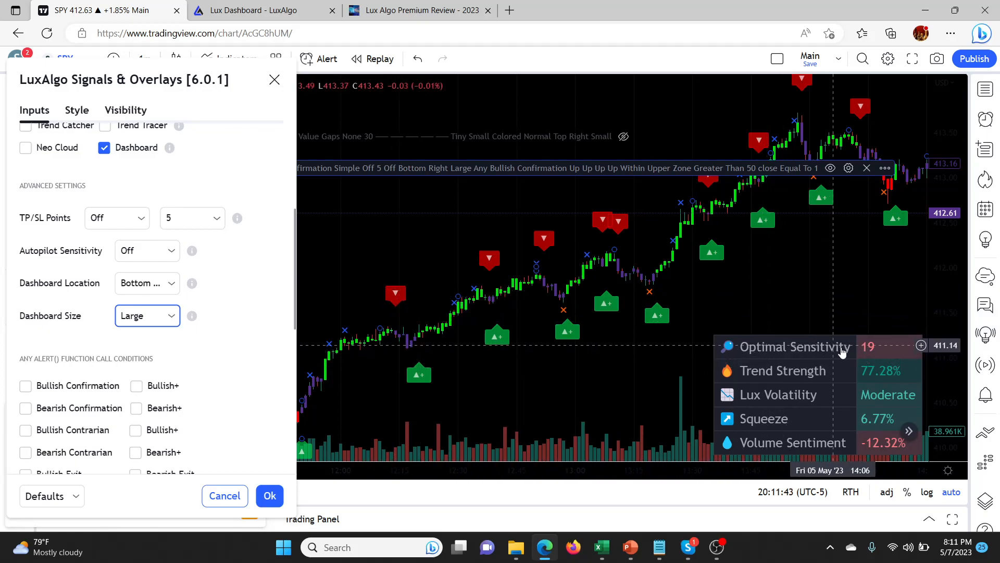
pyautogui.moveTo(520, 263)
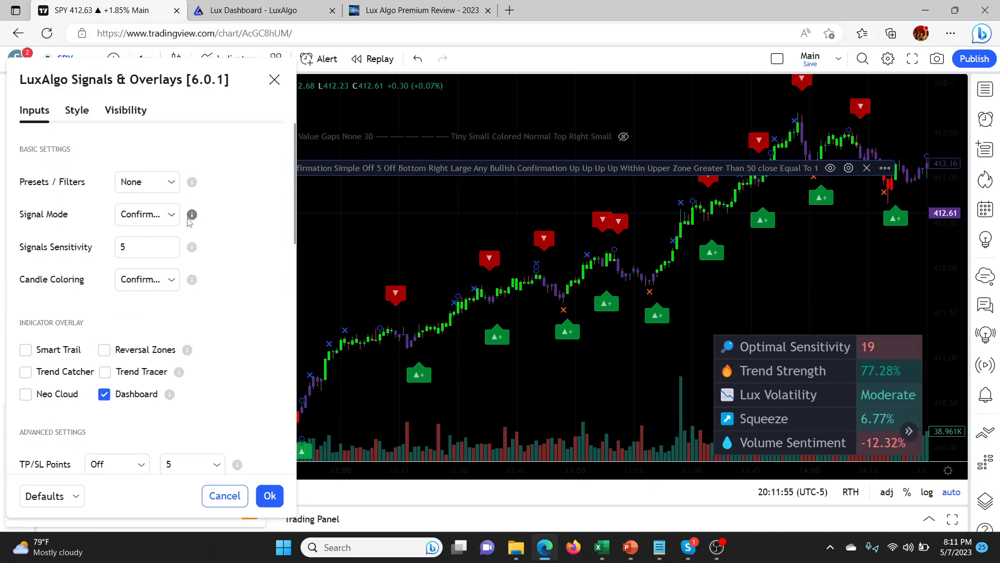
# Keep Signal Mode at Confirmation + Exits and select the Signals Sensitivity field at 5.
pyautogui.click(146, 214)
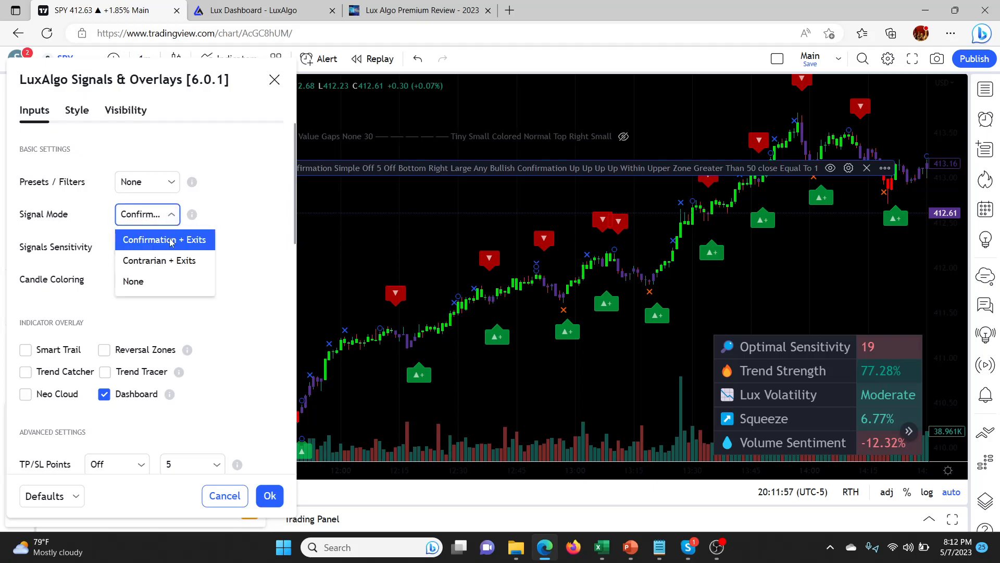
pyautogui.click(164, 239)
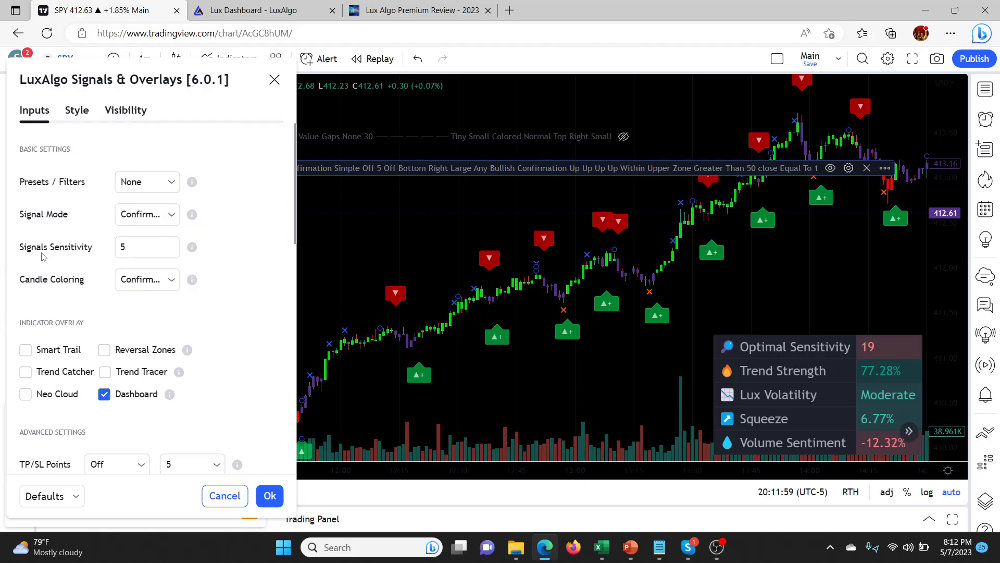
pyautogui.click(147, 247)
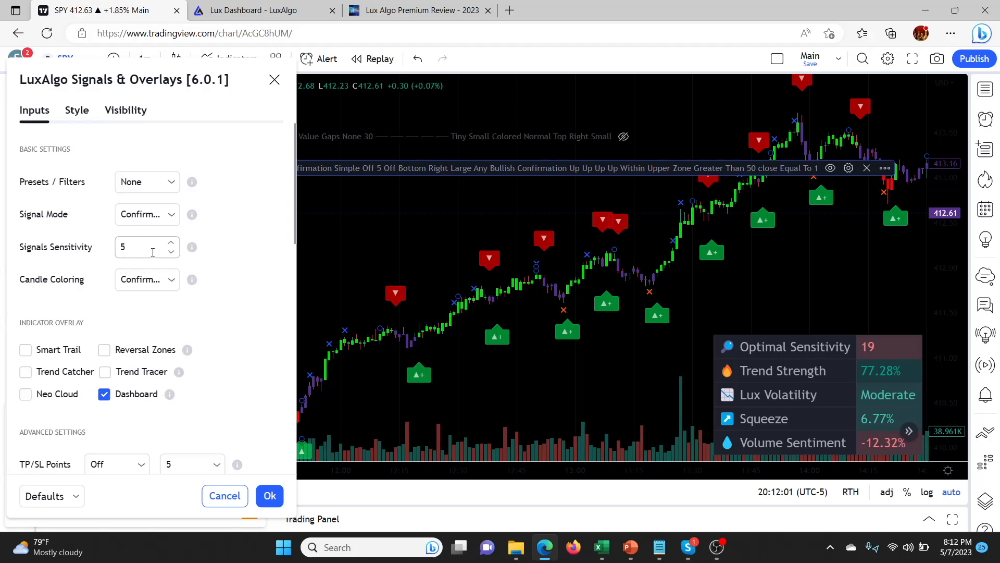
pyautogui.moveTo(191, 247)
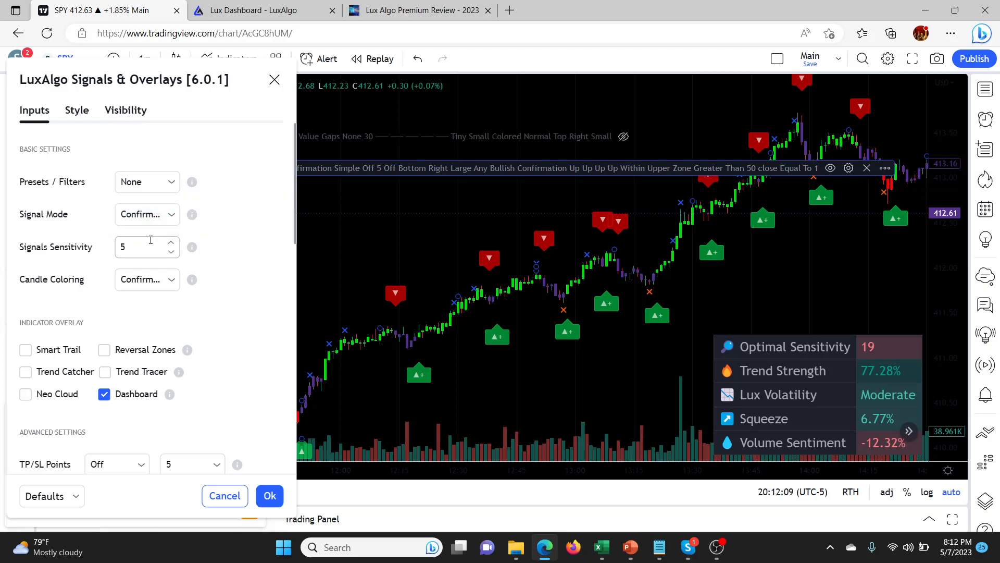
pyautogui.moveTo(192, 248)
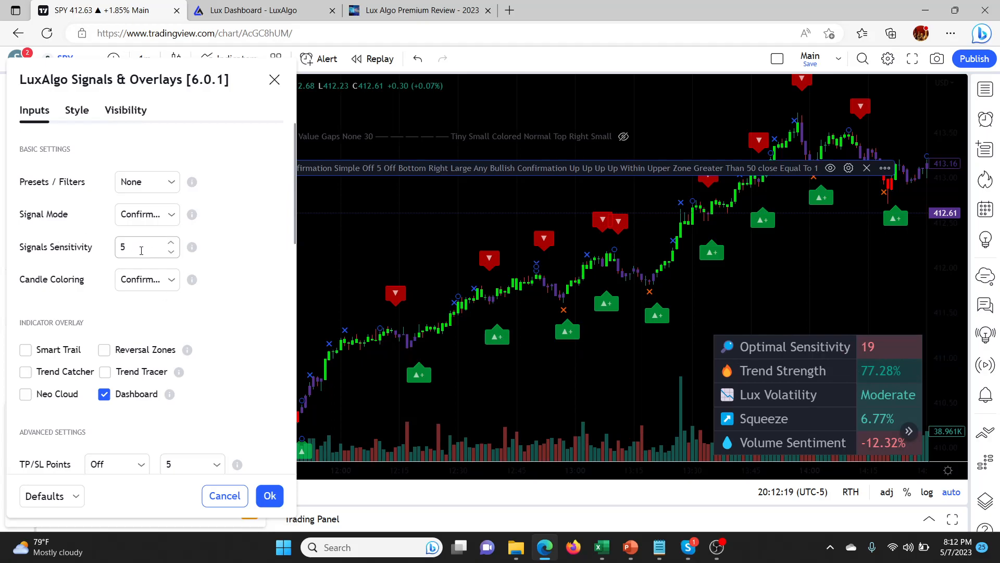
pyautogui.moveTo(412, 356)
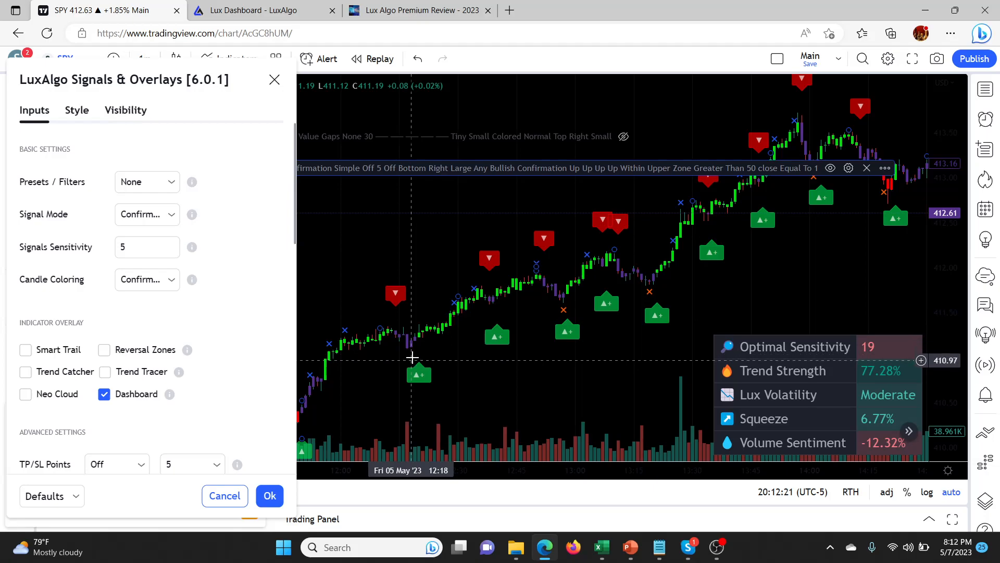
pyautogui.moveTo(477, 337)
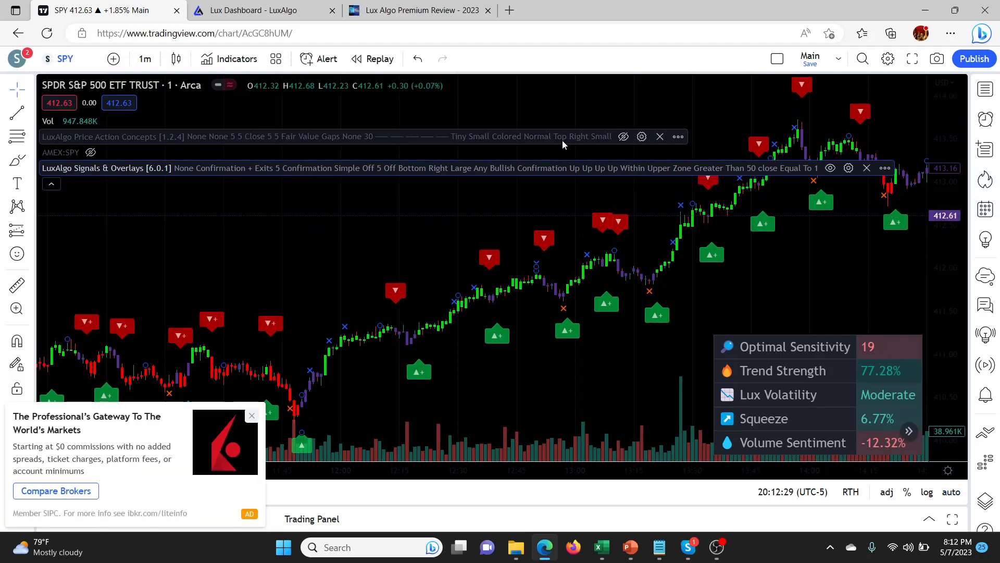
# Reopen LuxAlgo settings and move Signals Sensitivity through 6 and 7, then down to 4.
pyautogui.click(641, 137)
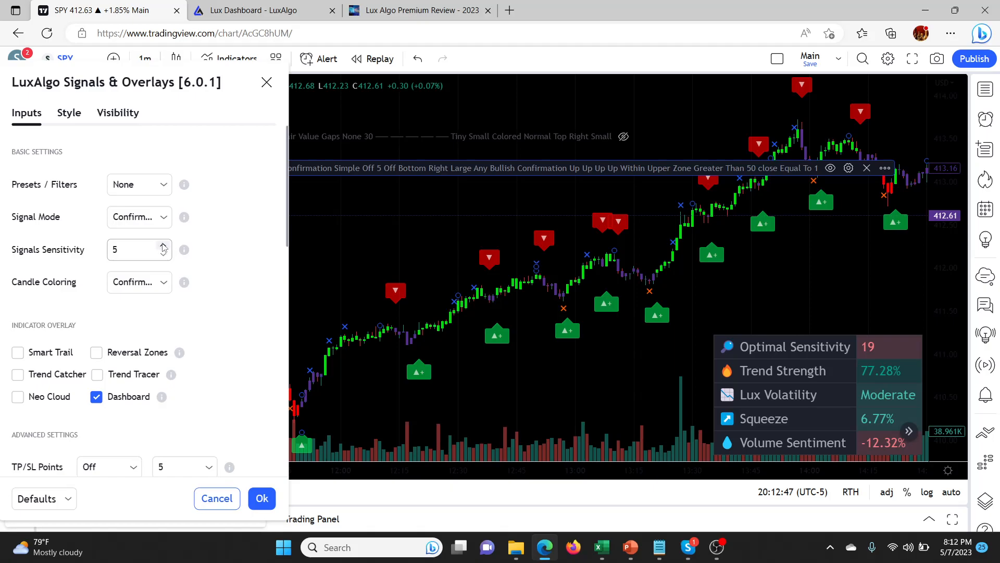
pyautogui.click(163, 245)
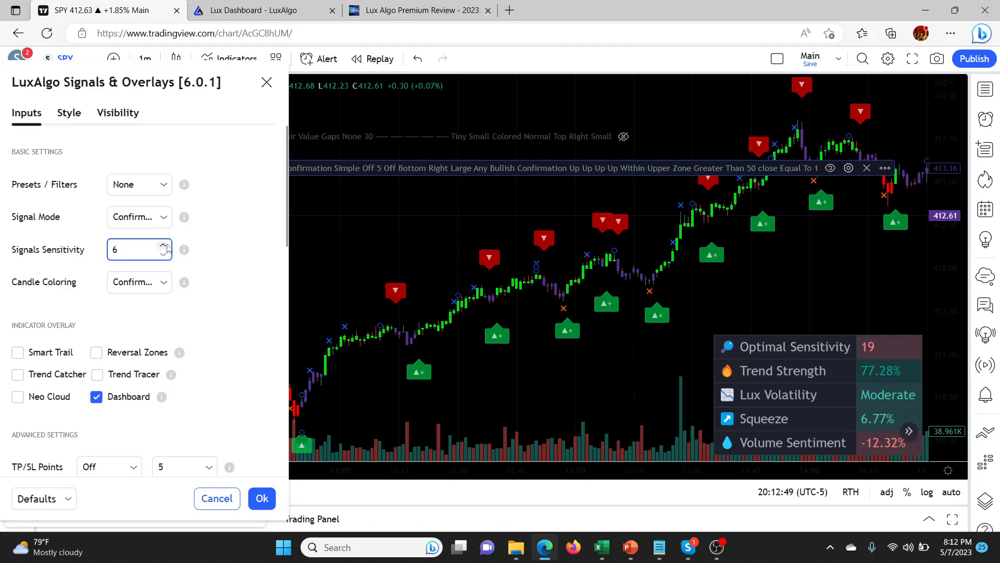
pyautogui.click(164, 246)
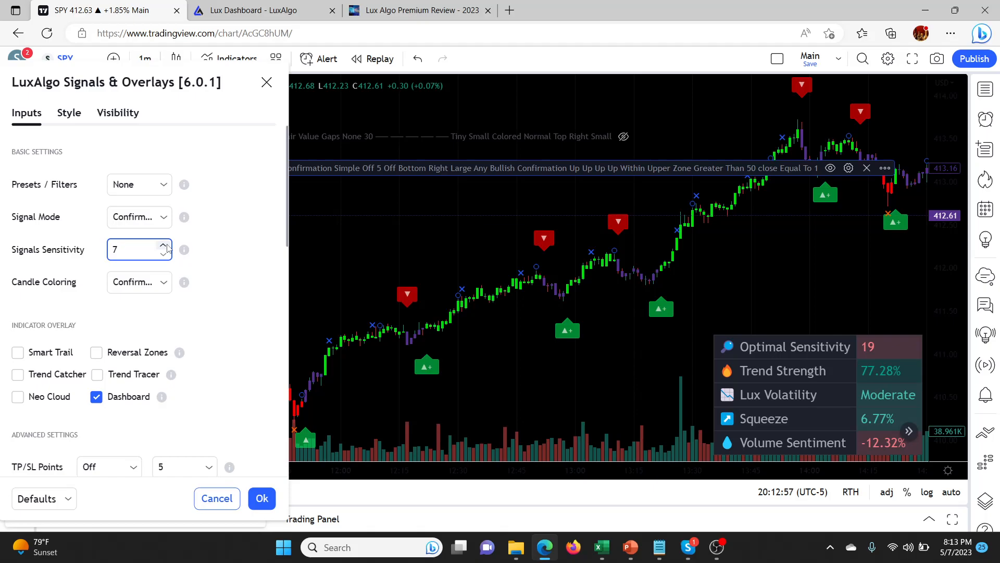
pyautogui.click(128, 249)
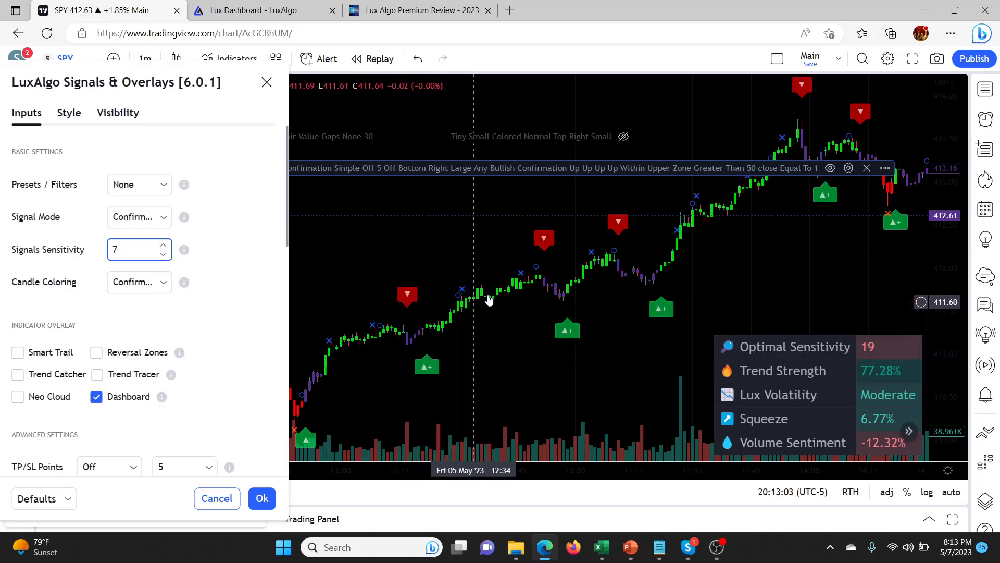
pyautogui.moveTo(453, 322)
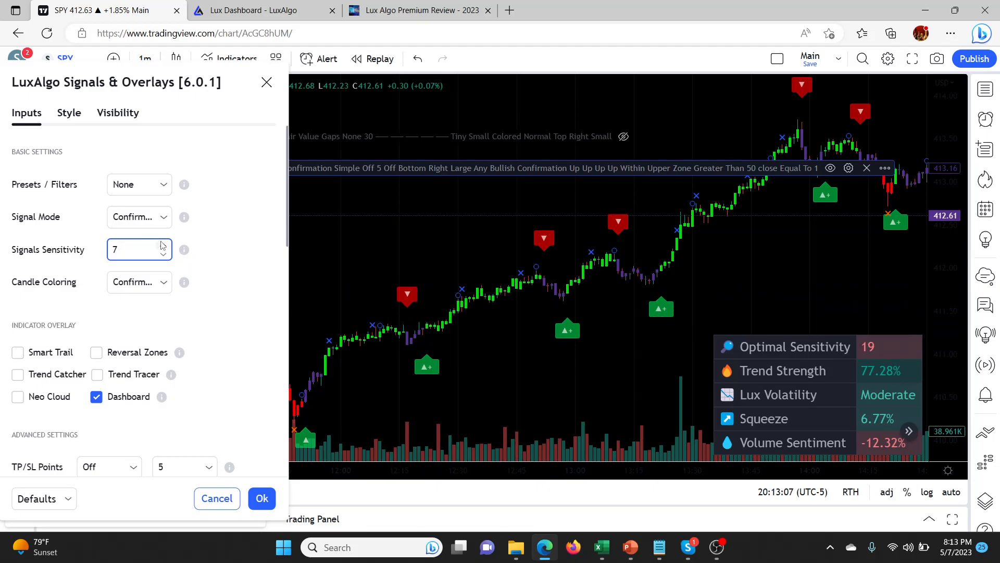
pyautogui.write('10')
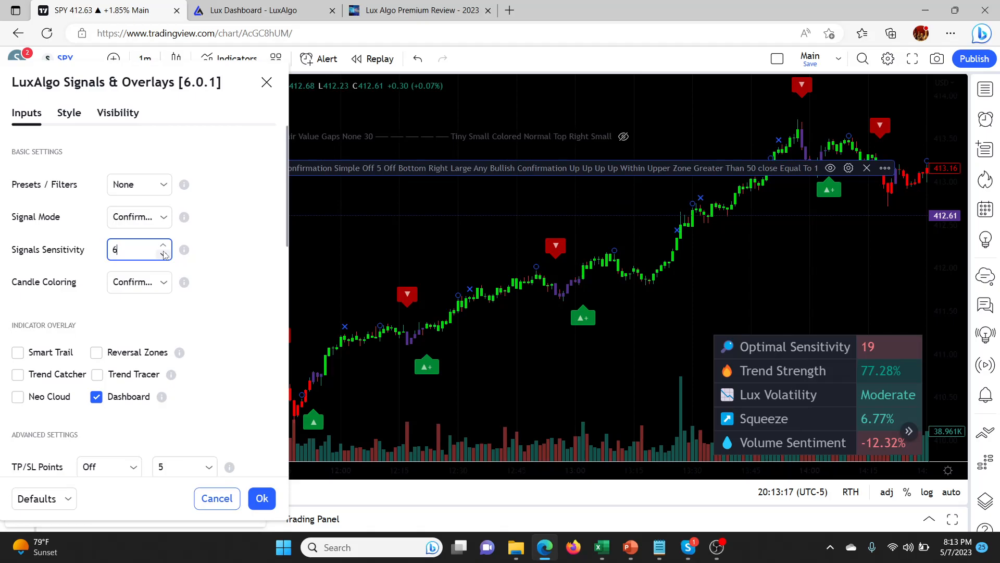
pyautogui.click(162, 254)
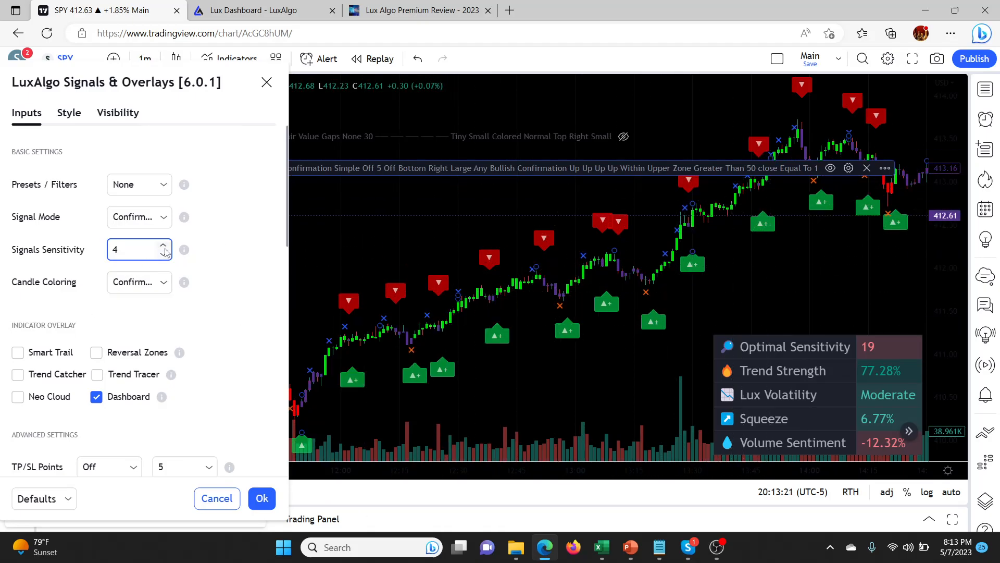
# Enter 10 for Signals Sensitivity, then step it down with the spinner.
pyautogui.write('10')
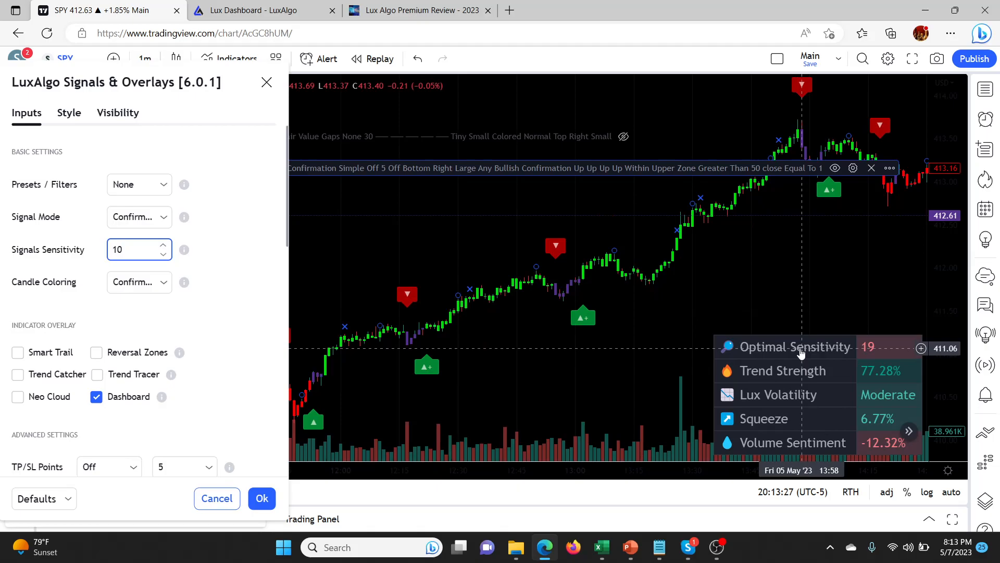
pyautogui.moveTo(151, 335)
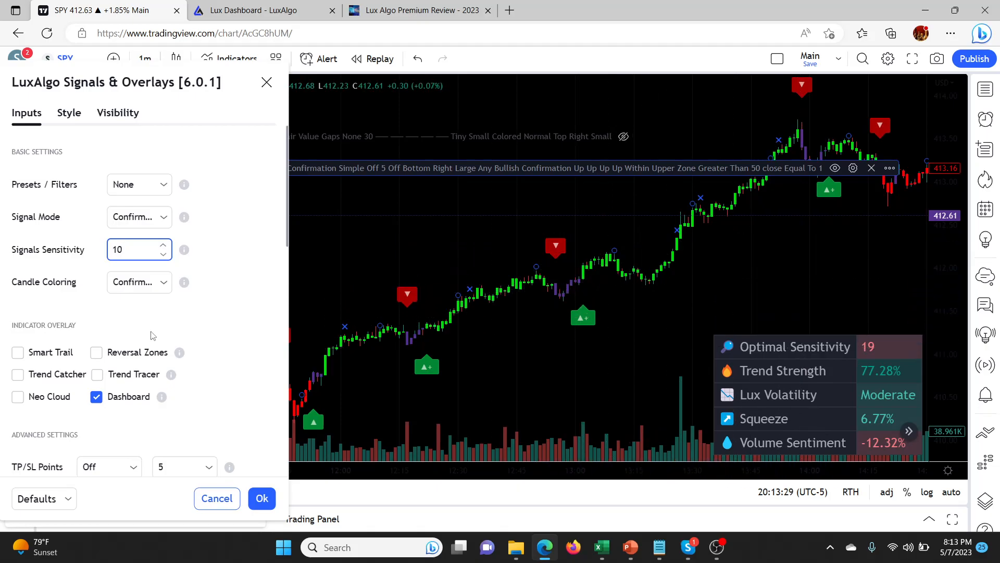
pyautogui.moveTo(378, 329)
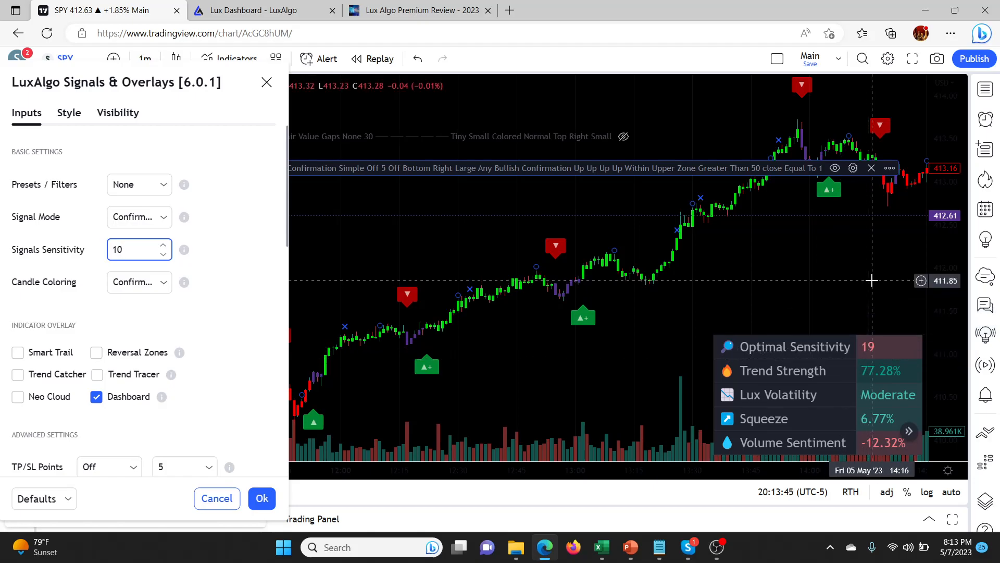
pyautogui.moveTo(581, 333)
pyautogui.write('19')
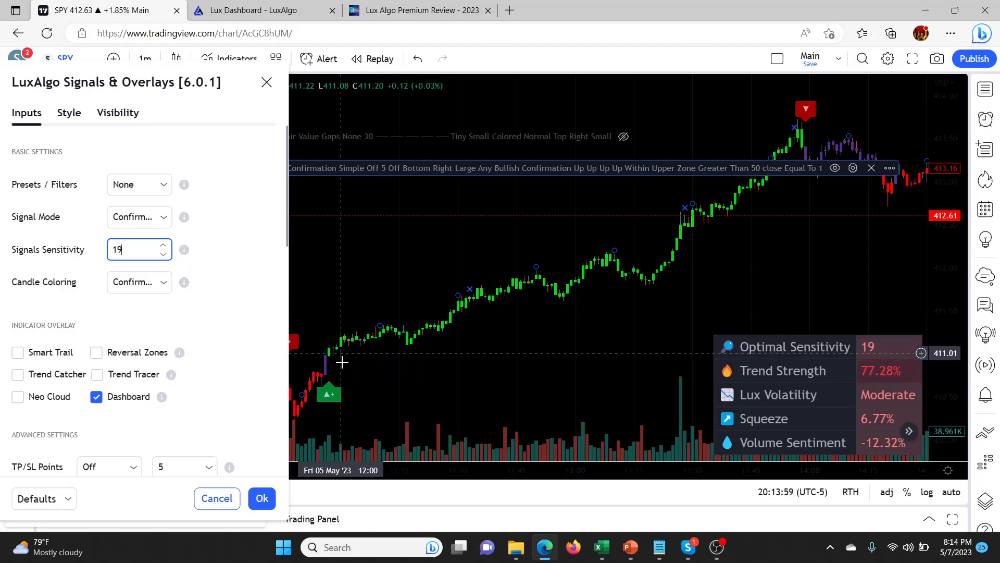
pyautogui.moveTo(402, 348)
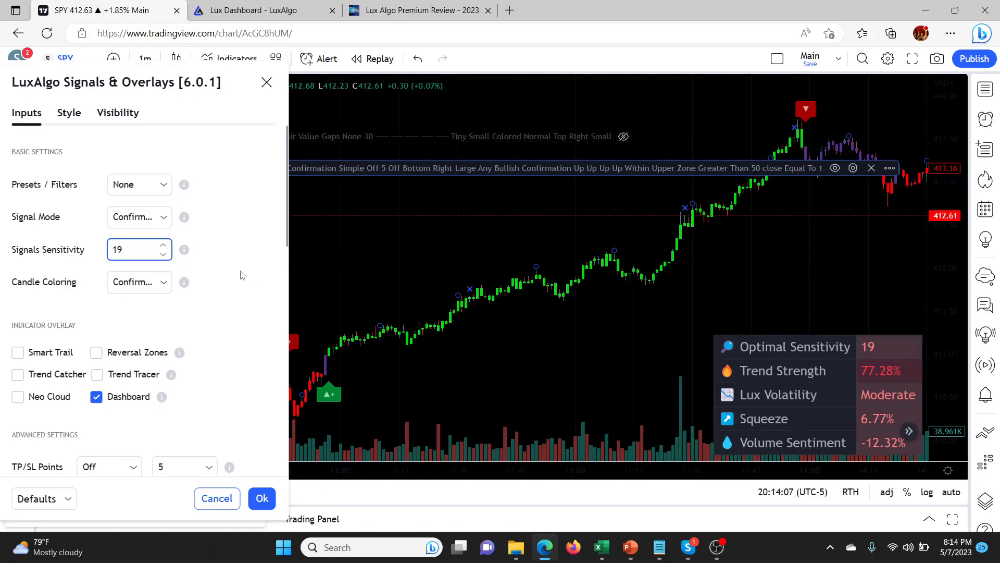
pyautogui.moveTo(184, 255)
pyautogui.write('15')
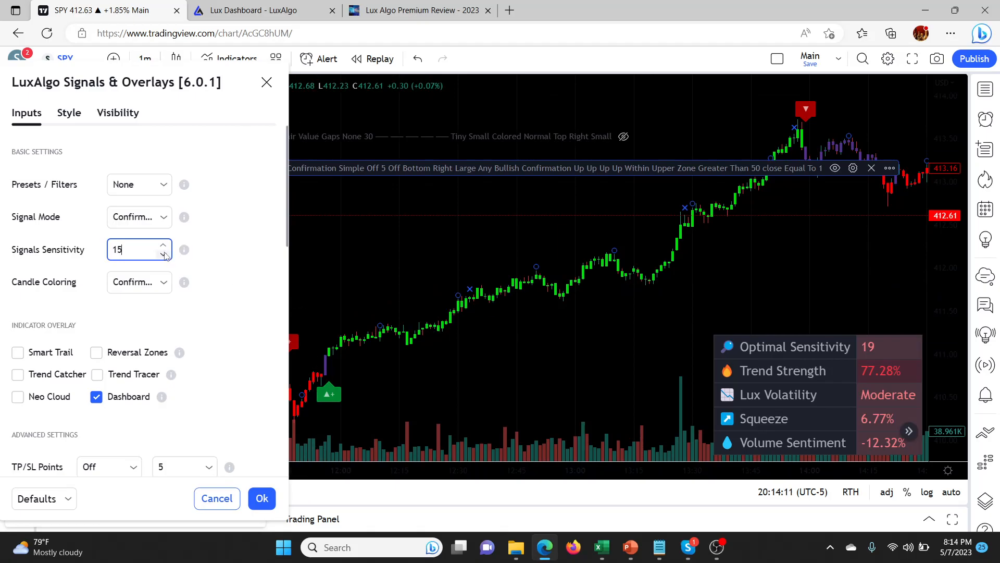
pyautogui.click(163, 253)
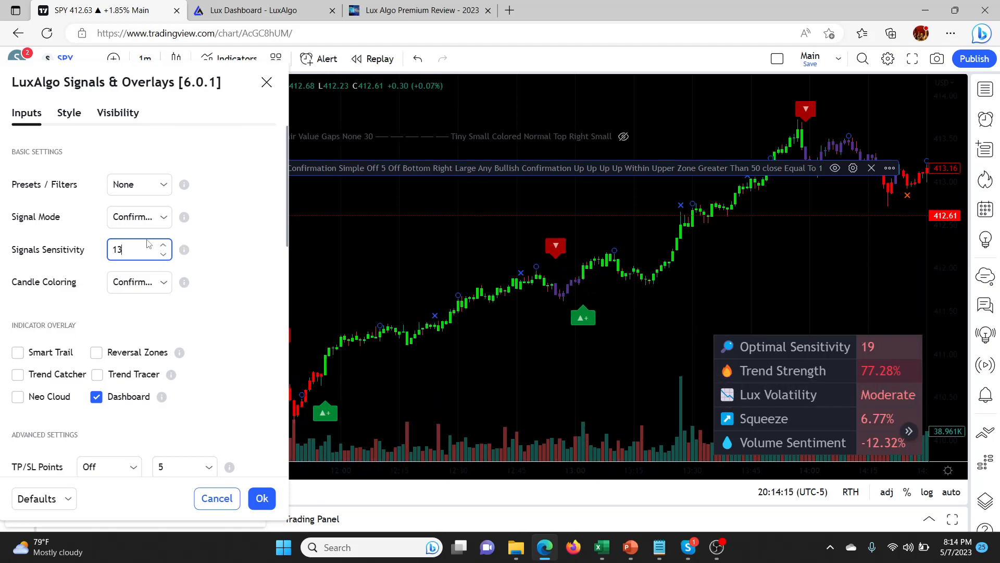
pyautogui.moveTo(582, 295)
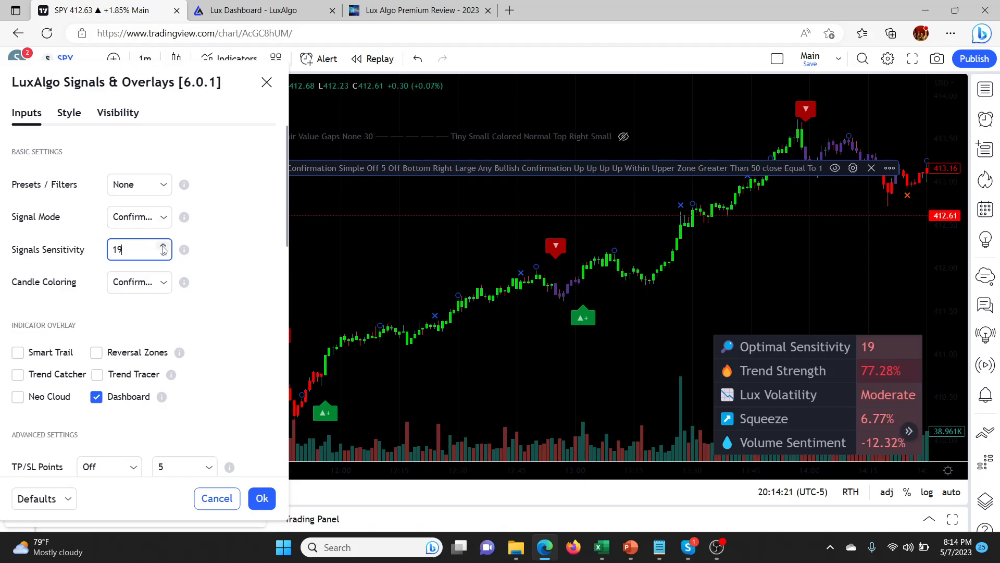
pyautogui.moveTo(378, 347)
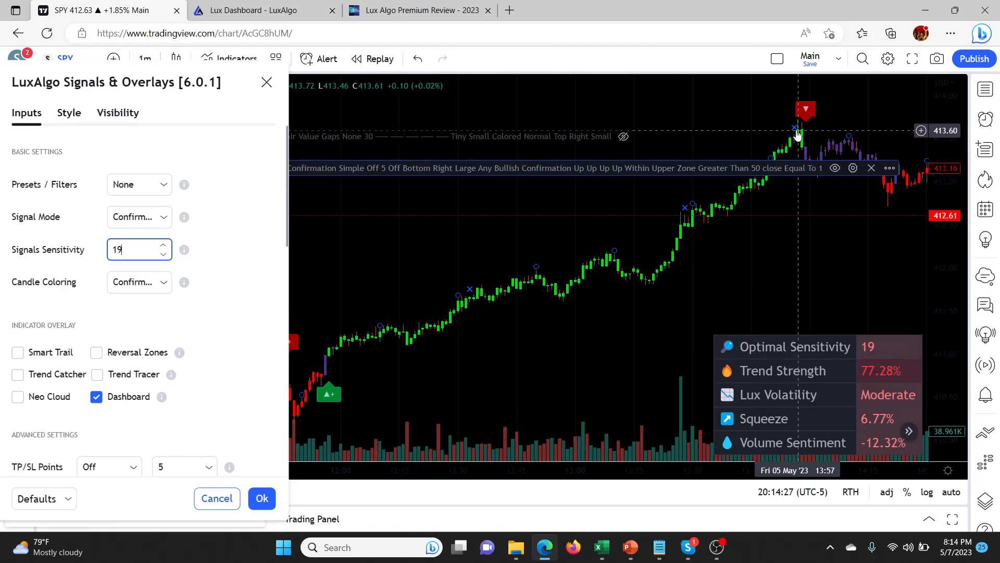
pyautogui.moveTo(568, 263)
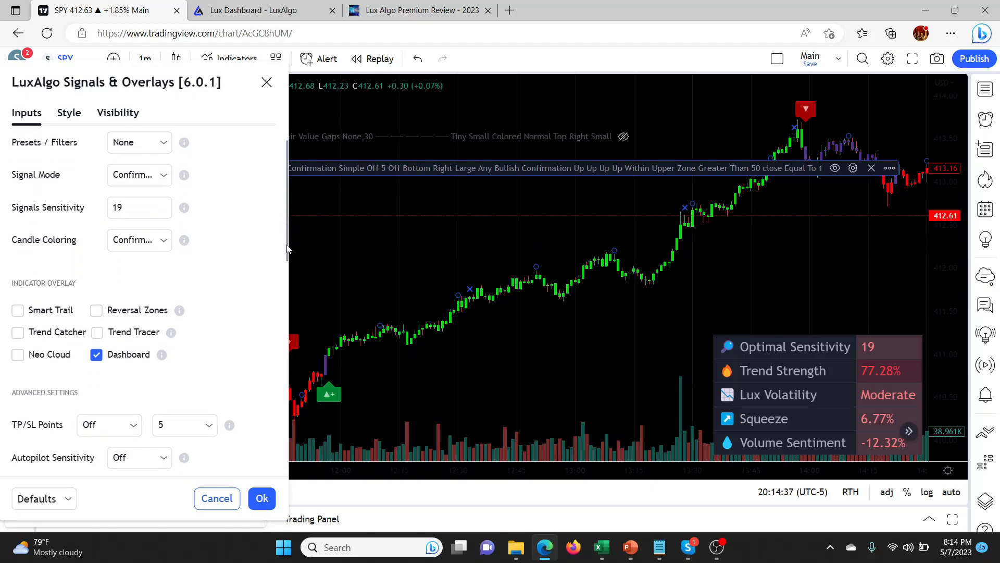
# Set Autopilot Sensitivity to Mid-Term under Advanced Settings.
pyautogui.scroll(-3)
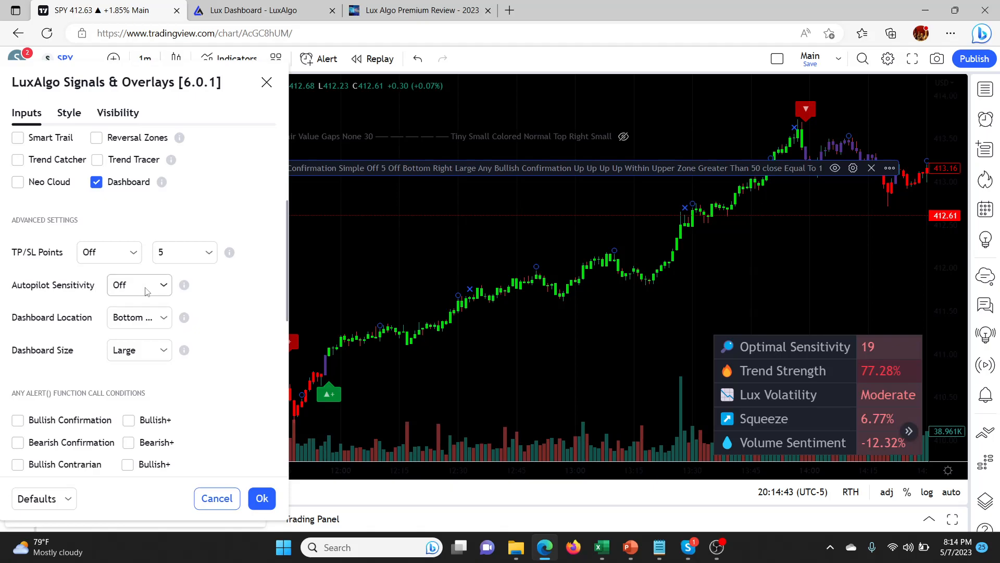
pyautogui.moveTo(875, 283)
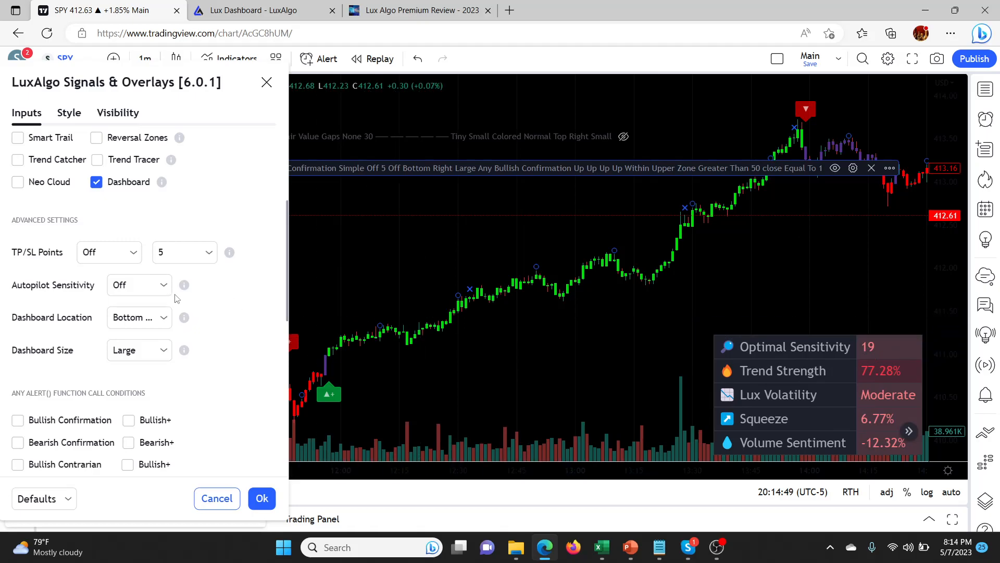
pyautogui.click(139, 284)
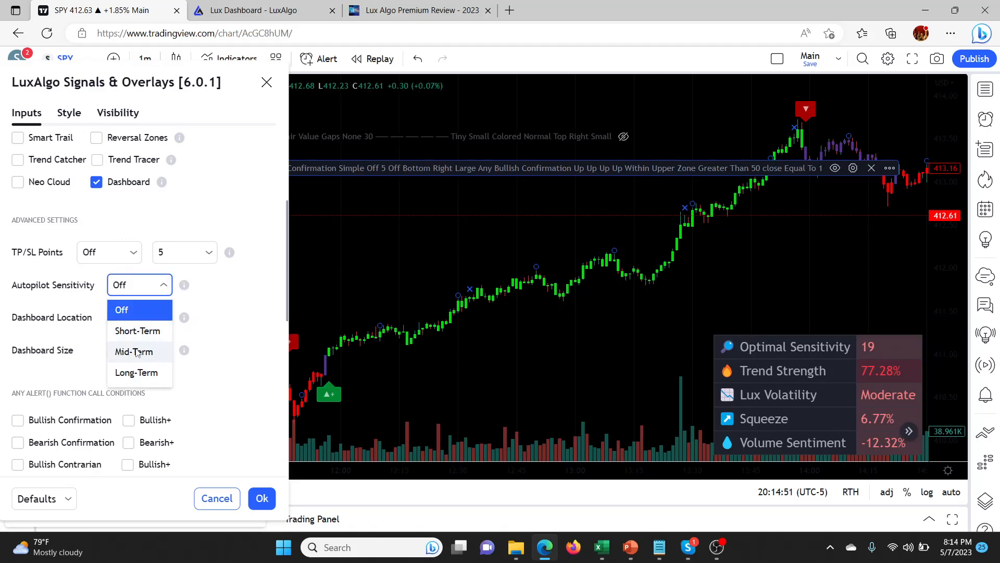
pyautogui.click(133, 352)
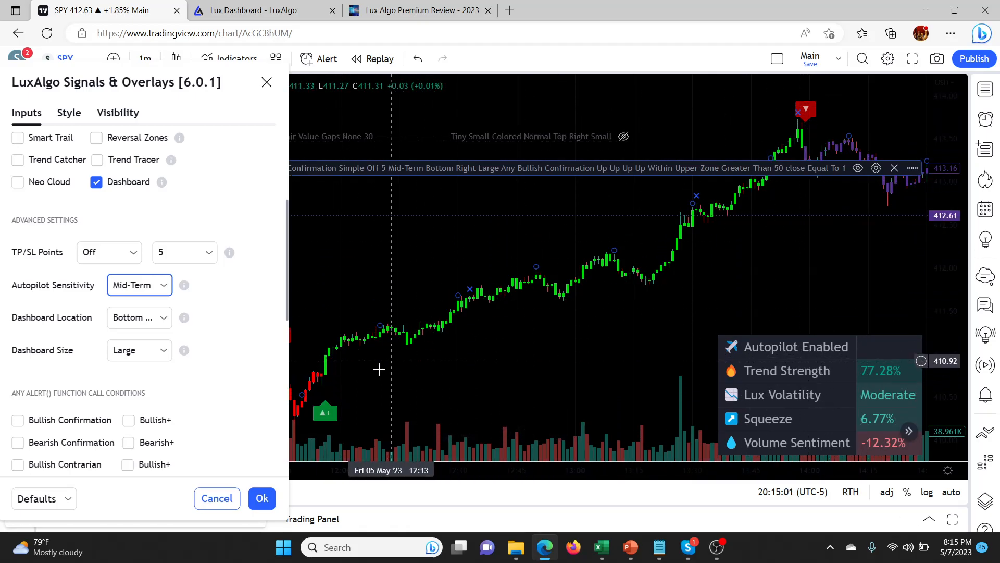
pyautogui.moveTo(724, 263)
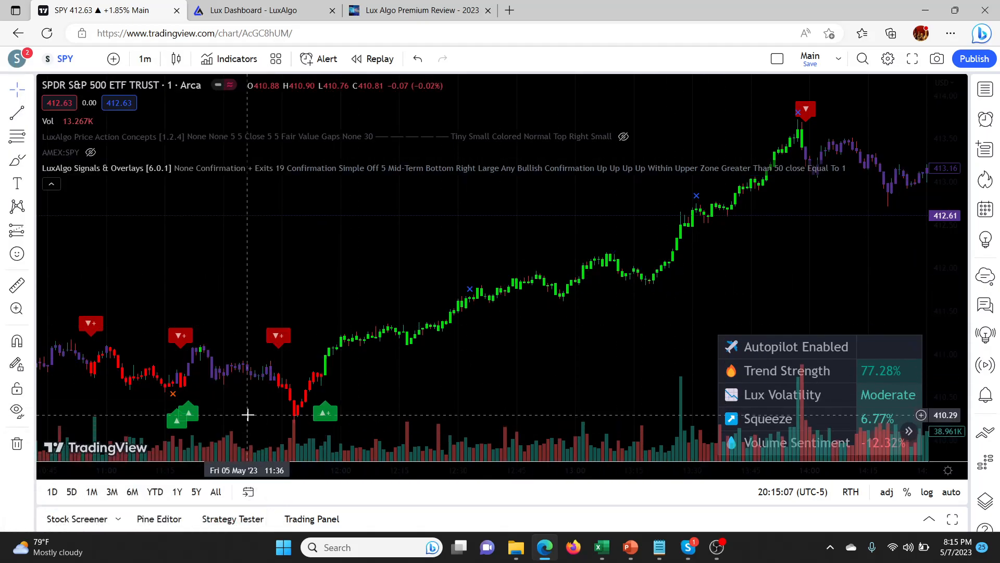
pyautogui.moveTo(756, 225)
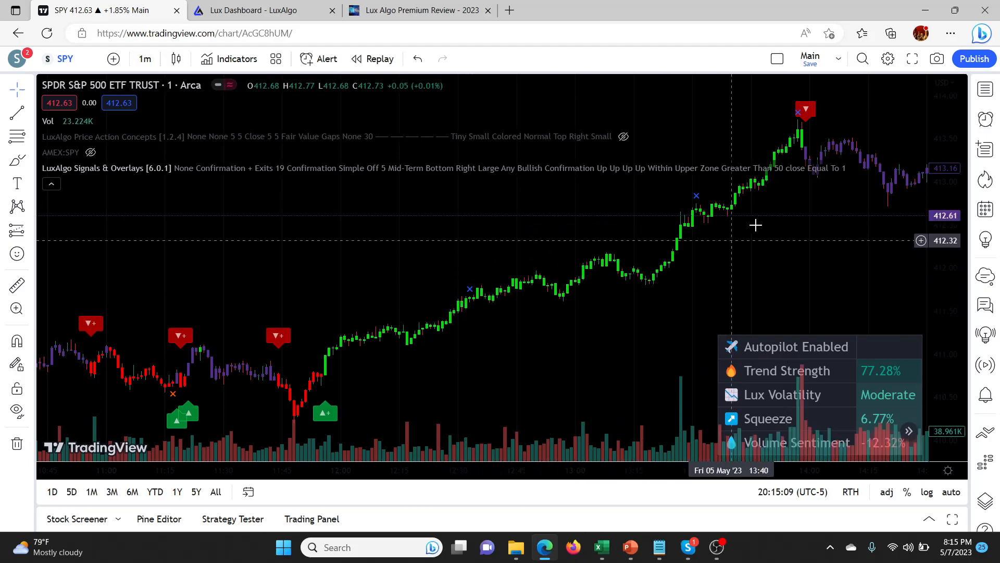
pyautogui.moveTo(558, 168)
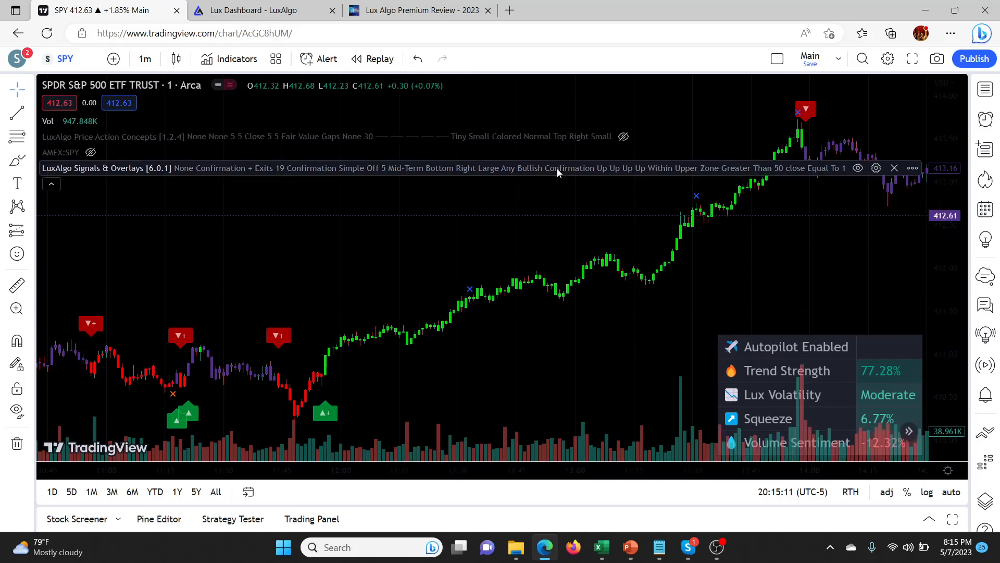
# Reopen LuxAlgo Signals & Overlays settings and scroll down to the unchecked alert conditions.
pyautogui.click(876, 168)
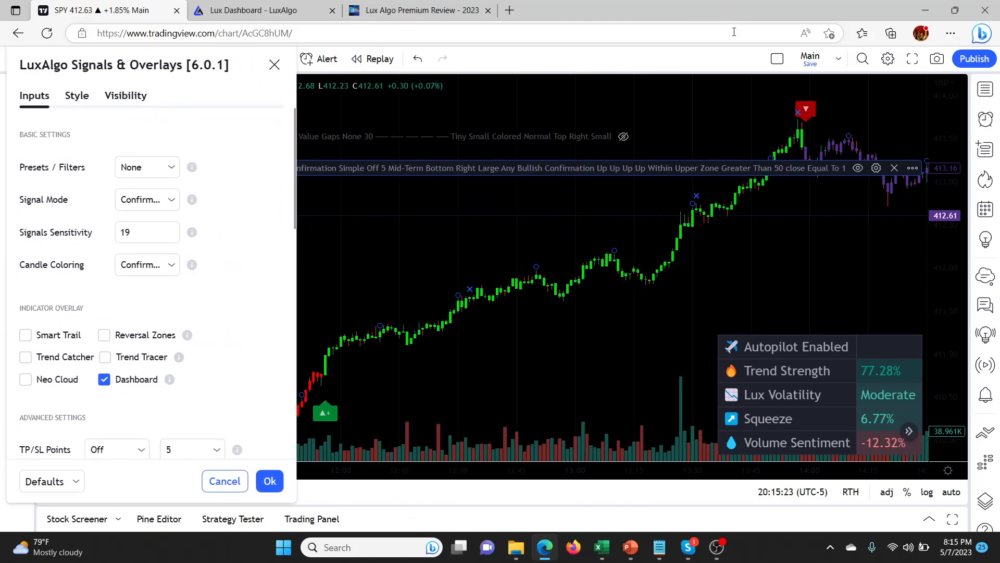
pyautogui.moveTo(305, 322)
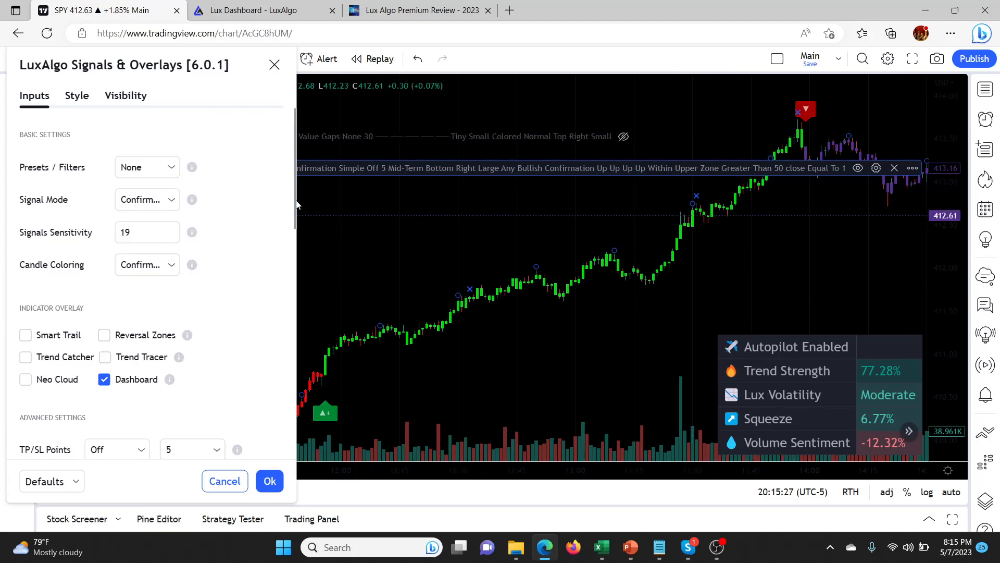
pyautogui.scroll(-3)
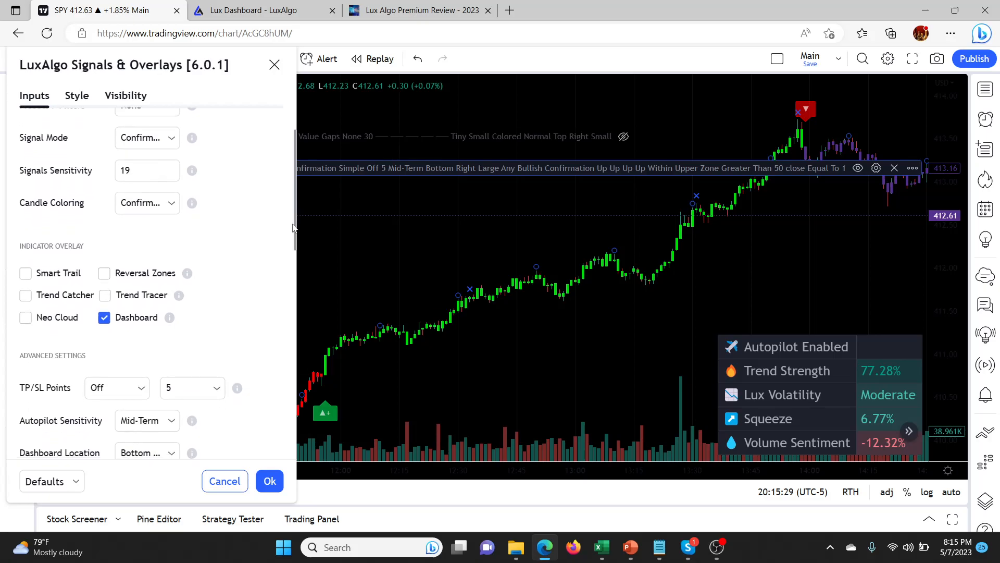
pyautogui.scroll(-3)
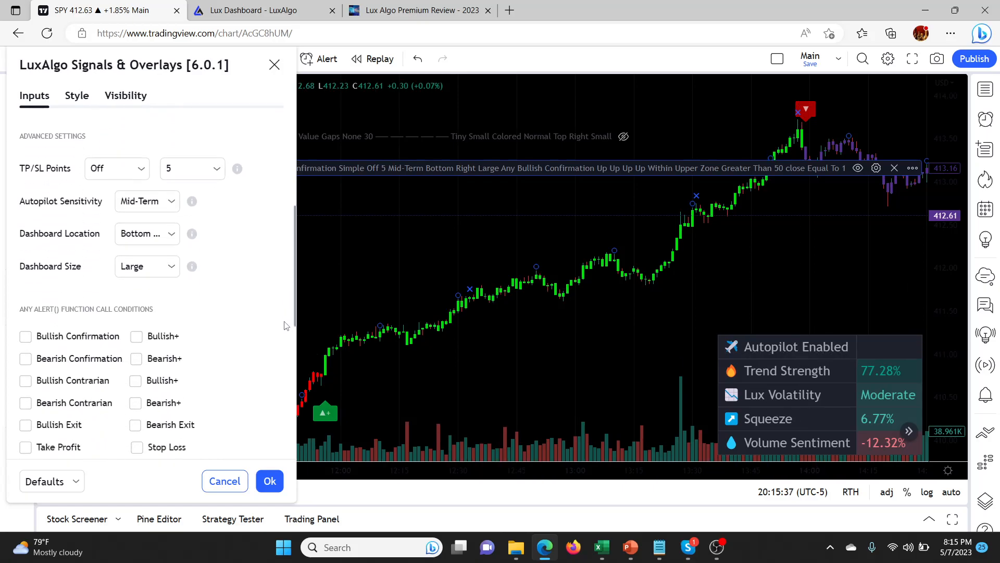
pyautogui.scroll(-3)
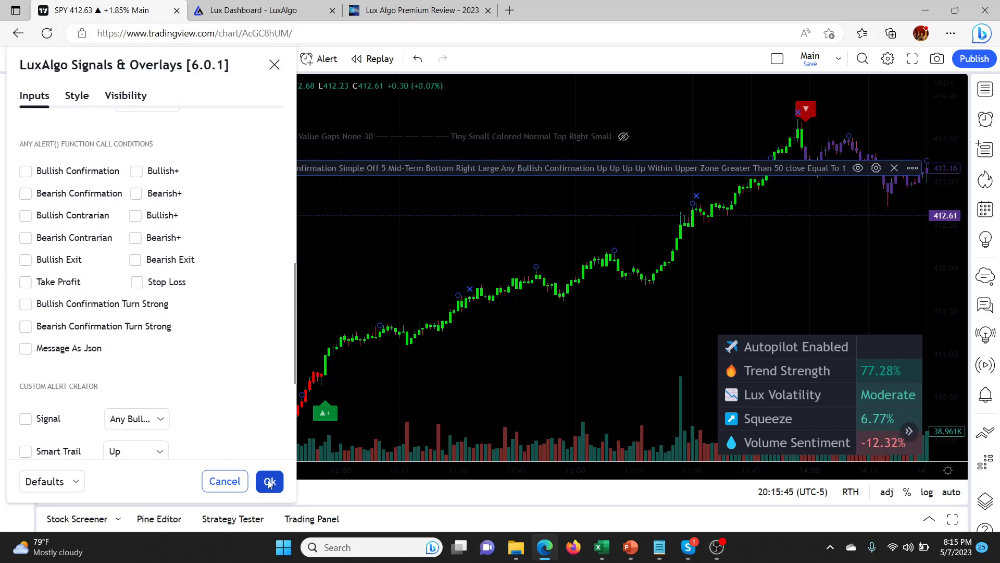
# Confirm the LuxAlgo settings with Ok, leaving alert conditions unchecked.
pyautogui.click(268, 481)
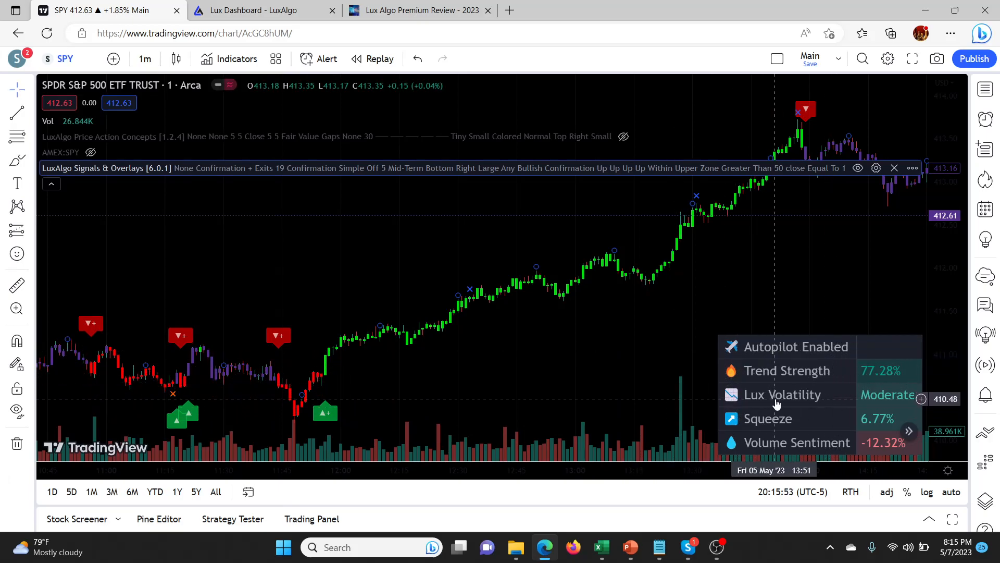
pyautogui.moveTo(731, 404)
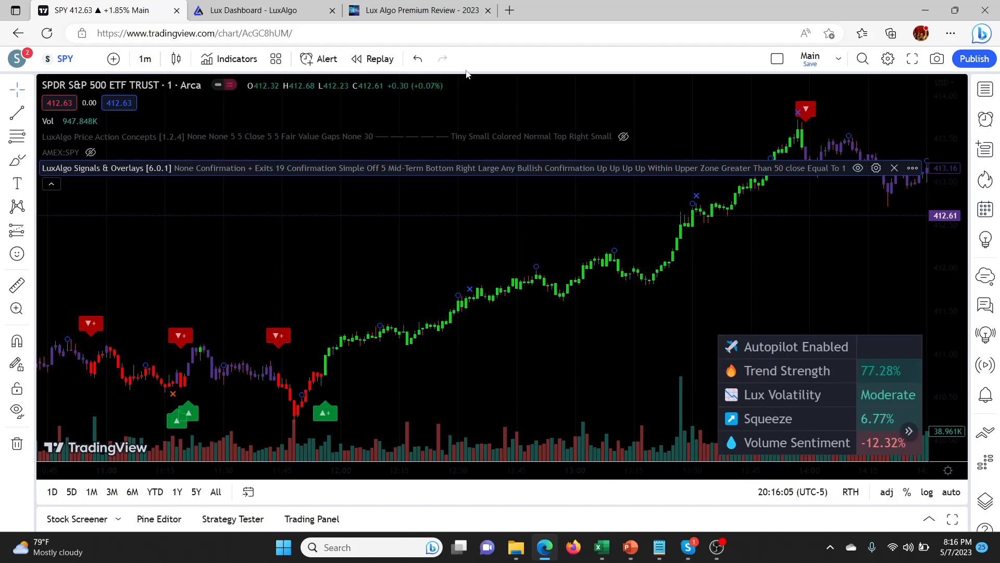
# Read the Lux Dashboard docs down to the Autopilot Enabled and Trend Strength sections.
pyautogui.click(261, 10)
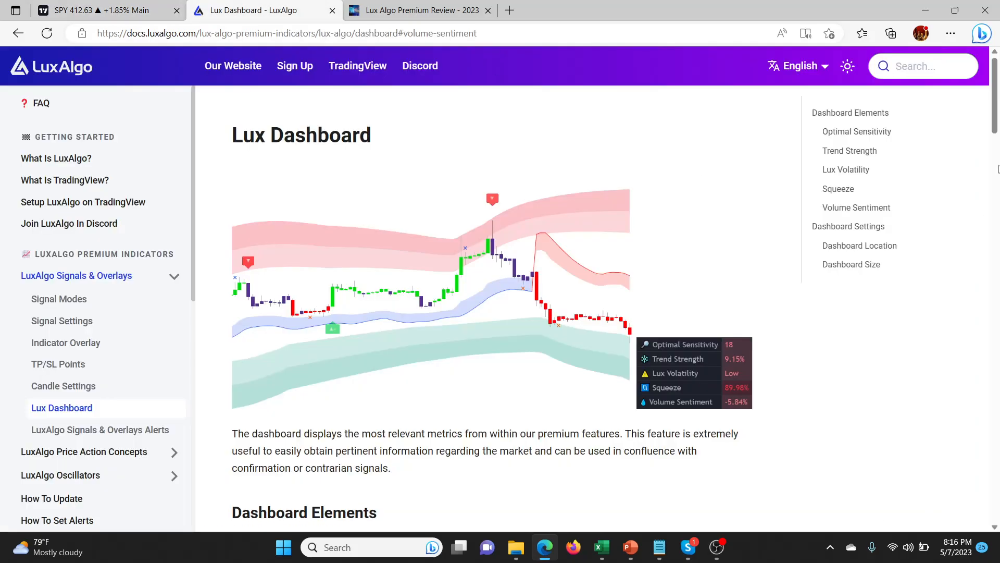
pyautogui.scroll(-3)
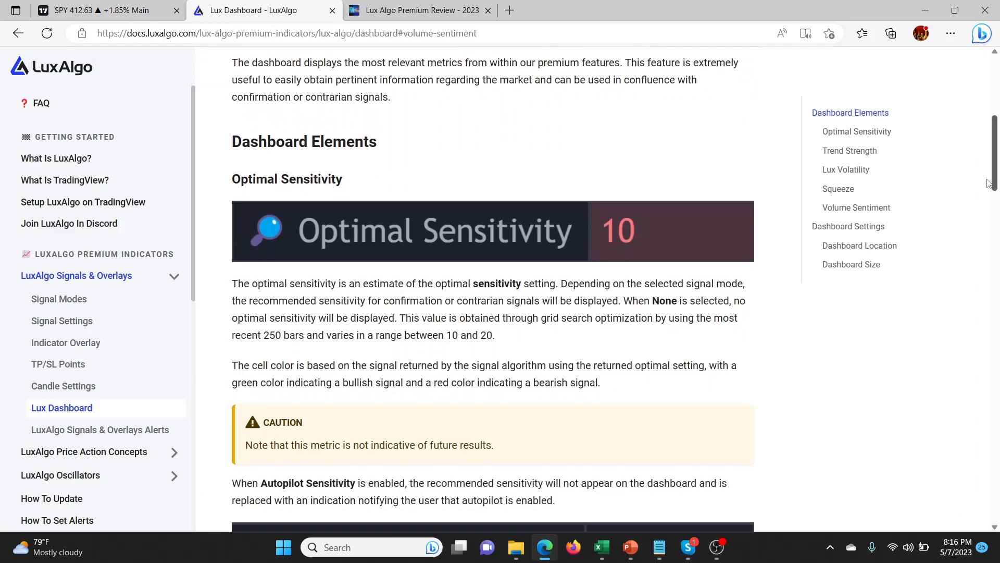
pyautogui.scroll(-3)
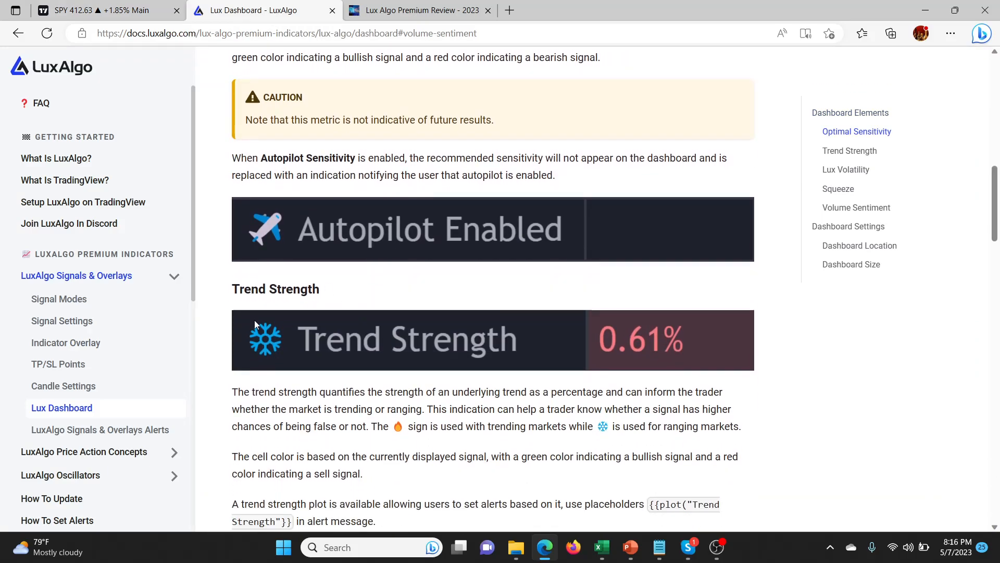
pyautogui.moveTo(236, 94)
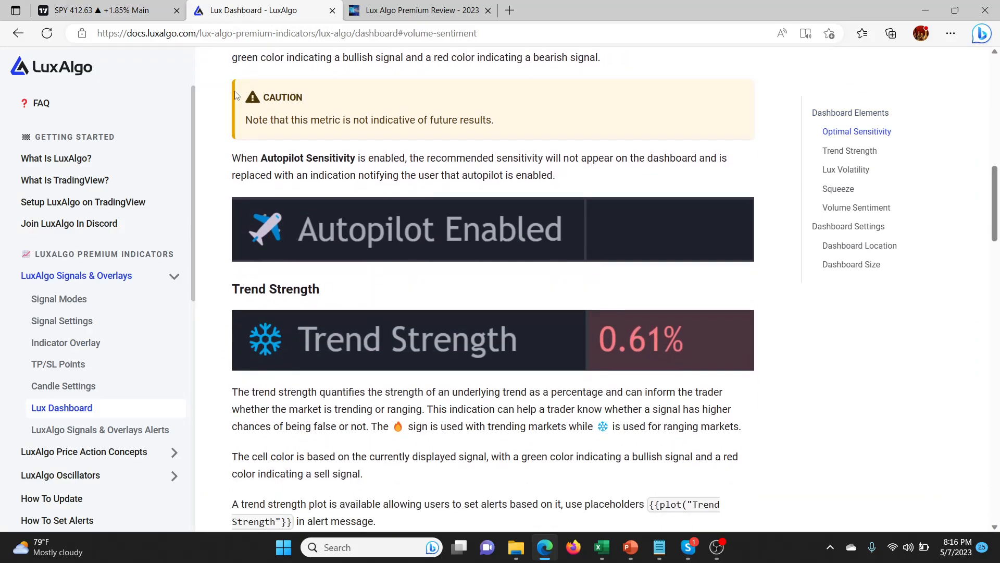
pyautogui.click(418, 10)
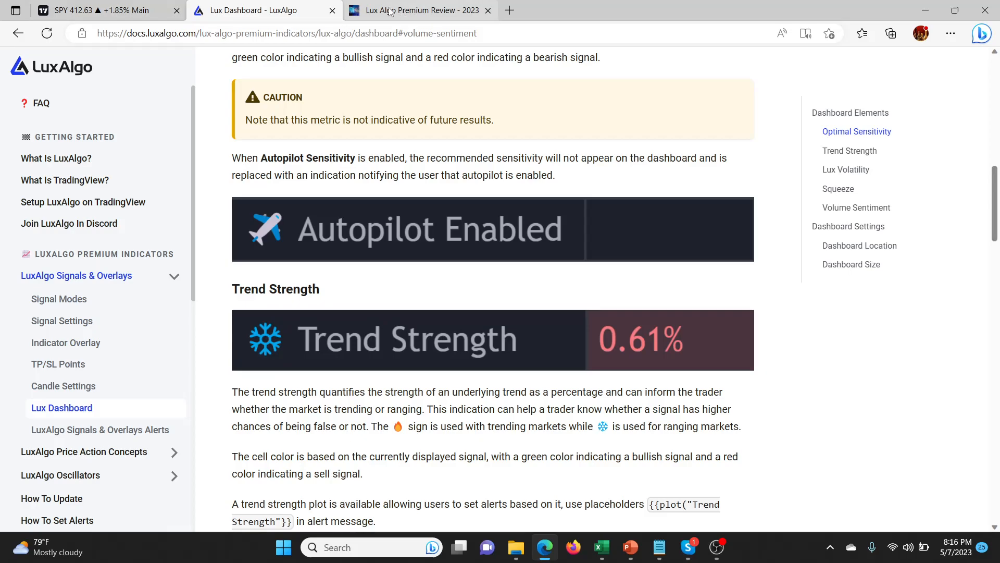
pyautogui.moveTo(419, 11)
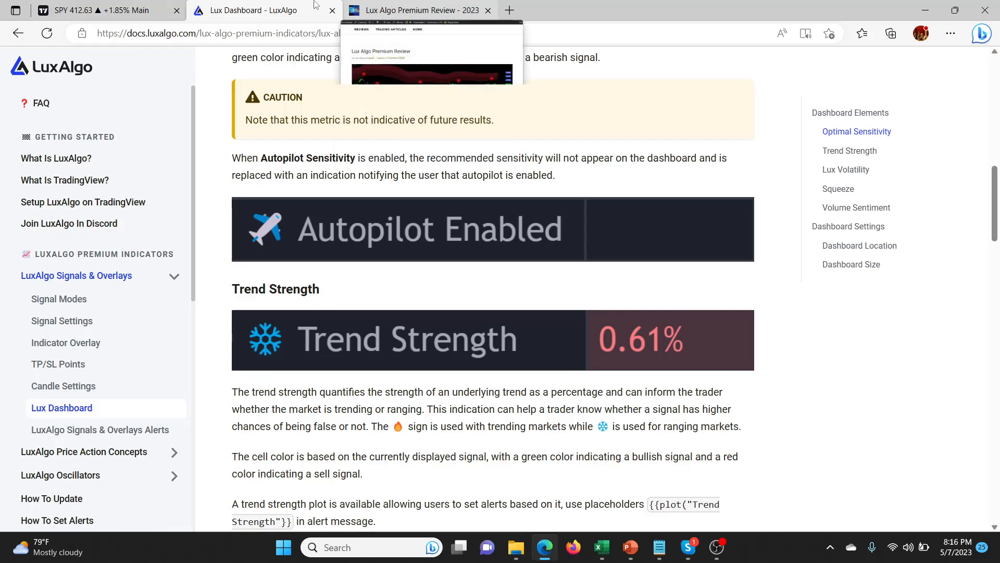
# Return to the SPY chart showing Autopilot Enabled and Trend Strength 77.28%.
pyautogui.click(96, 10)
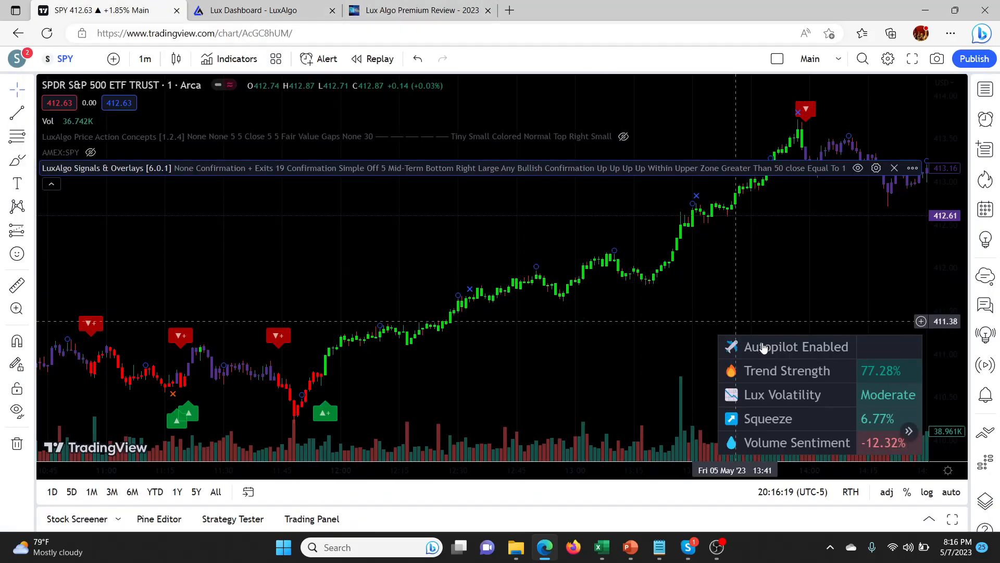
pyautogui.moveTo(860, 376)
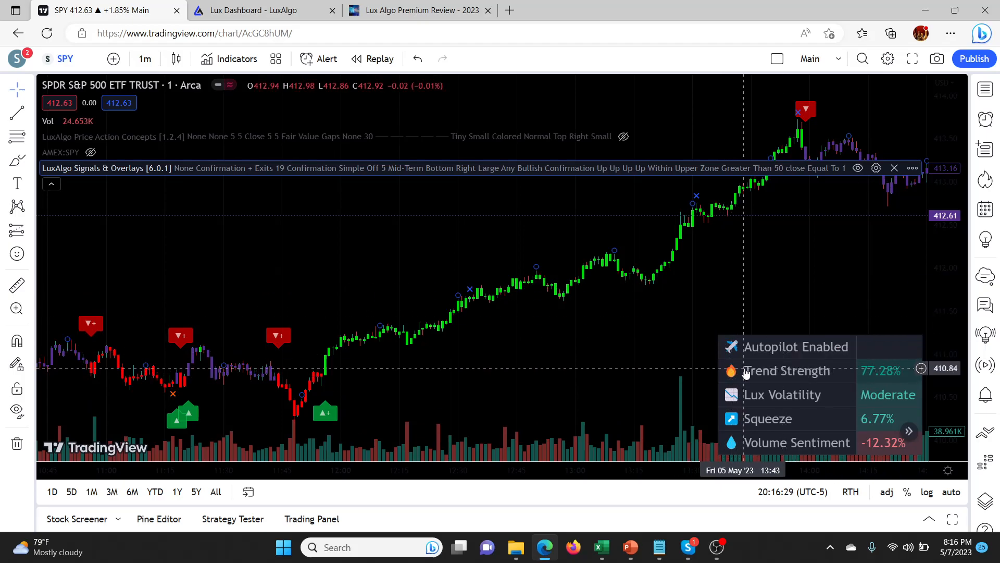
pyautogui.moveTo(852, 368)
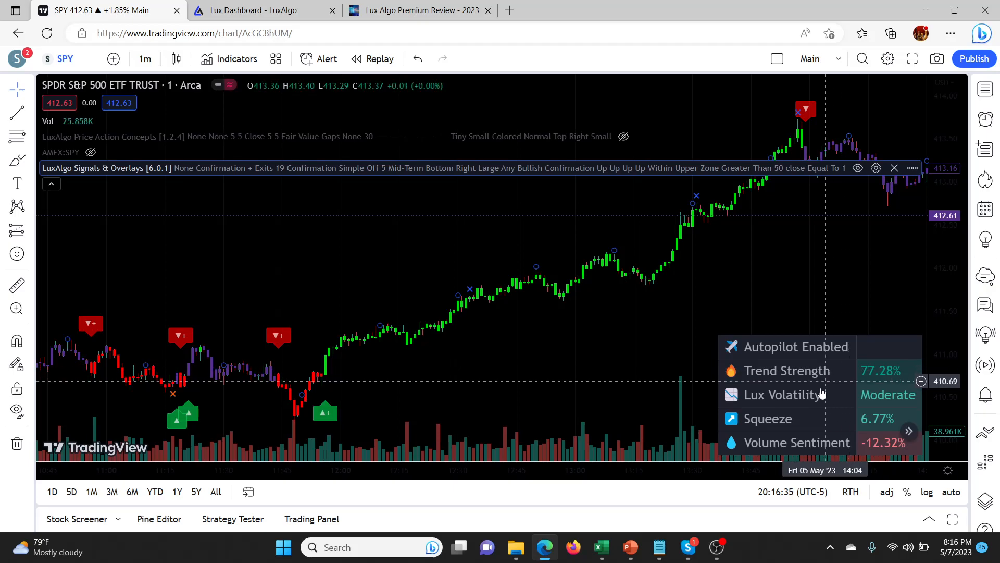
pyautogui.moveTo(759, 392)
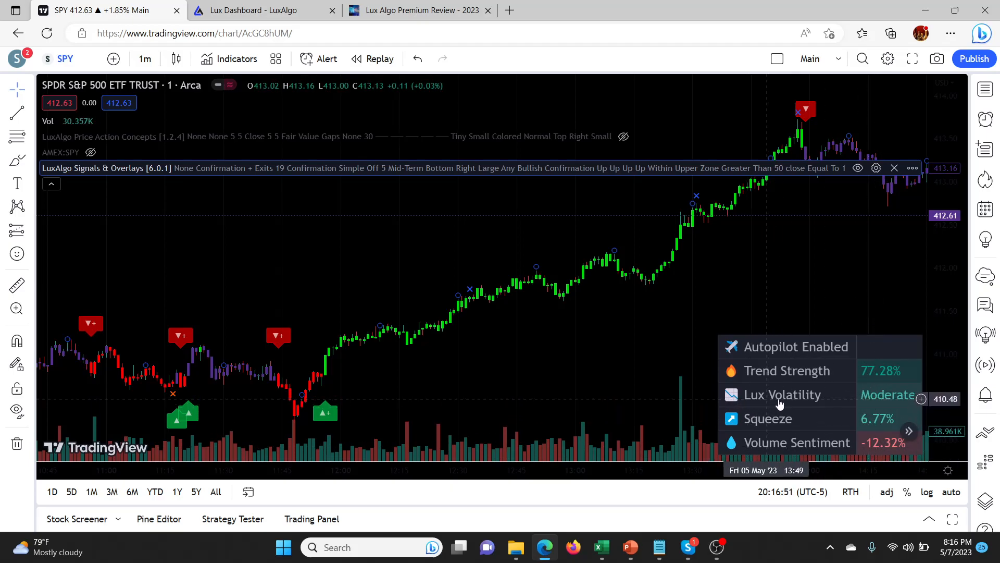
pyautogui.moveTo(861, 405)
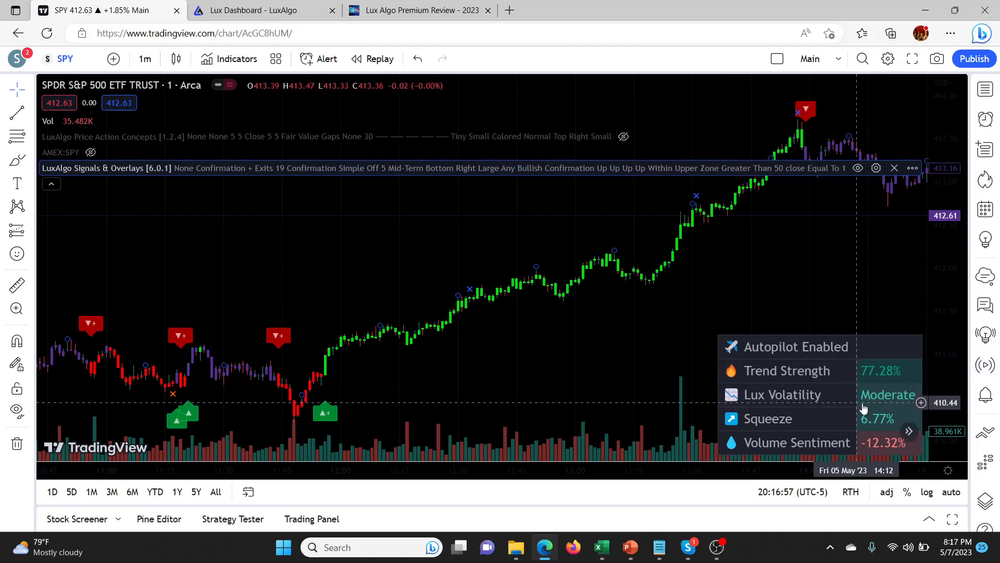
pyautogui.moveTo(727, 390)
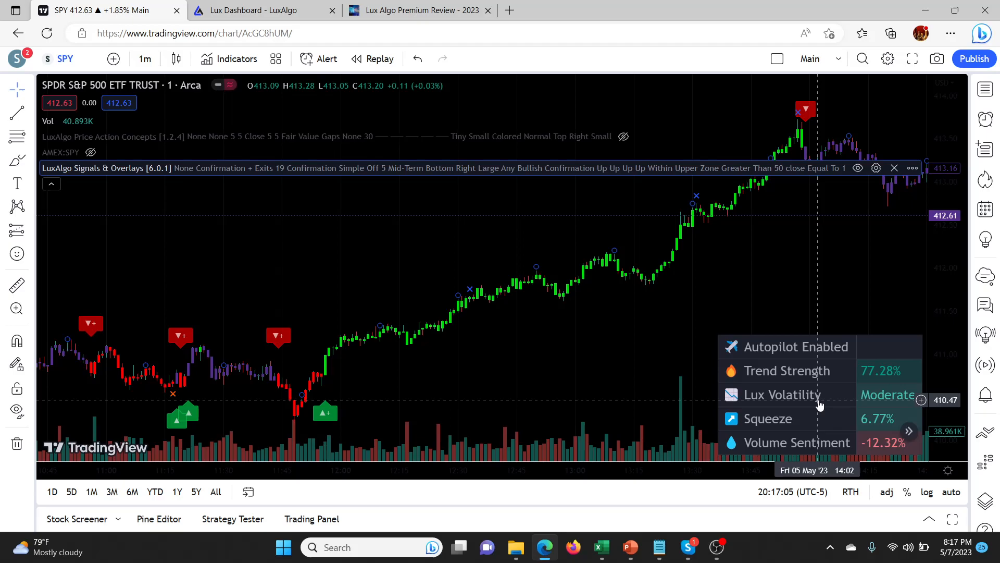
pyautogui.moveTo(792, 426)
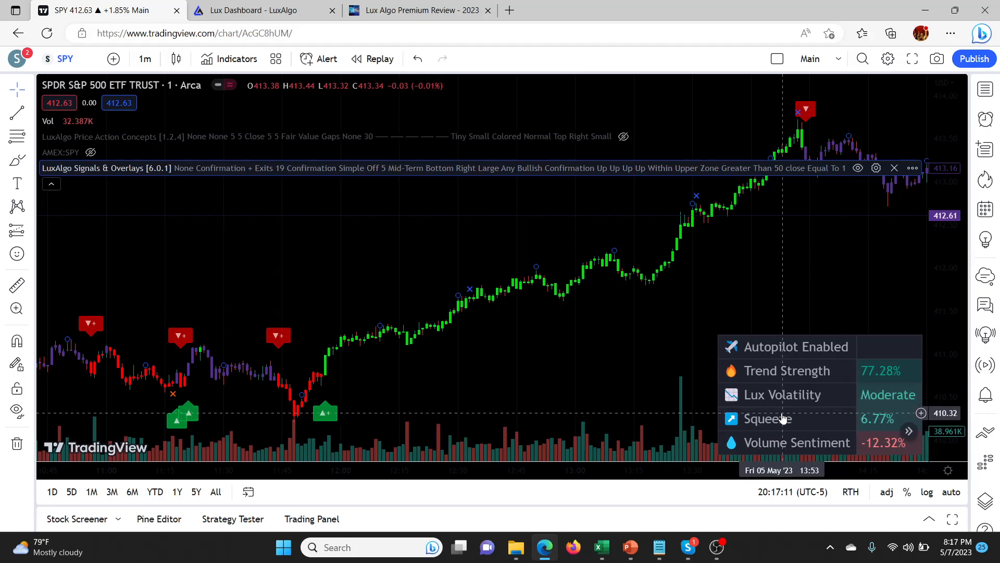
pyautogui.moveTo(810, 316)
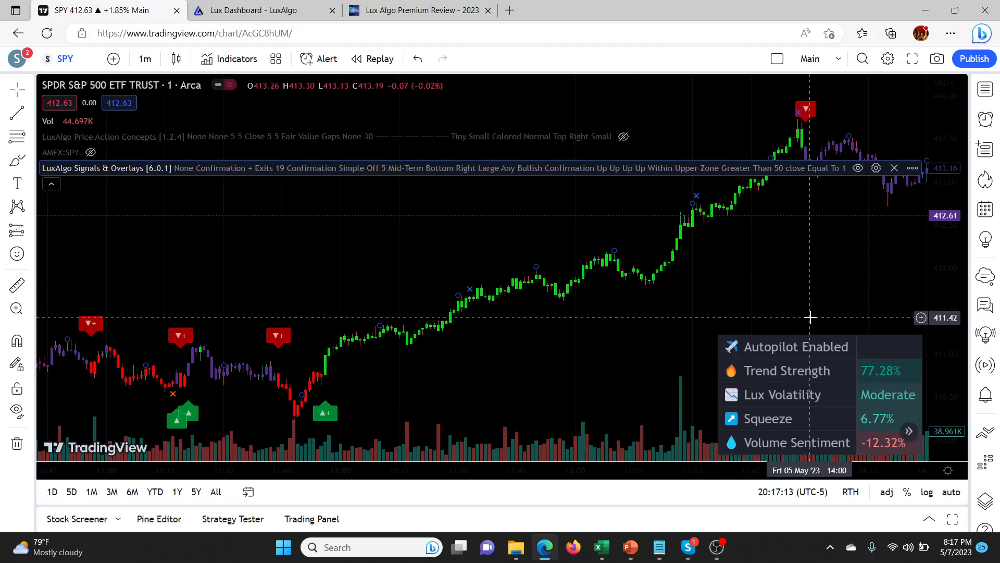
pyautogui.moveTo(815, 419)
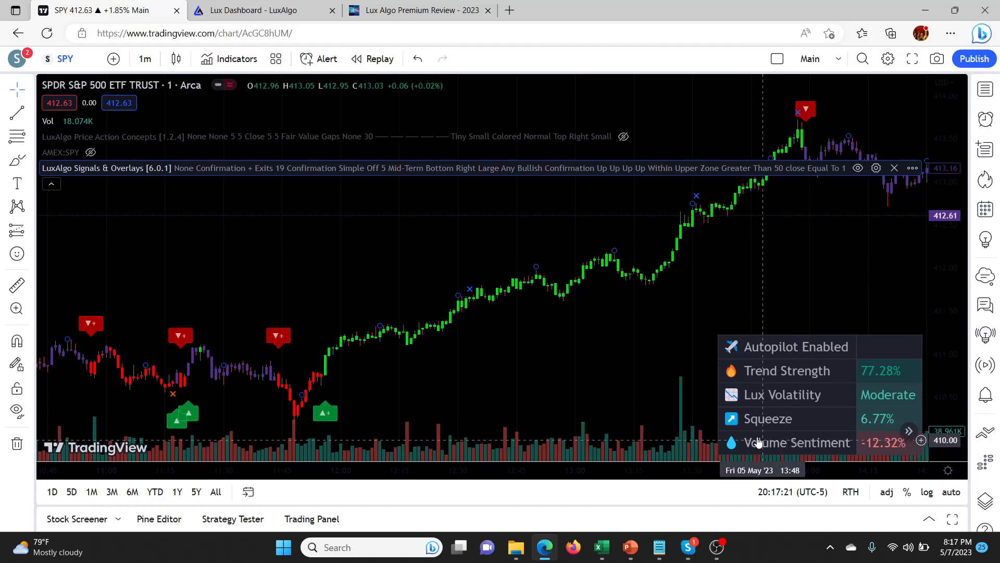
pyautogui.moveTo(791, 420)
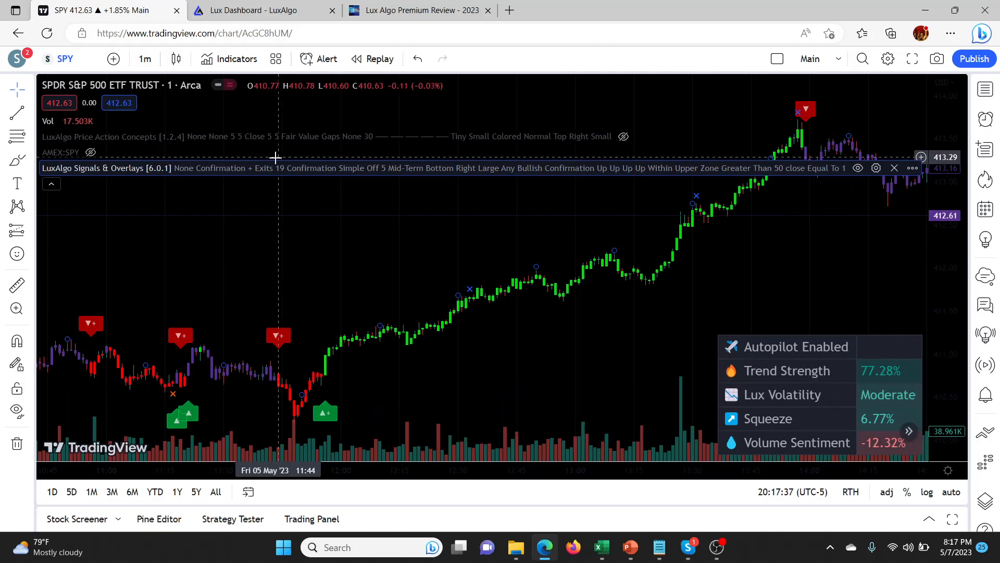
pyautogui.moveTo(802, 358)
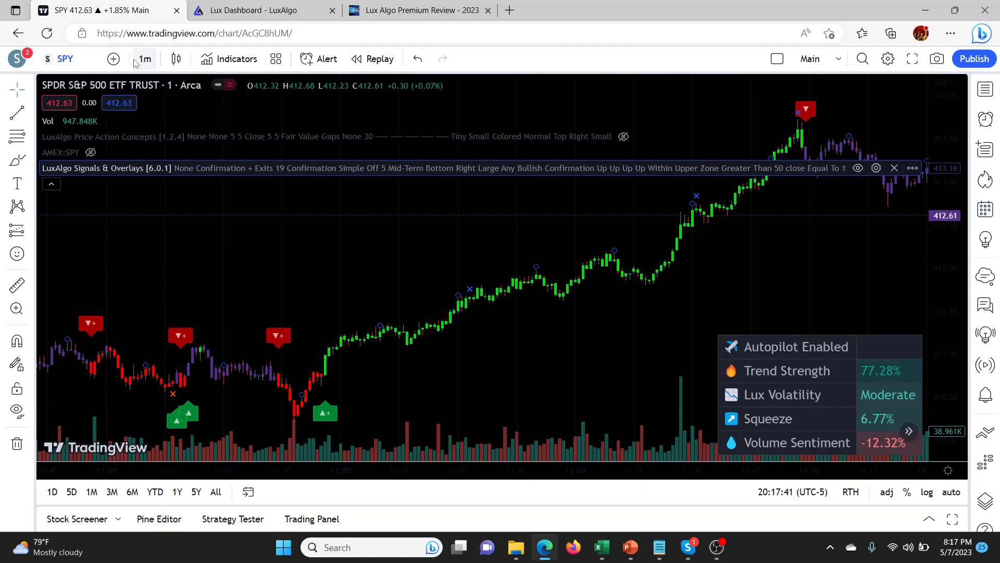
# Change the SPY chart timeframe from 1 minute to 1 hour.
pyautogui.click(144, 58)
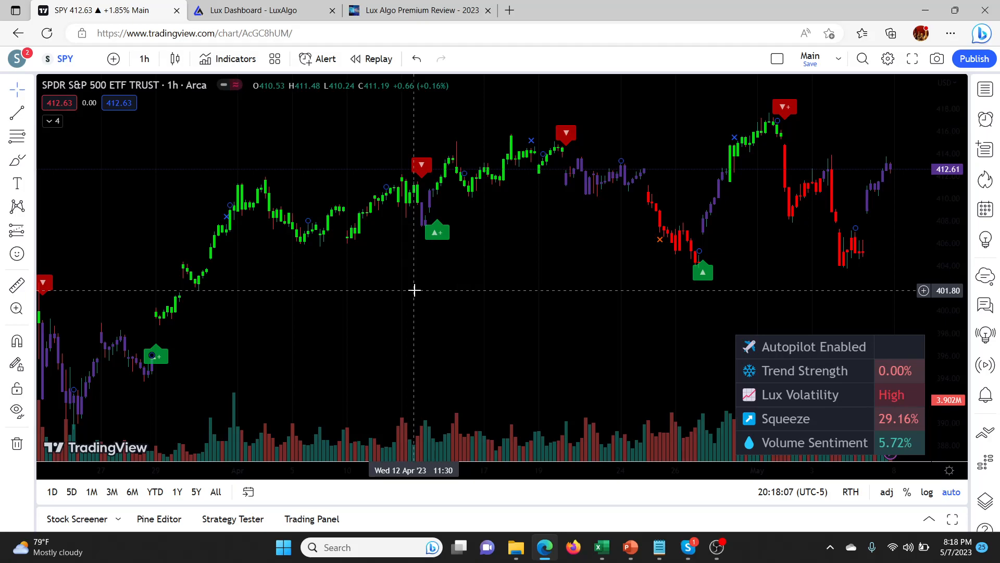
pyautogui.moveTo(750, 375)
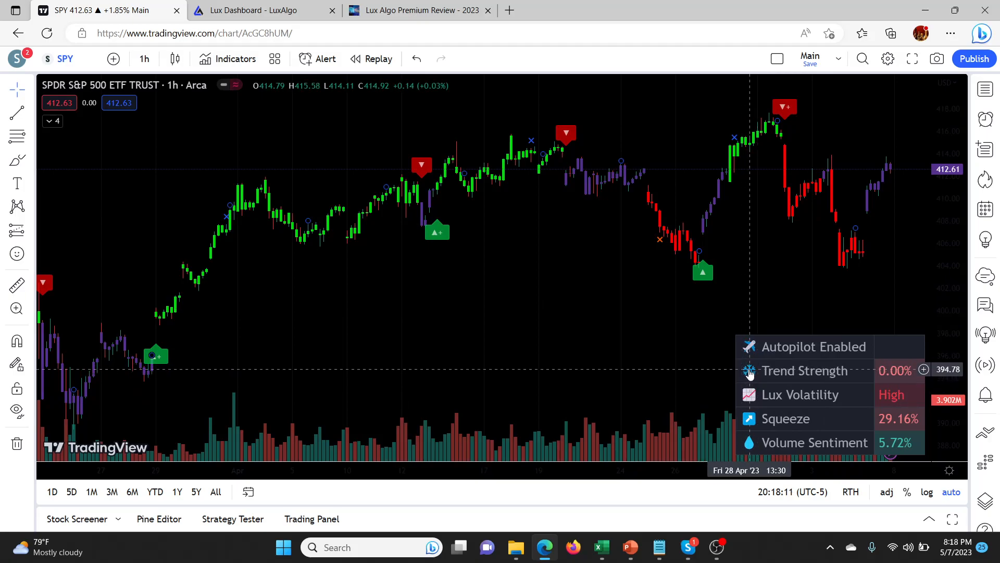
pyautogui.moveTo(835, 376)
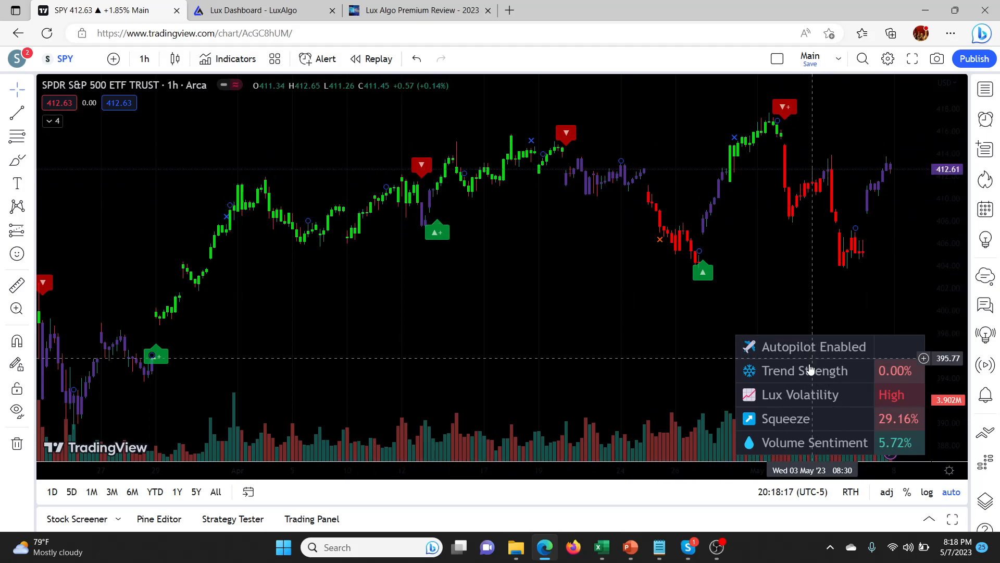
pyautogui.moveTo(745, 370)
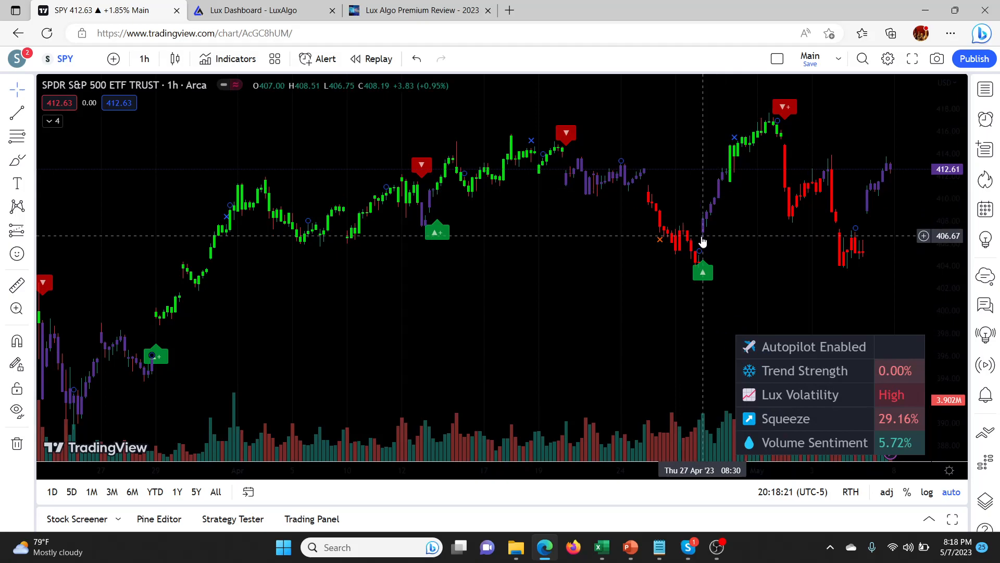
pyautogui.moveTo(724, 255)
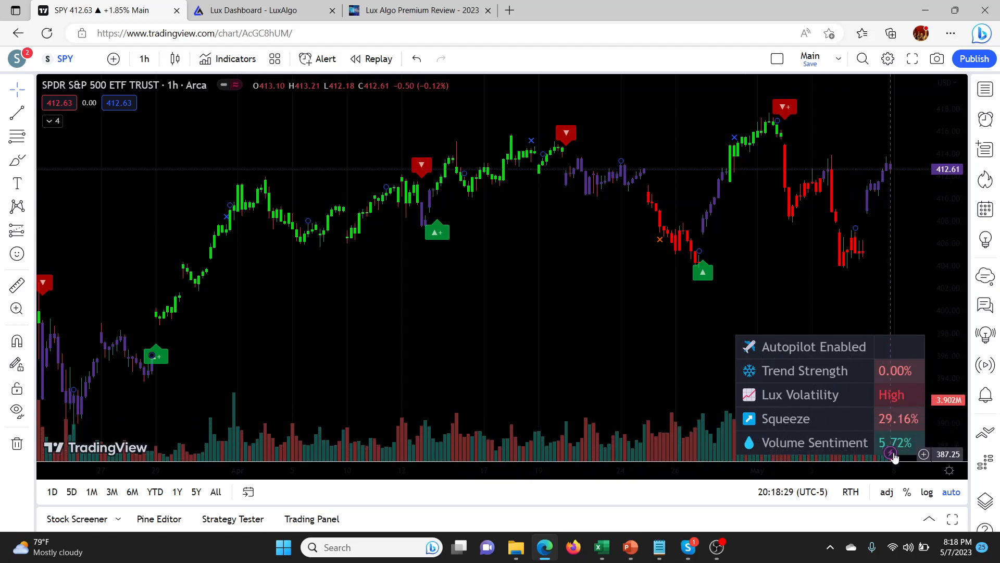
pyautogui.moveTo(676, 227)
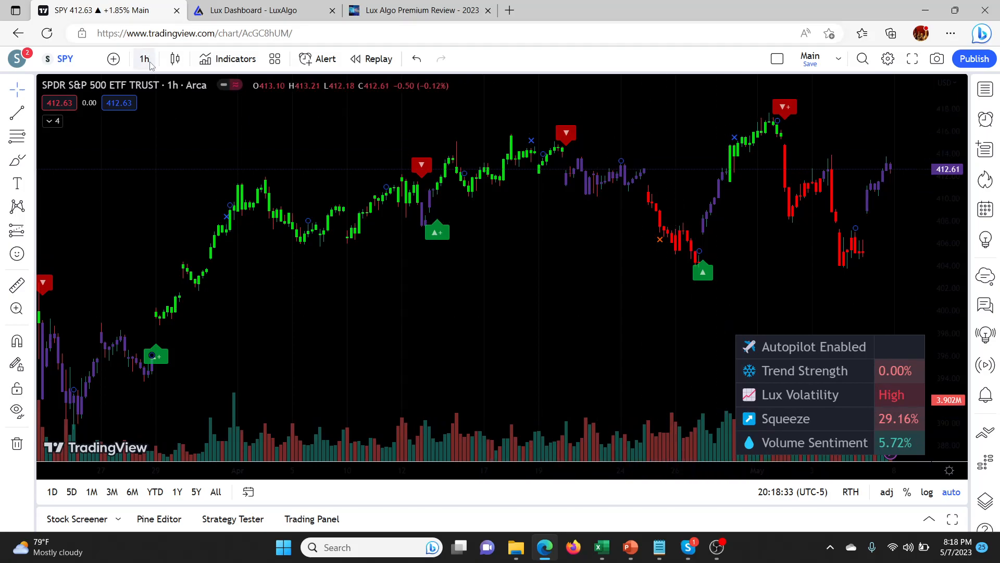
pyautogui.click(143, 58)
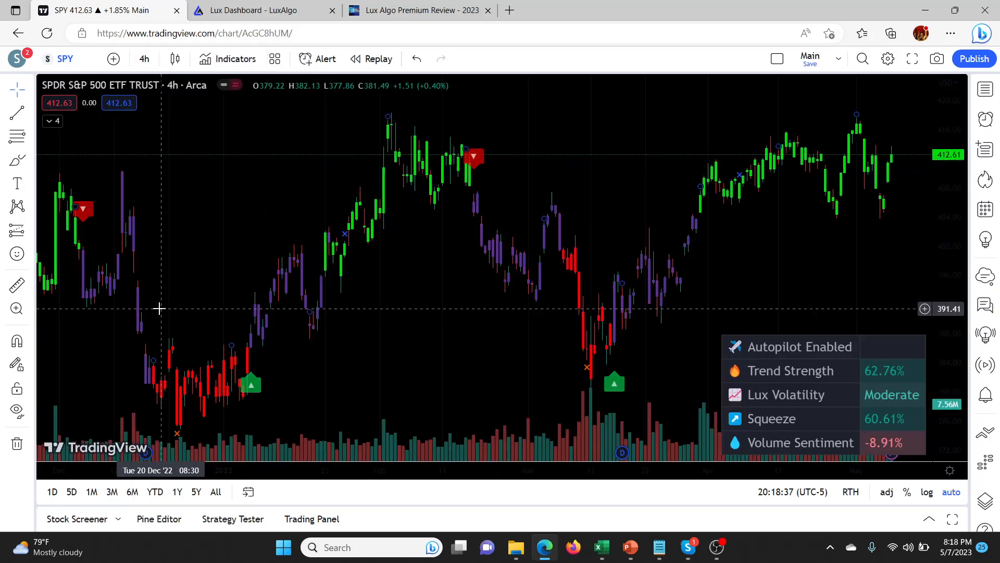
pyautogui.moveTo(623, 372)
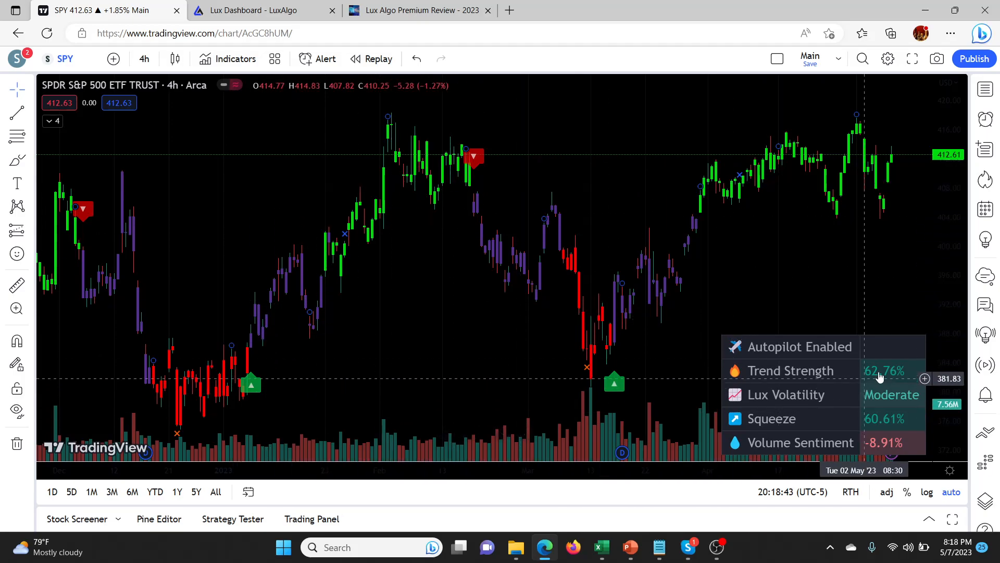
pyautogui.moveTo(727, 376)
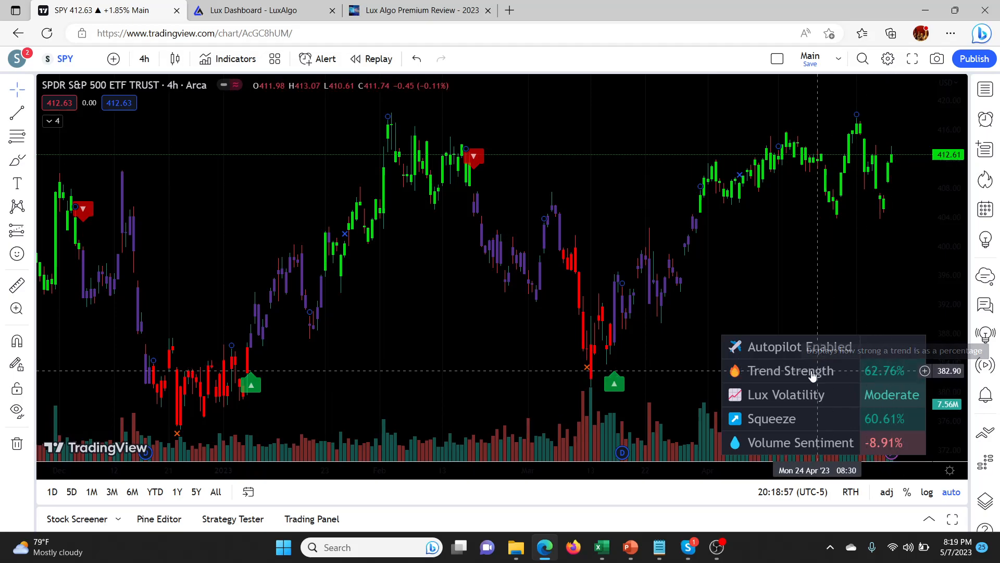
pyautogui.moveTo(276, 340)
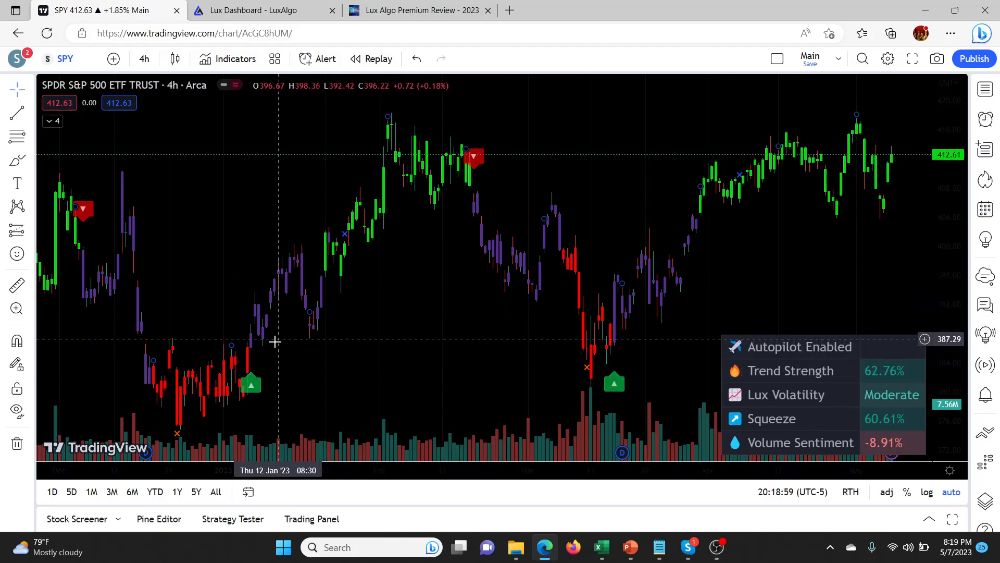
pyautogui.moveTo(332, 265)
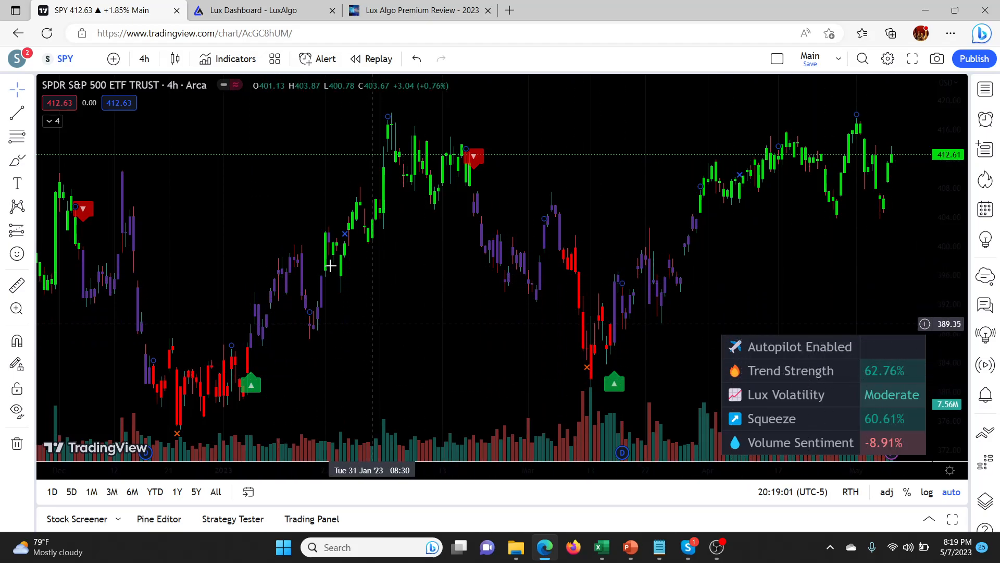
pyautogui.moveTo(270, 378)
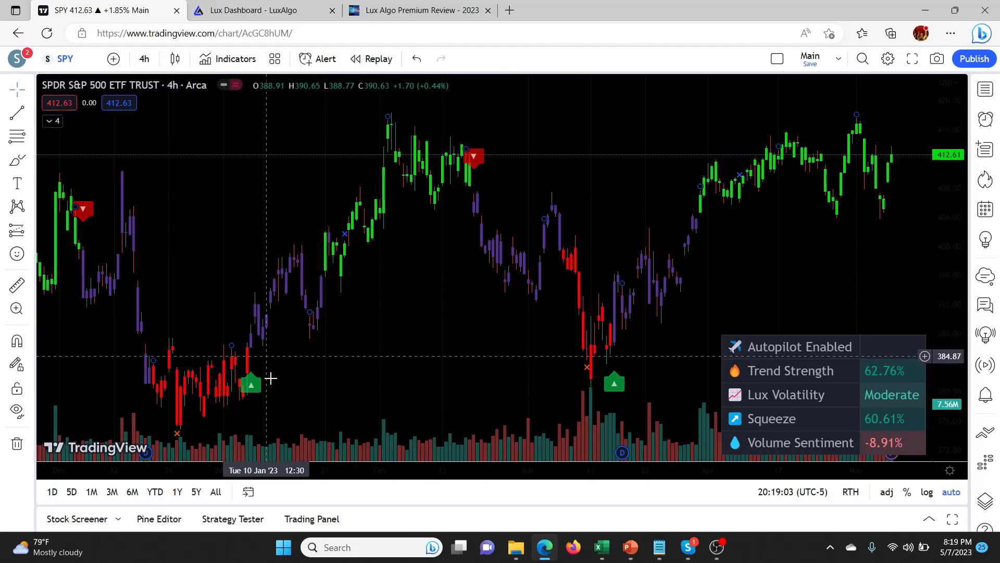
pyautogui.moveTo(435, 160)
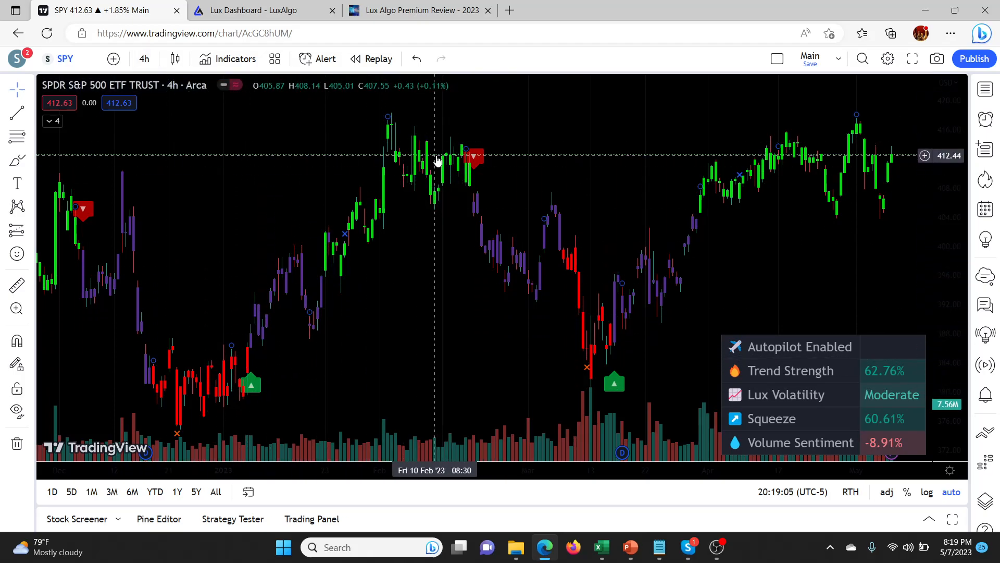
pyautogui.moveTo(826, 159)
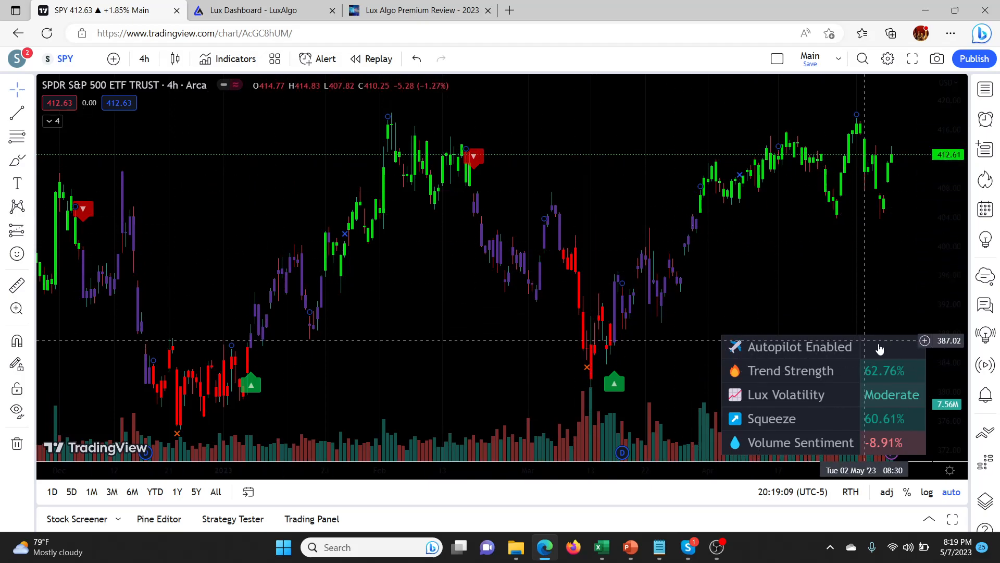
# Switch the SPY chart to the 1-hour timeframe from the interval dropdown.
pyautogui.click(145, 59)
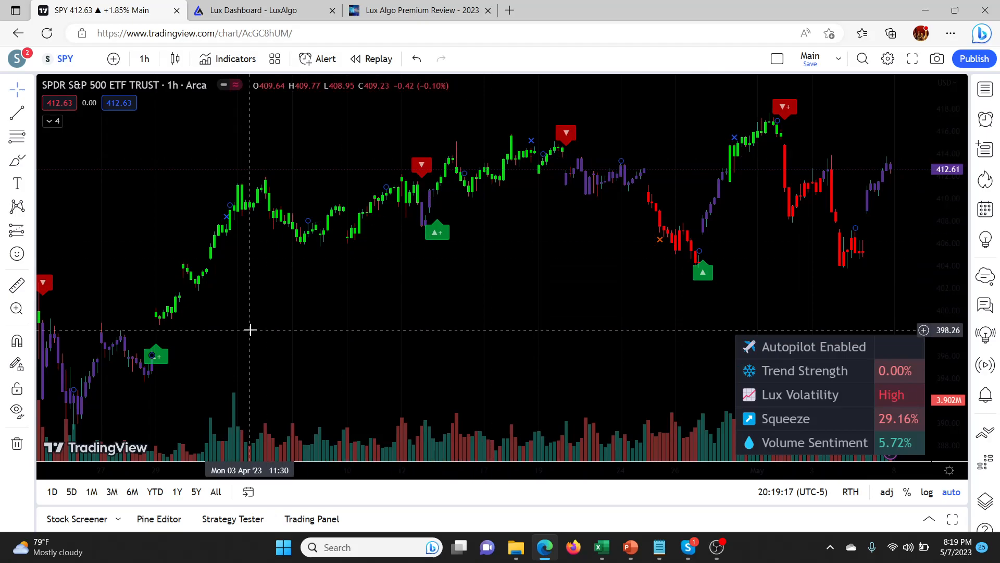
pyautogui.moveTo(415, 191)
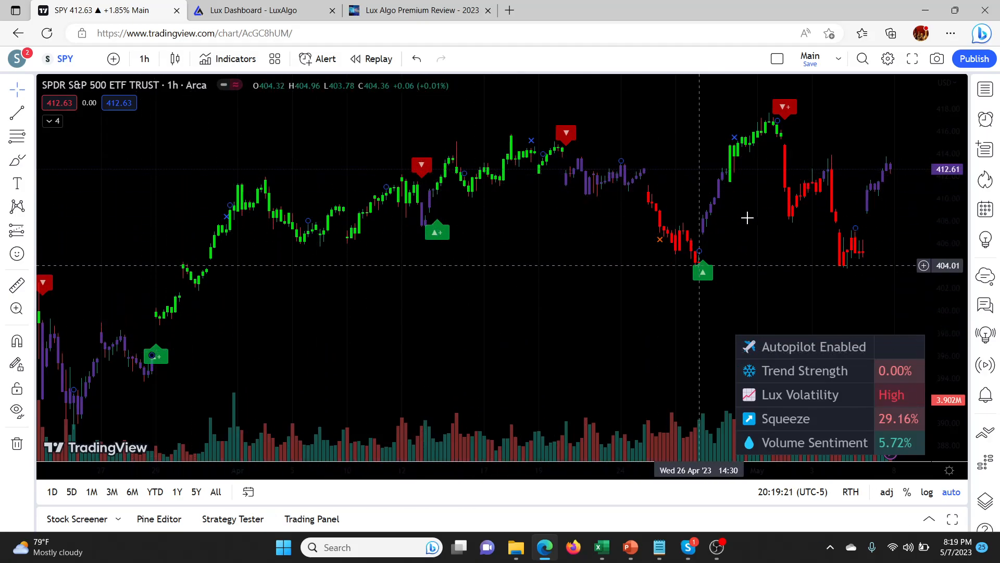
pyautogui.moveTo(310, 278)
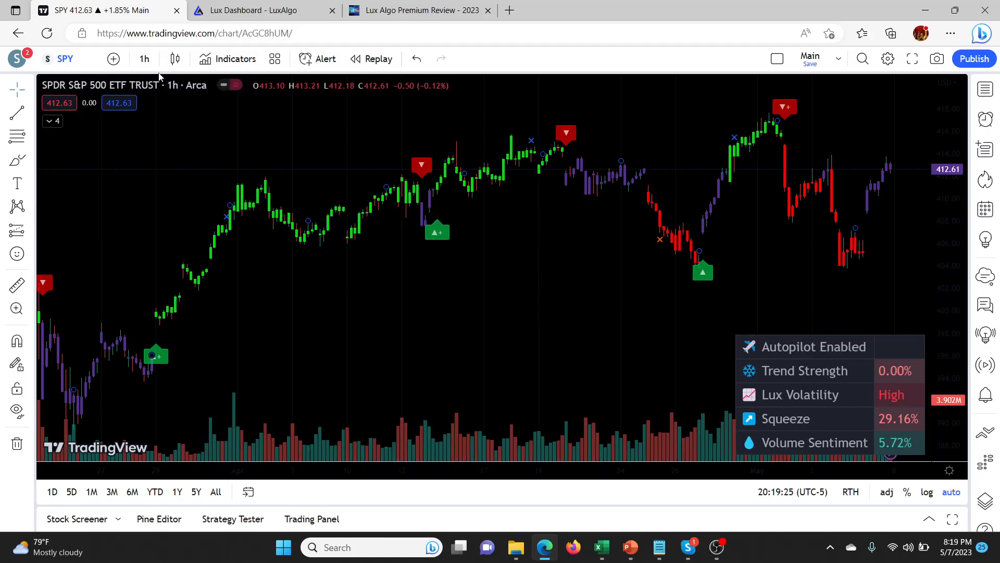
pyautogui.moveTo(801, 349)
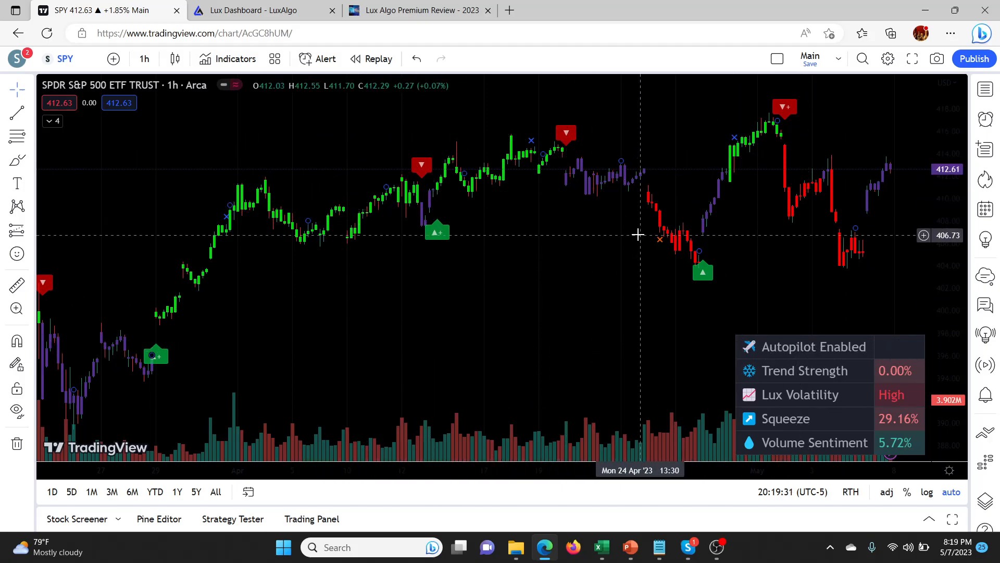
pyautogui.moveTo(599, 258)
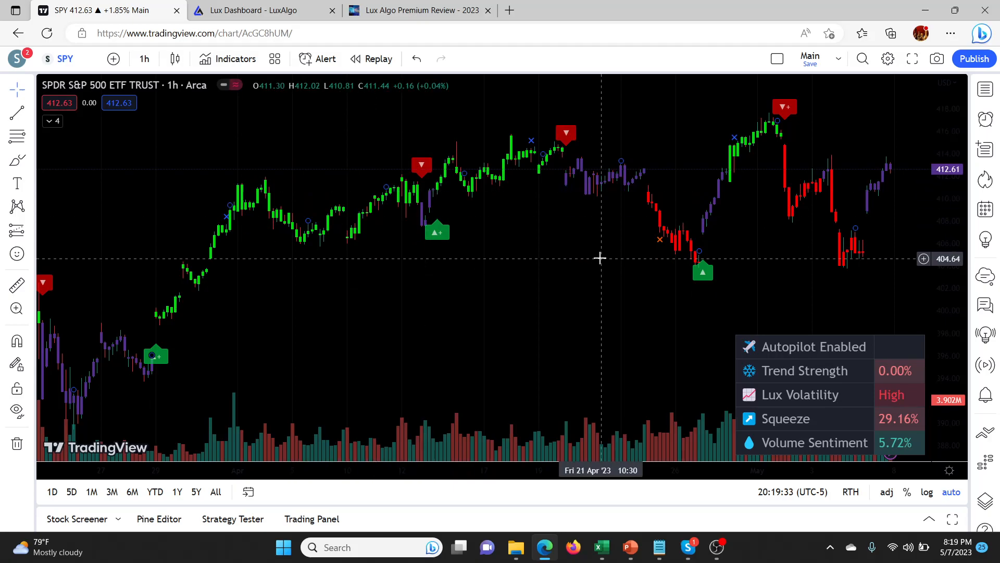
pyautogui.moveTo(451, 281)
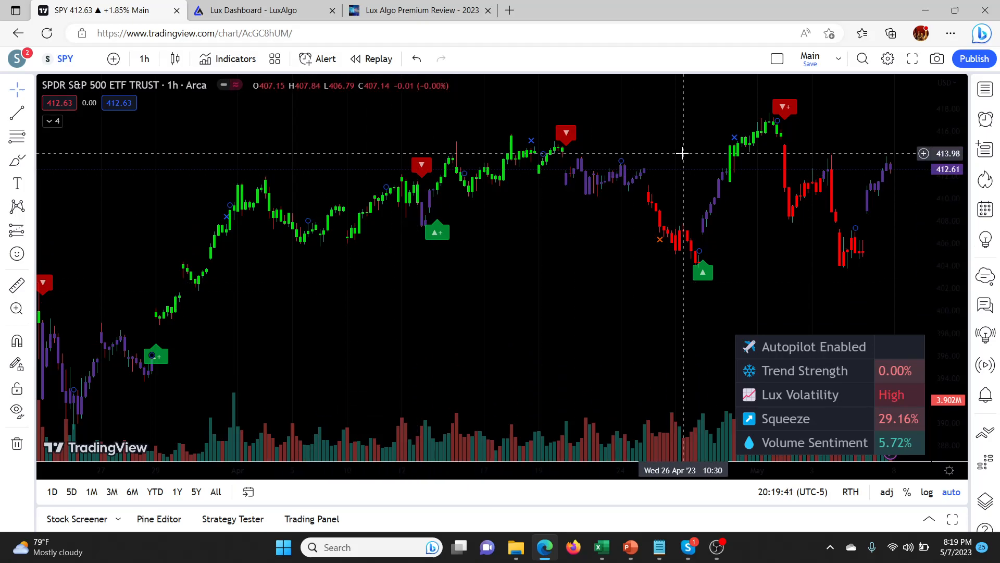
pyautogui.moveTo(418, 255)
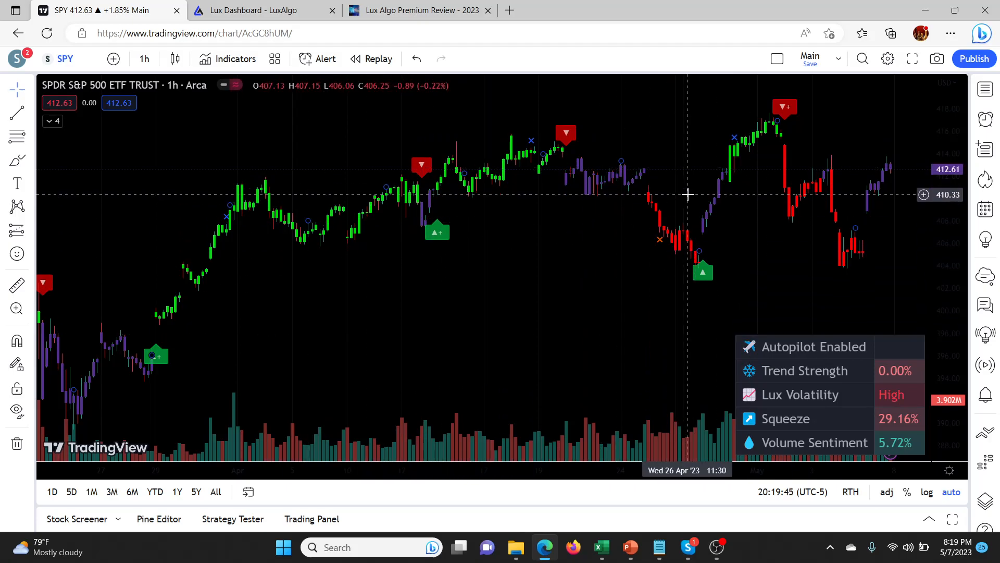
pyautogui.moveTo(600, 183)
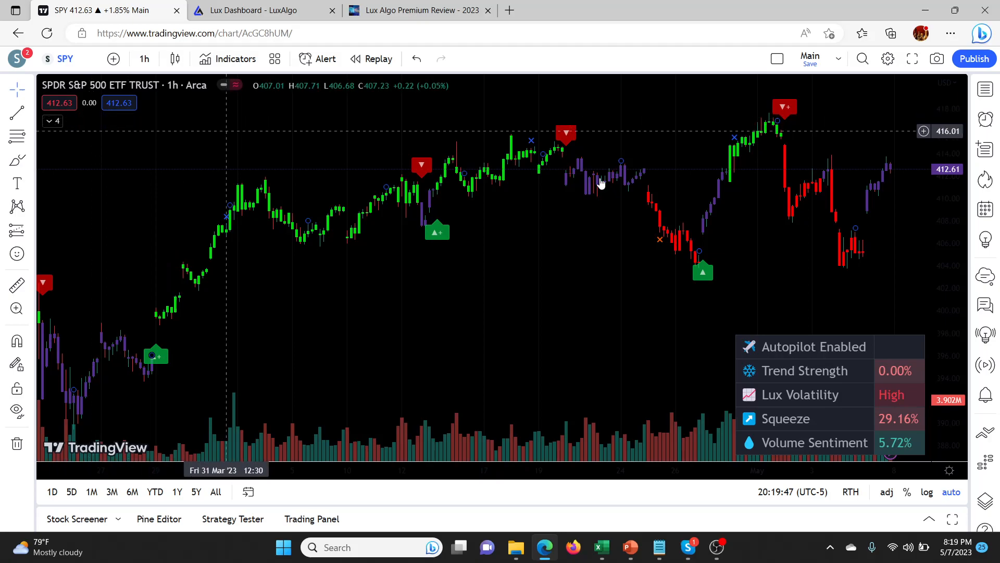
pyautogui.moveTo(63, 125)
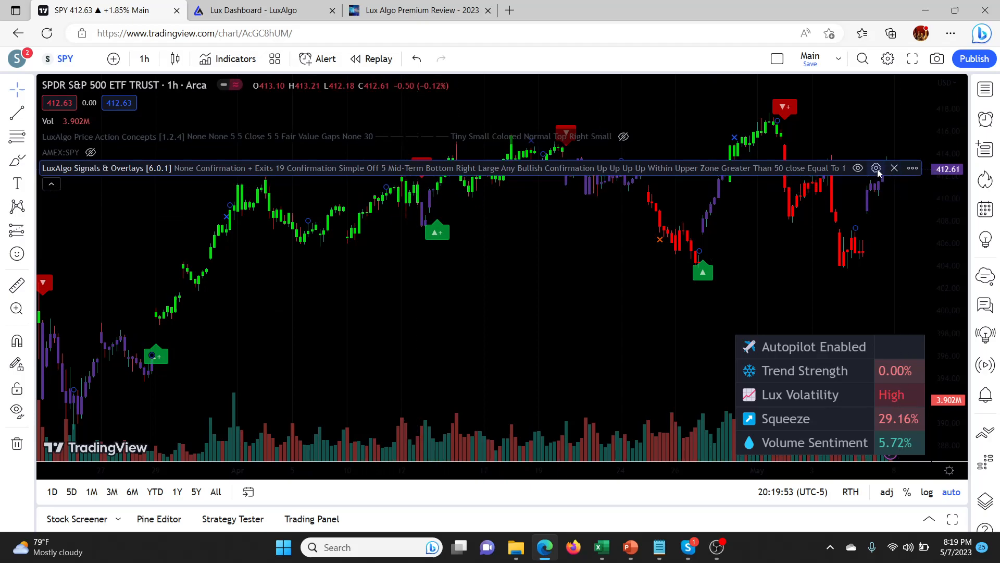
# Set Autopilot Sensitivity to Off in LuxAlgo Signals & Overlays Advanced Settings.
pyautogui.click(876, 168)
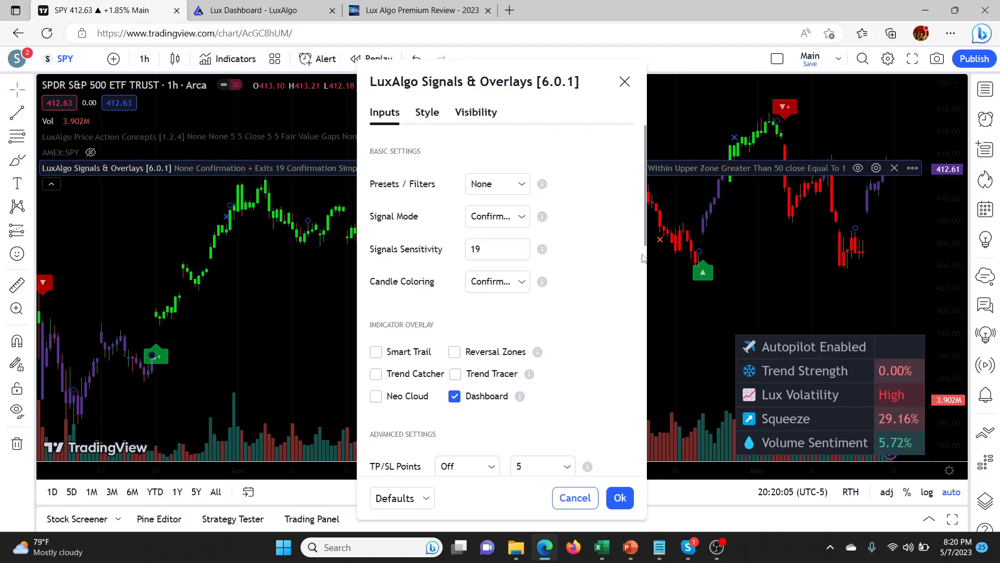
pyautogui.scroll(-3)
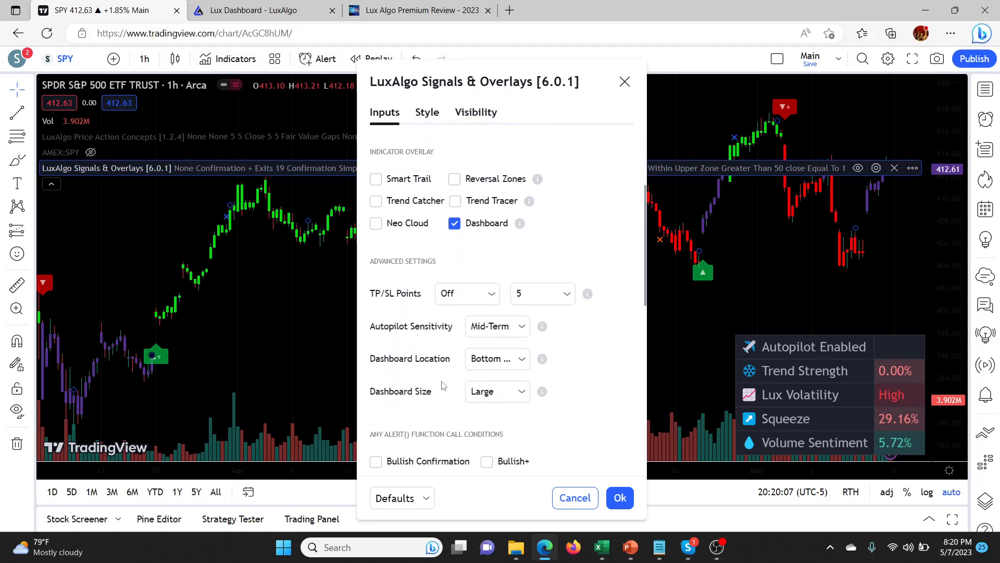
pyautogui.click(497, 326)
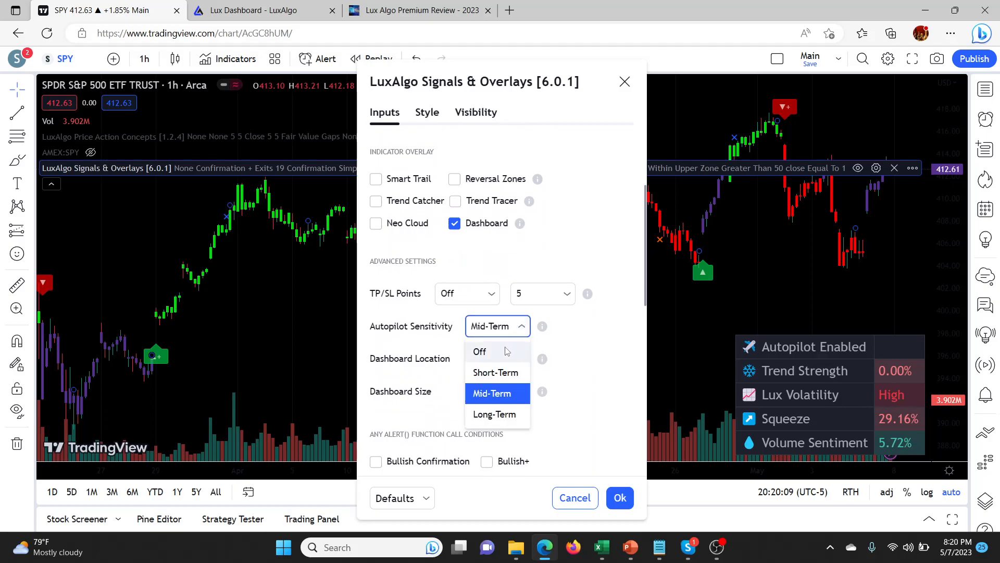
pyautogui.click(479, 351)
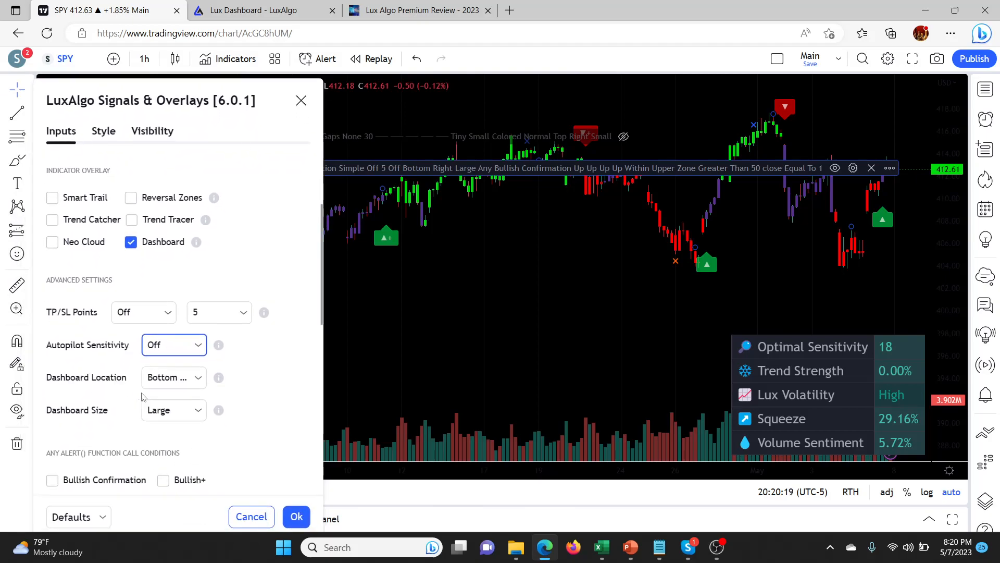
pyautogui.moveTo(310, 291)
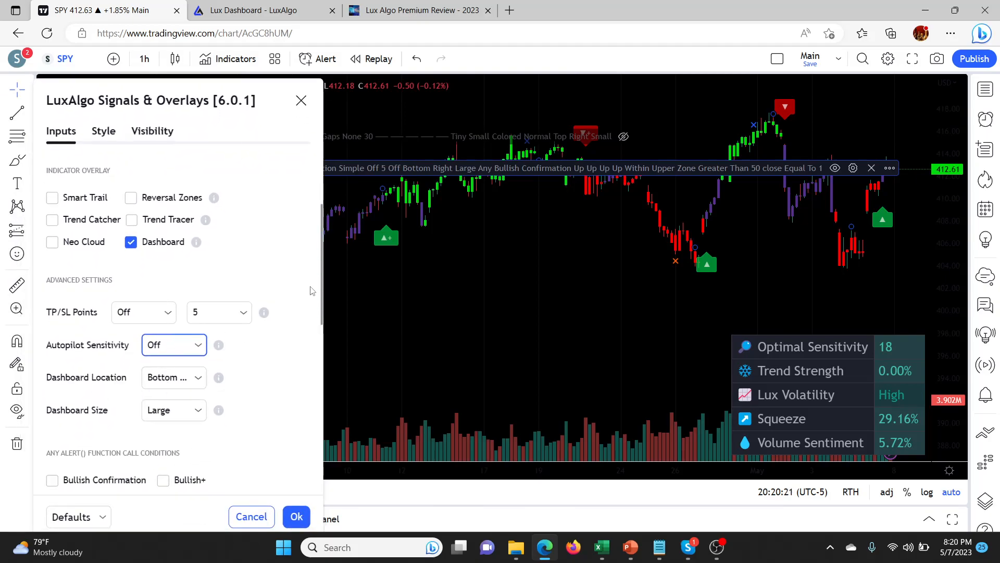
pyautogui.moveTo(321, 295)
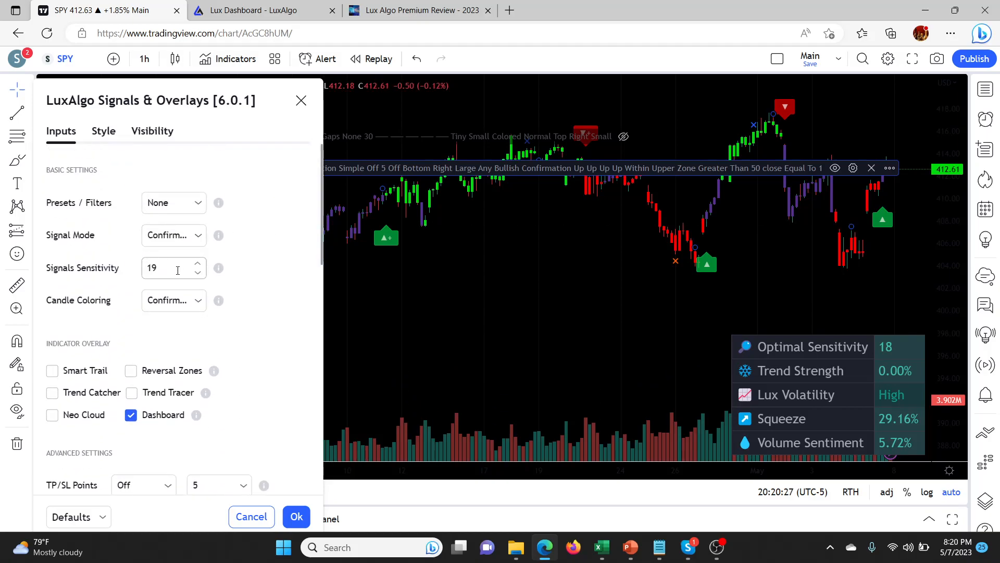
# Adjust LuxAlgo Signals Sensitivity with the spinner arrows, settling on 9.
pyautogui.click(198, 273)
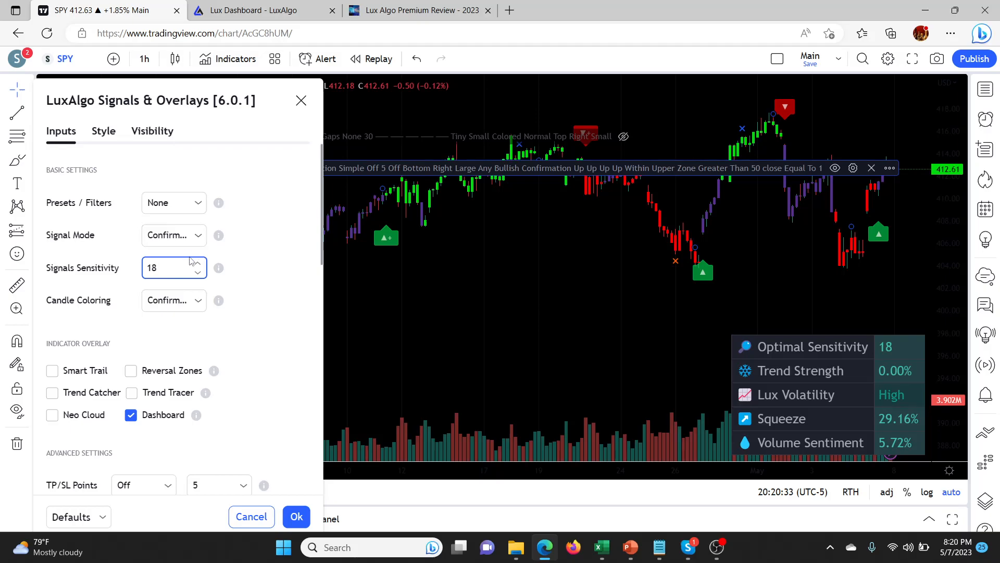
pyautogui.click(198, 264)
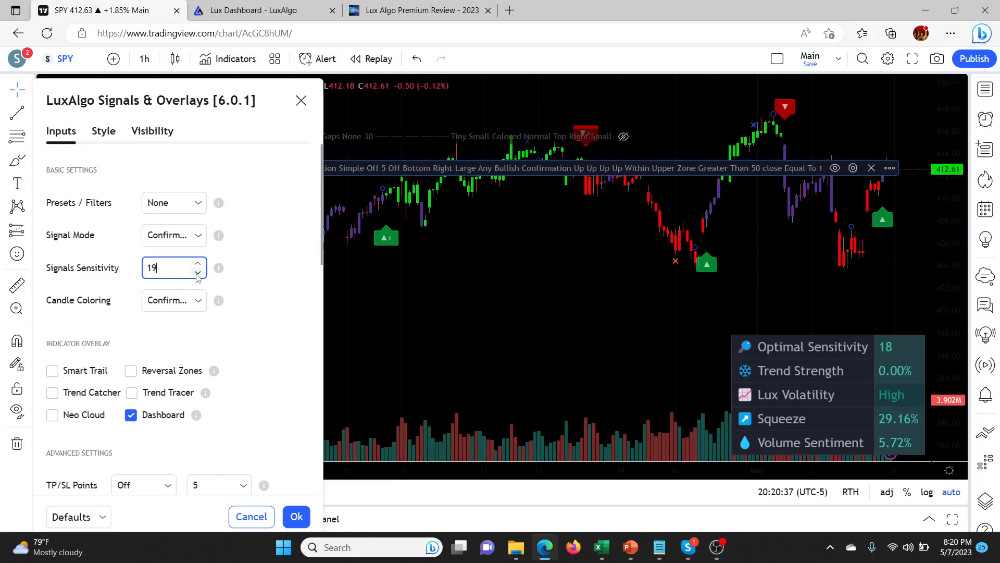
pyautogui.click(197, 273)
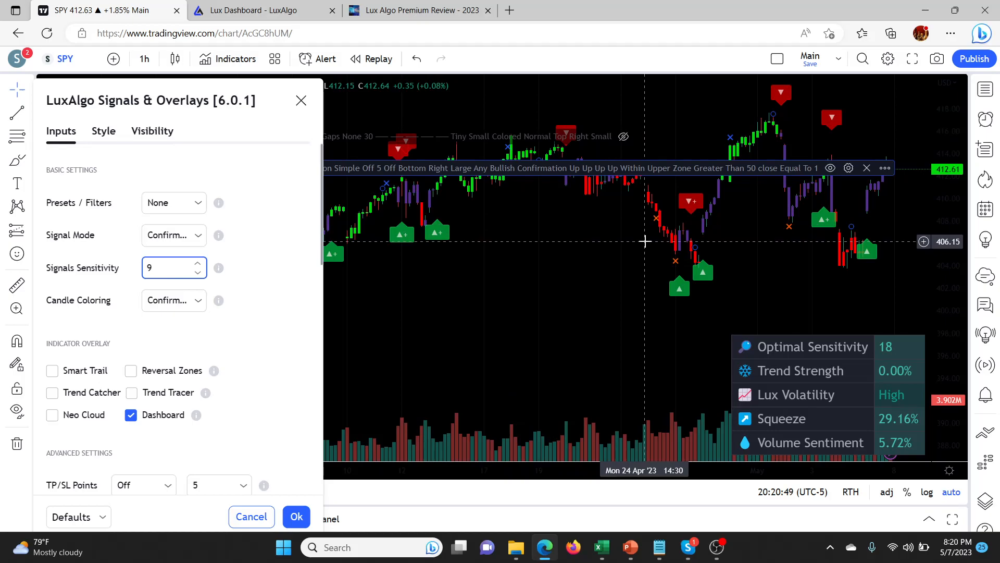
pyautogui.moveTo(609, 209)
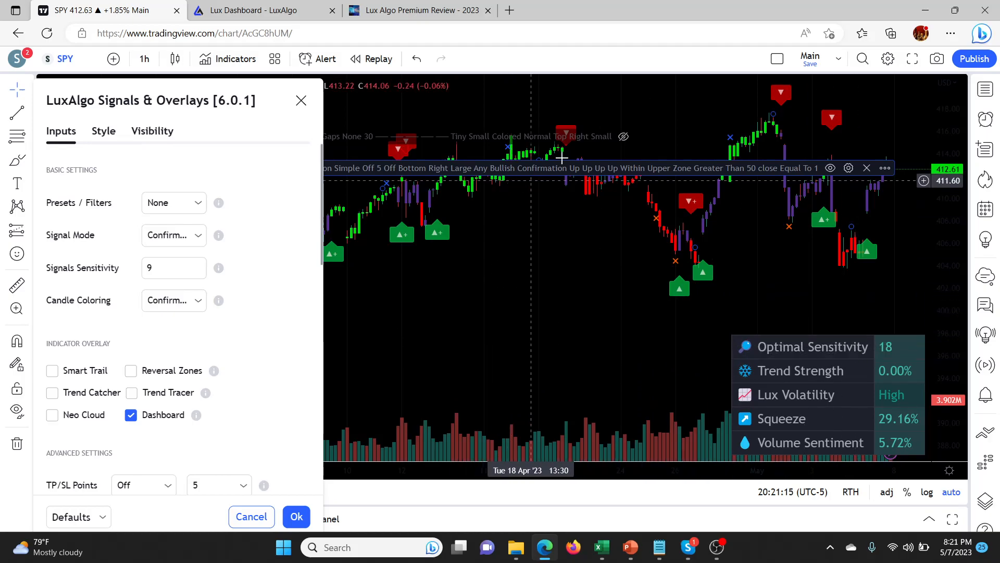
pyautogui.moveTo(913, 358)
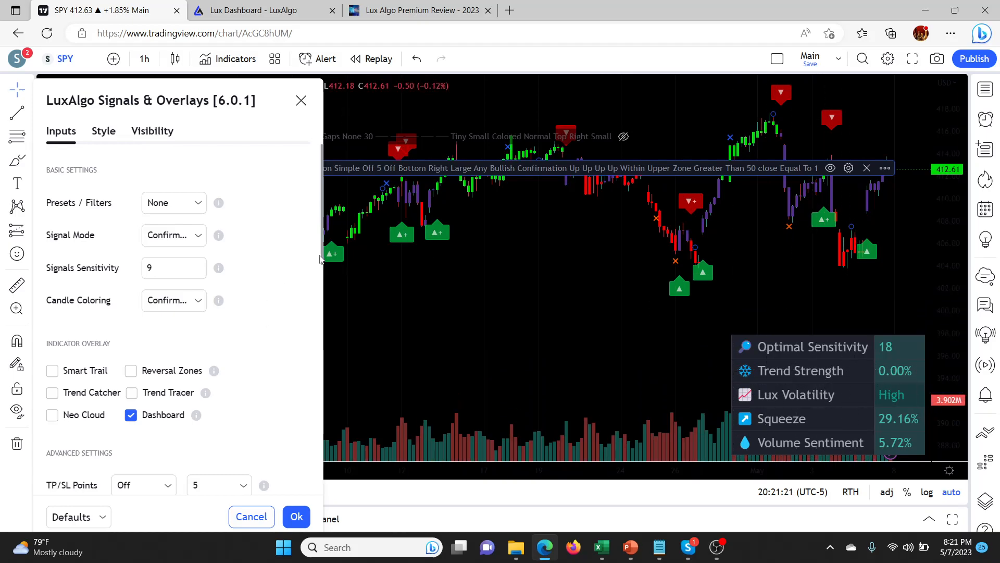
# Change Autopilot Sensitivity from Off back to Mid-Term and confirm with Ok.
pyautogui.scroll(-3)
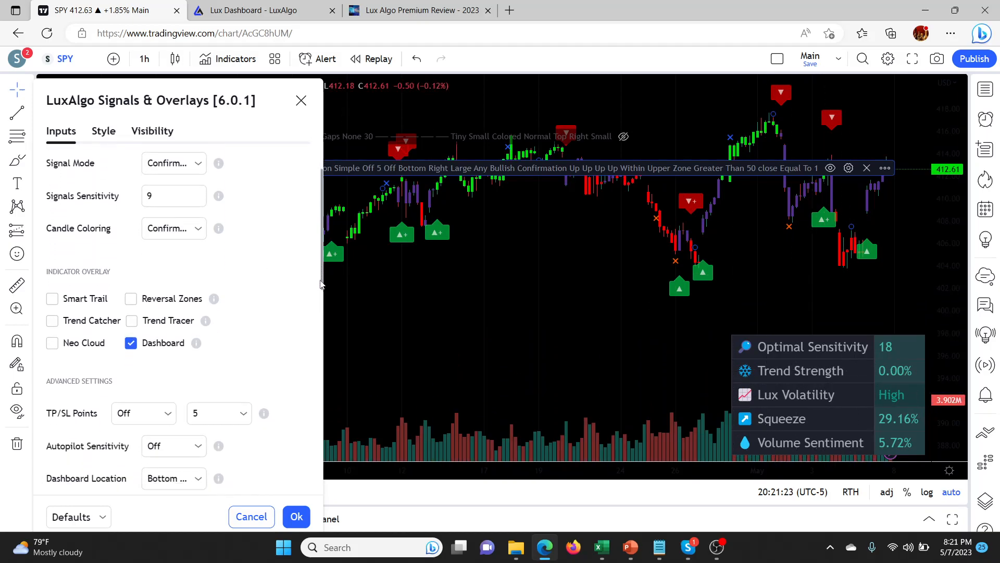
pyautogui.scroll(-3)
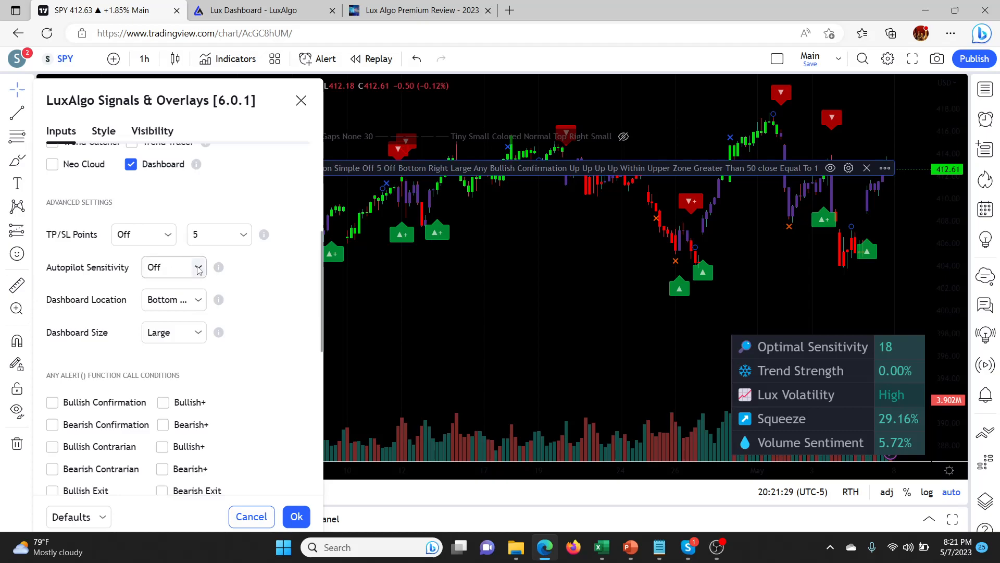
pyautogui.click(172, 267)
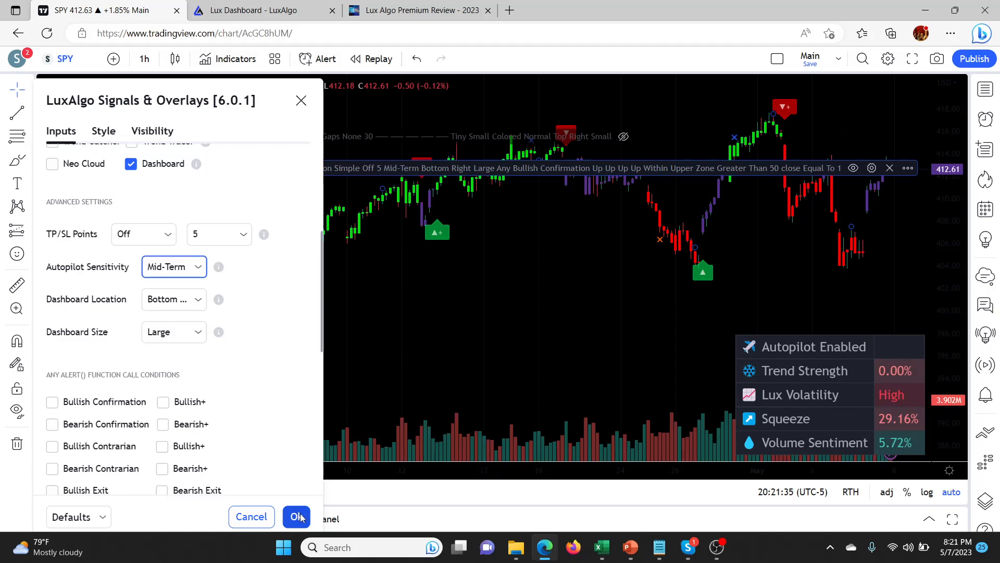
pyautogui.click(296, 516)
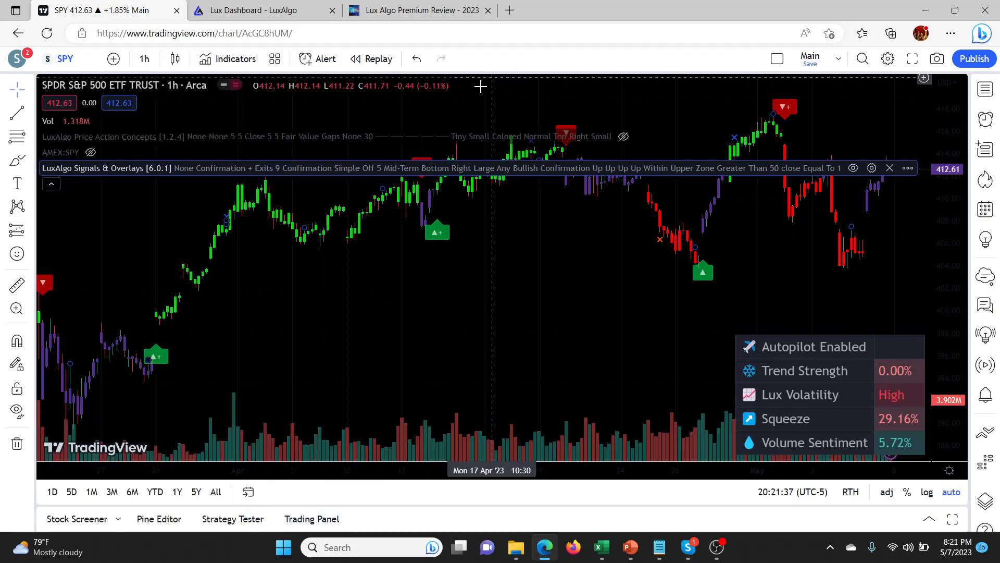
# Switch to the Lux Algo Premium Review tab and scroll to Advanced Settings.
pyautogui.click(418, 10)
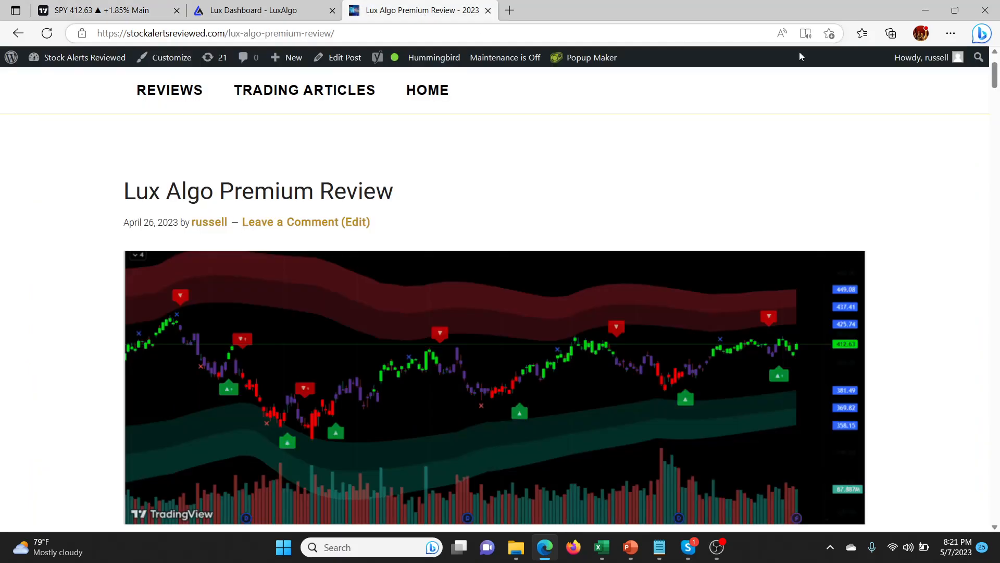
pyautogui.scroll(-3)
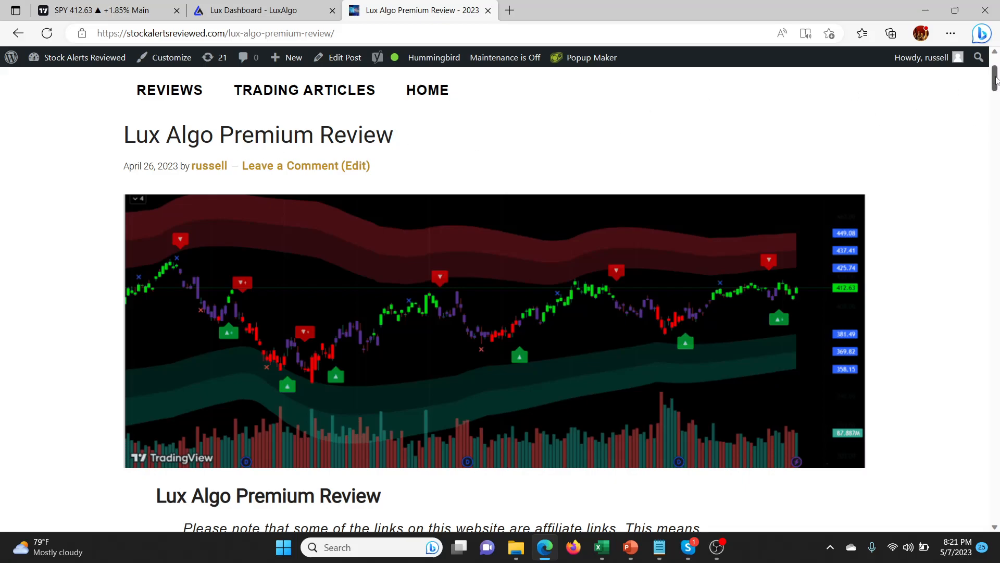
pyautogui.scroll(-3)
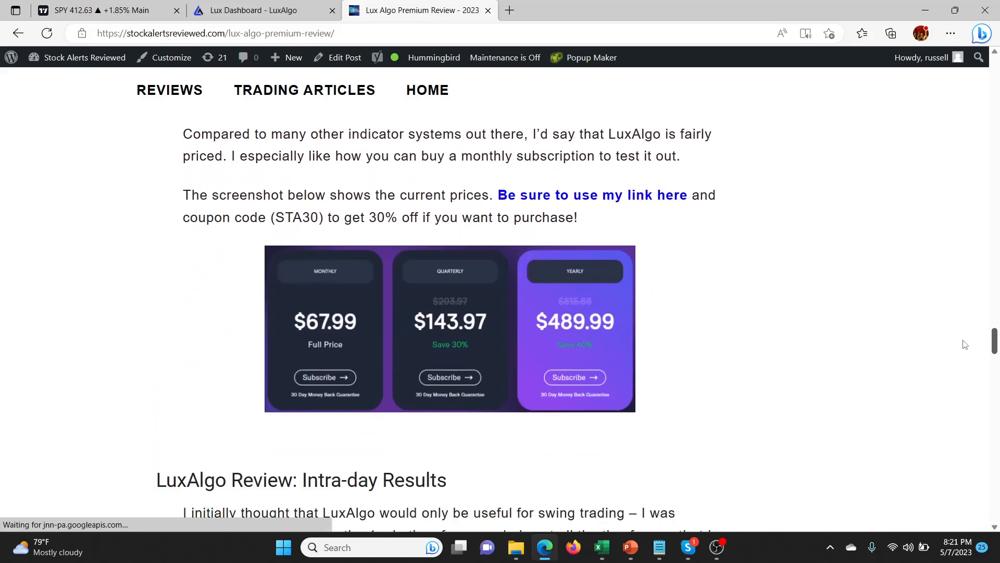
pyautogui.scroll(-3)
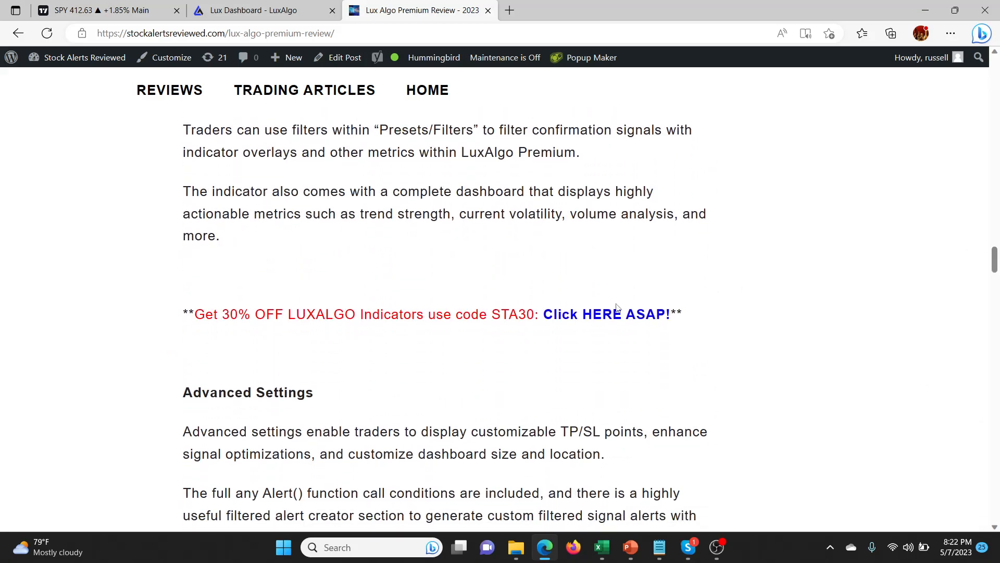
# Follow the 'Click HERE ASAP!' 30% off link and scroll to LuxAlgo's pricing plans.
pyautogui.click(605, 314)
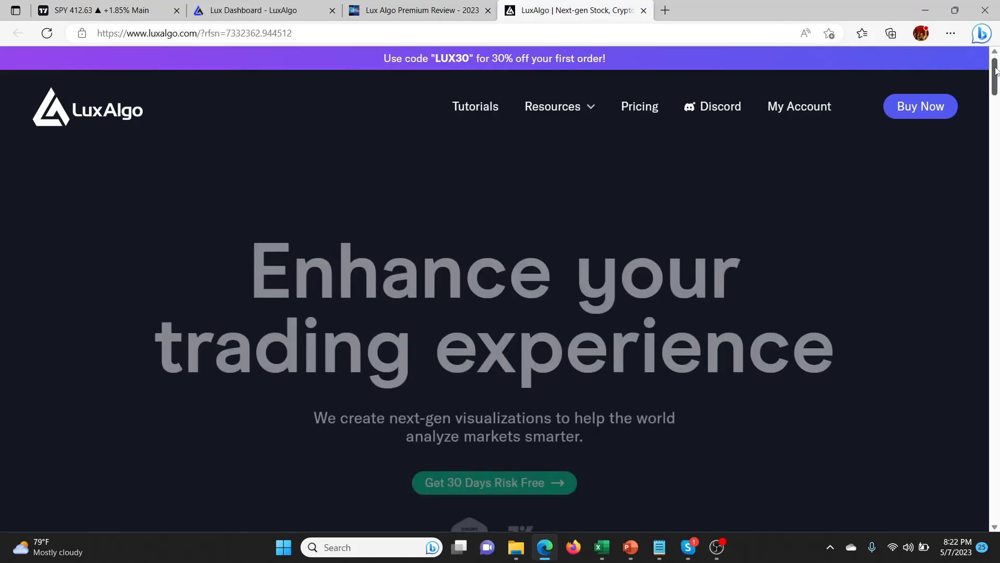
pyautogui.scroll(-3)
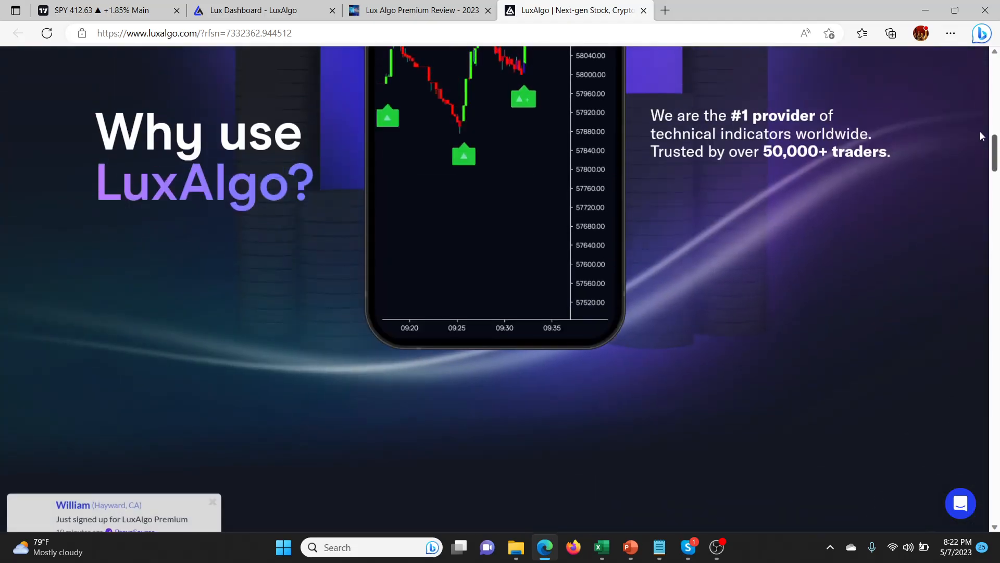
pyautogui.scroll(3)
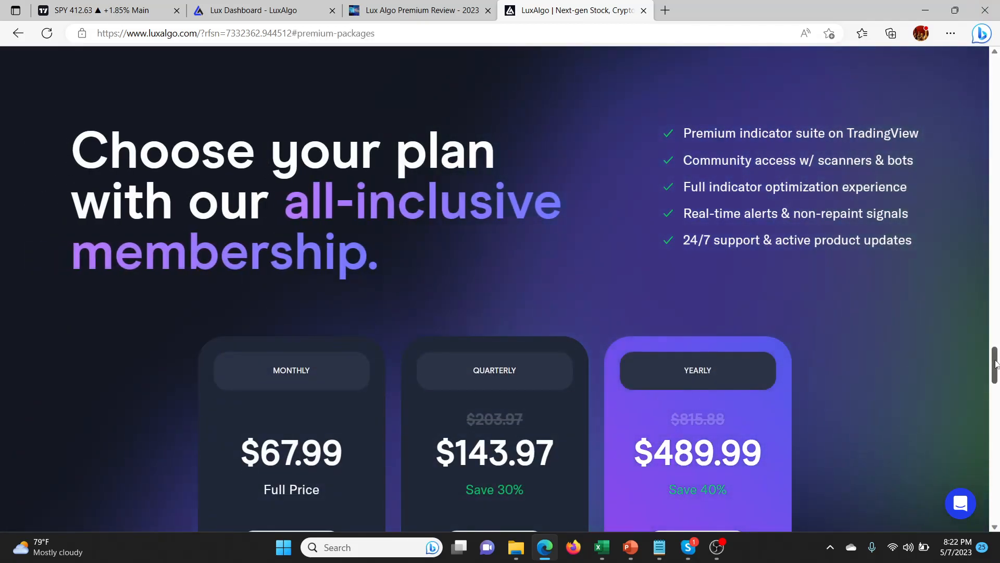
pyautogui.scroll(-3)
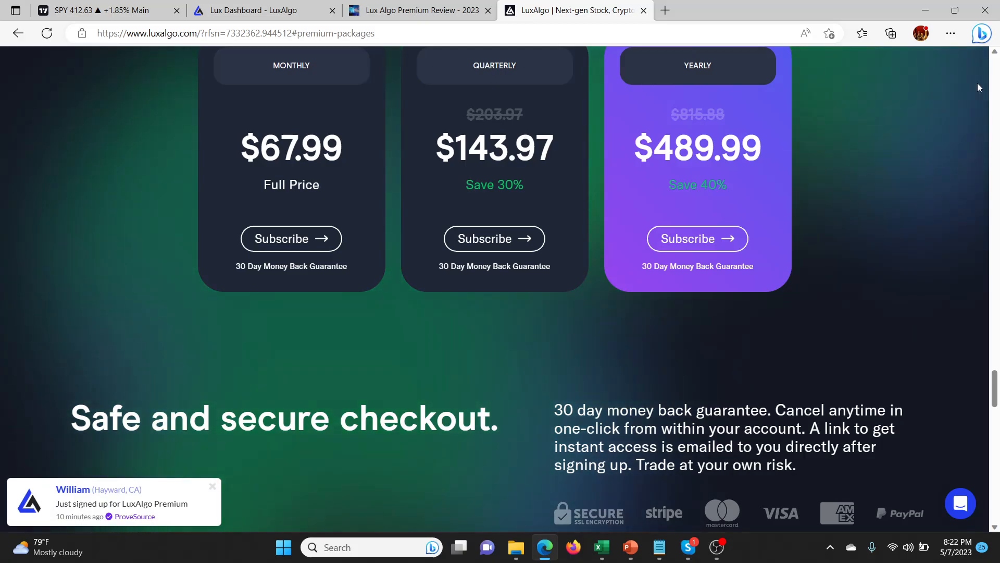
pyautogui.scroll(3)
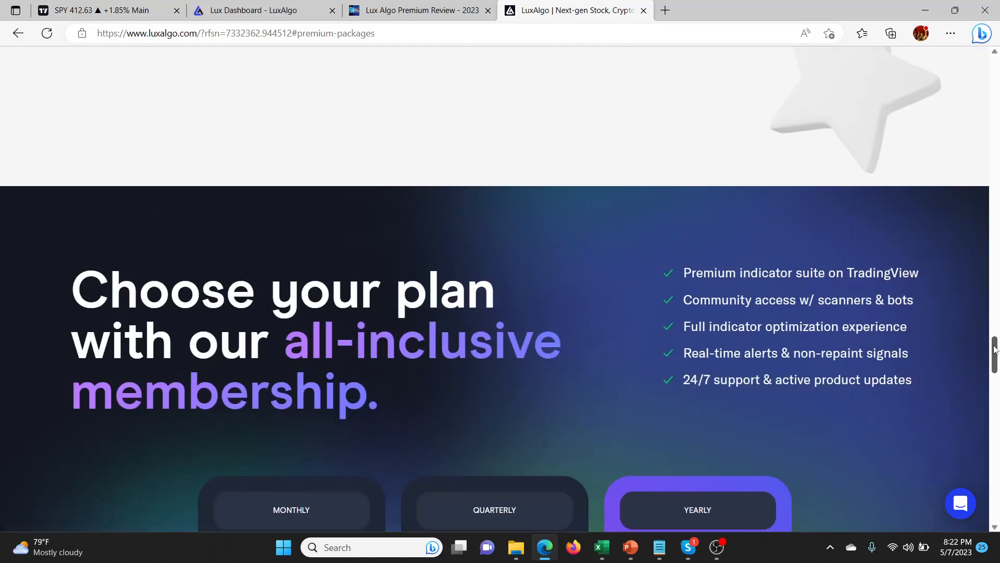
pyautogui.scroll(-3)
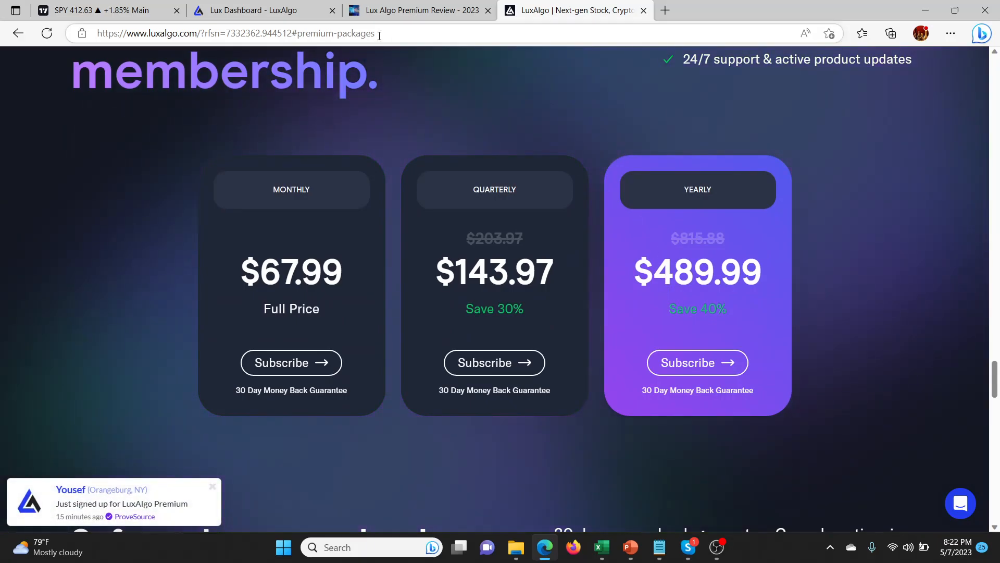
pyautogui.click(415, 11)
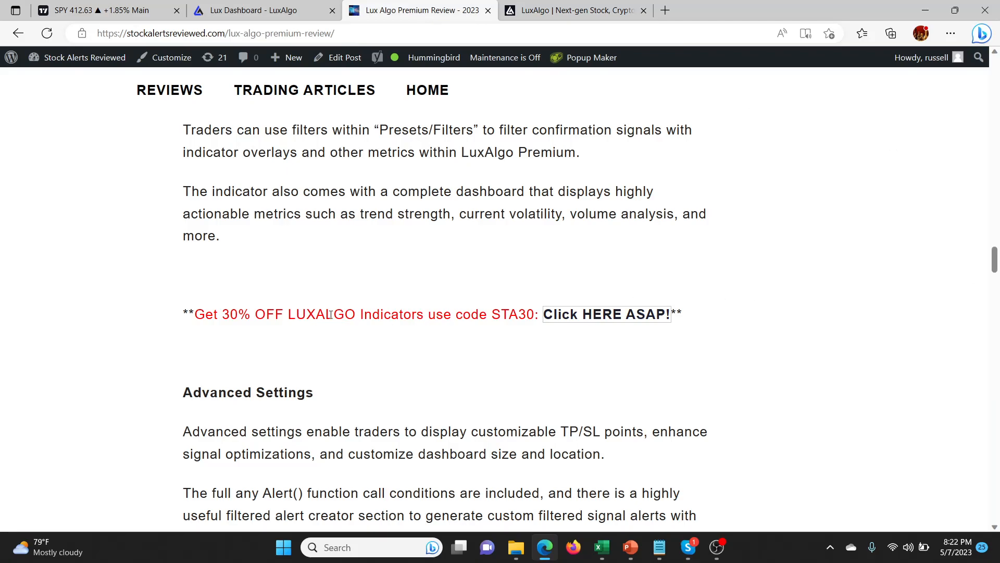
pyautogui.moveTo(461, 221)
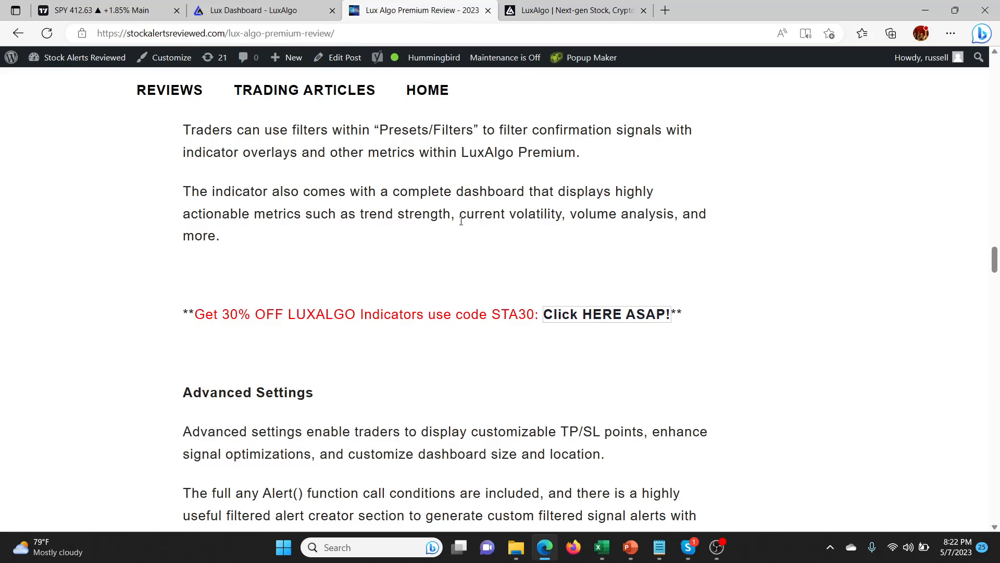
pyautogui.moveTo(418, 11)
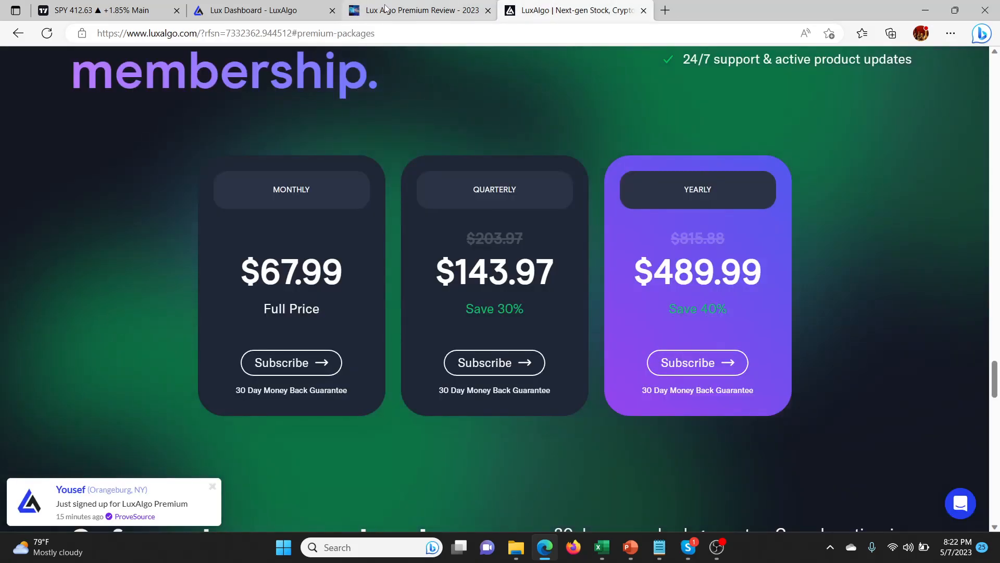
# Recheck the indicator's Mid-Term autopilot setting on the SPY chart, then return to the review.
pyautogui.click(102, 11)
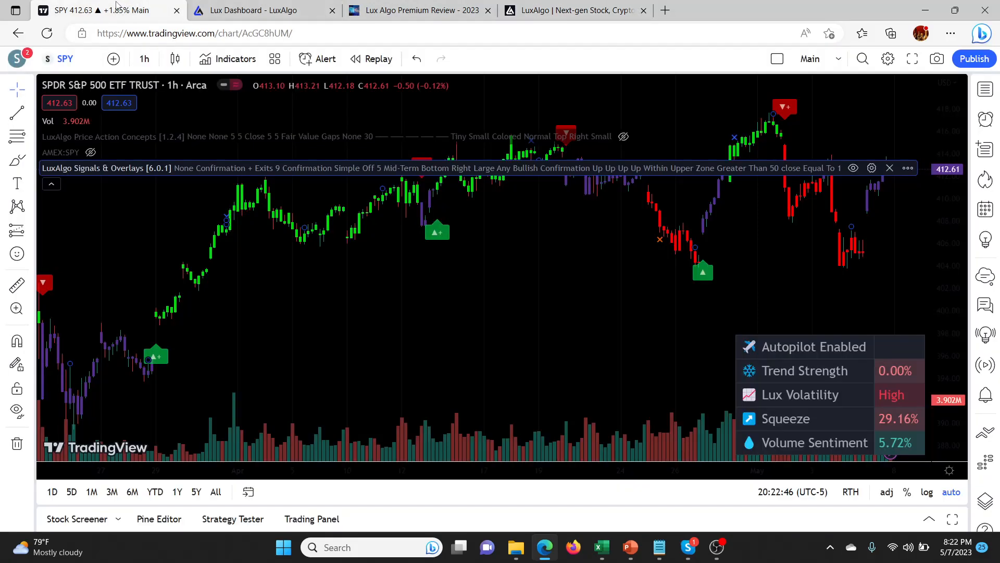
pyautogui.moveTo(171, 187)
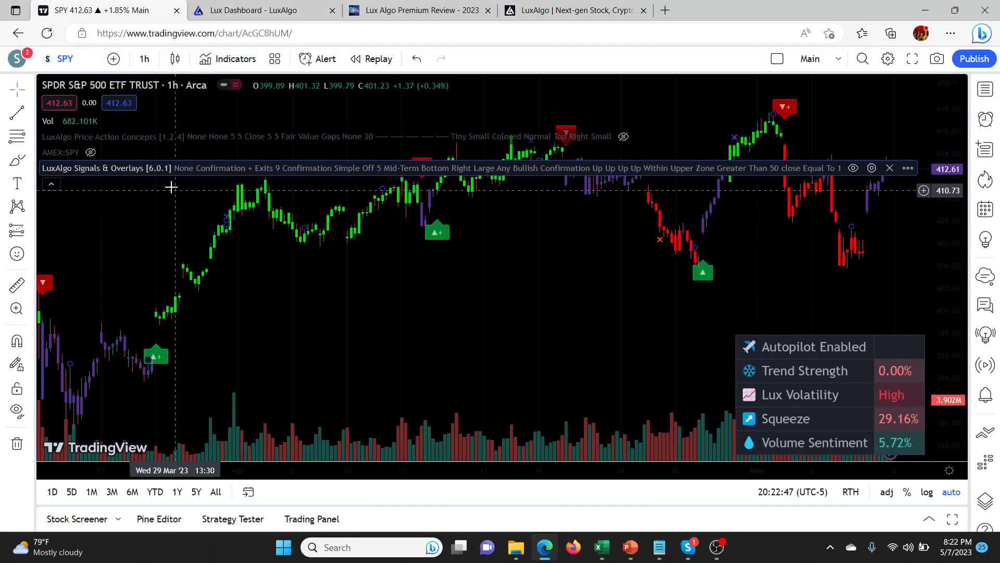
pyautogui.moveTo(135, 180)
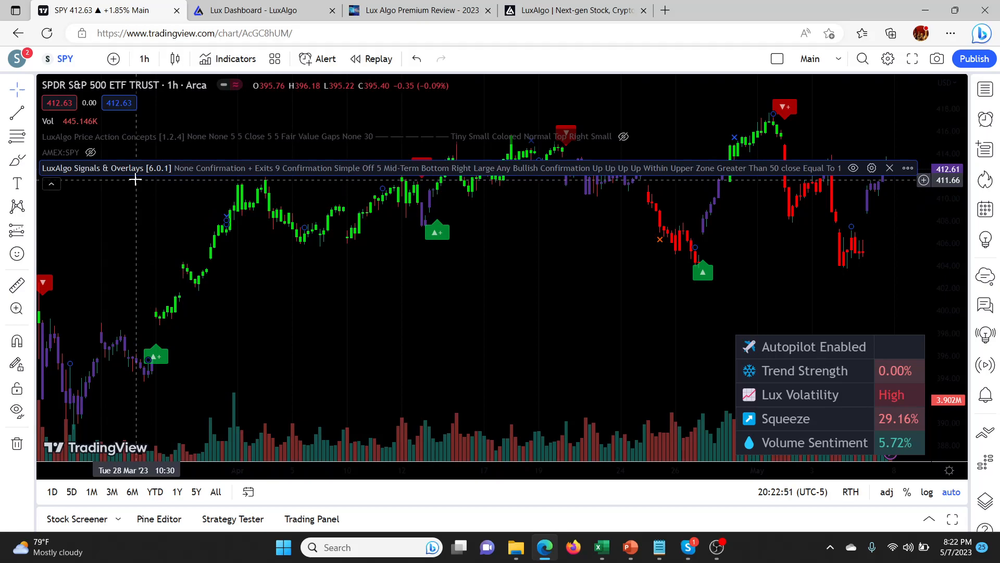
pyautogui.moveTo(665, 177)
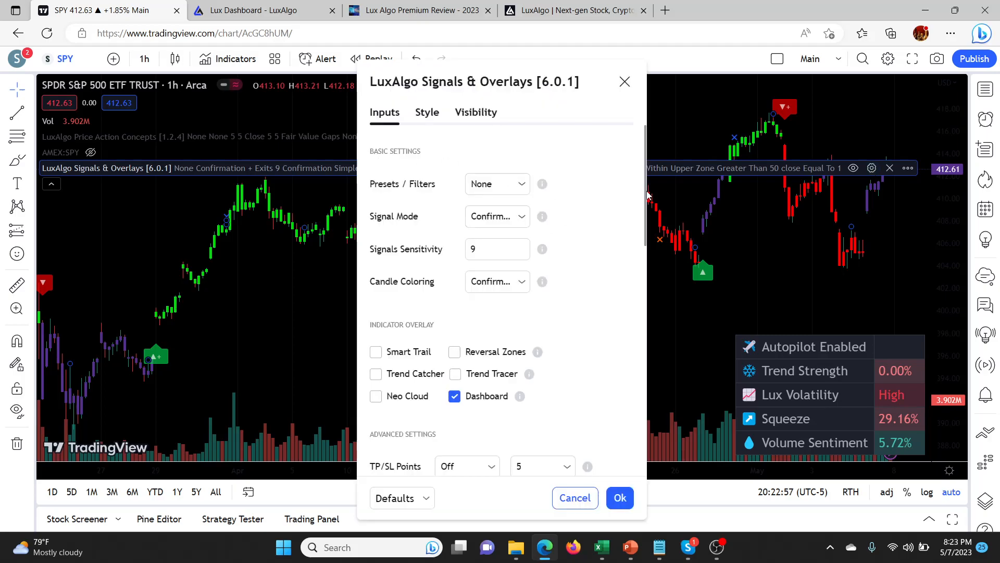
pyautogui.scroll(-3)
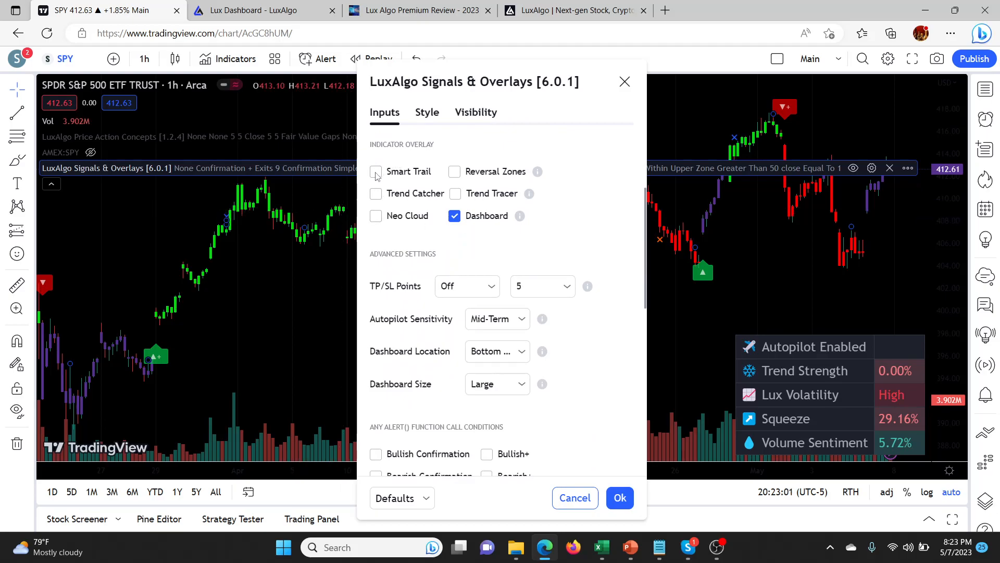
pyautogui.moveTo(470, 266)
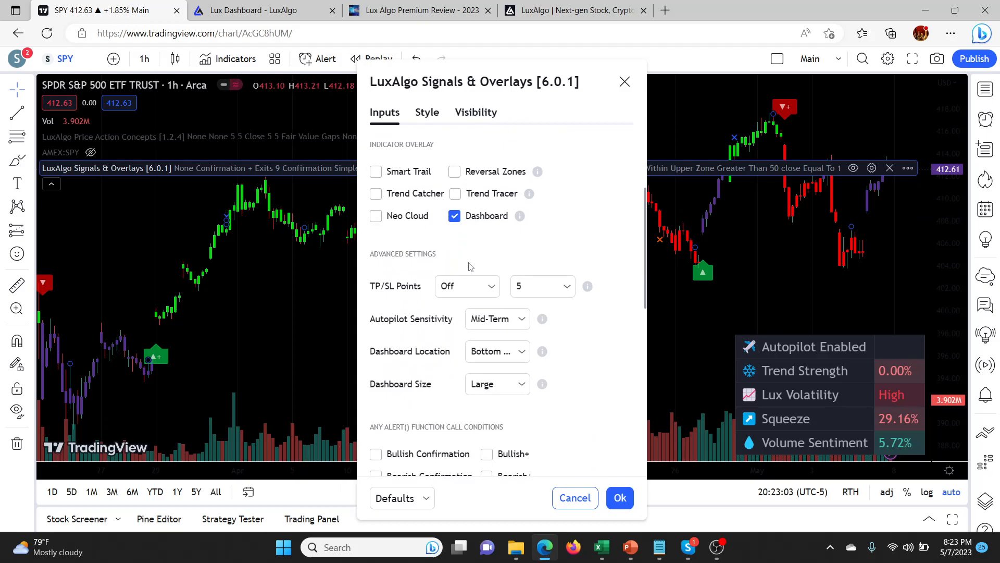
pyautogui.moveTo(647, 267)
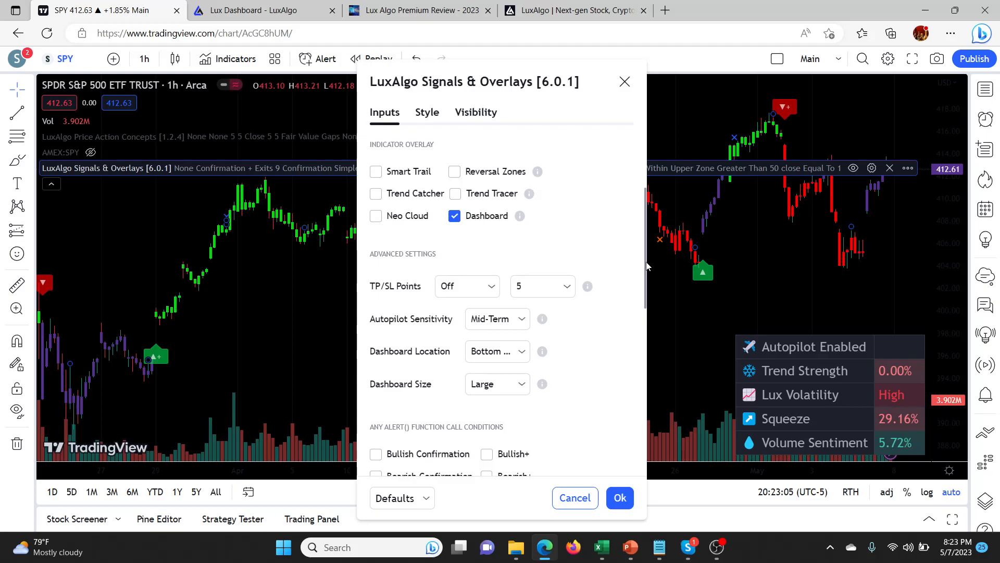
pyautogui.scroll(-3)
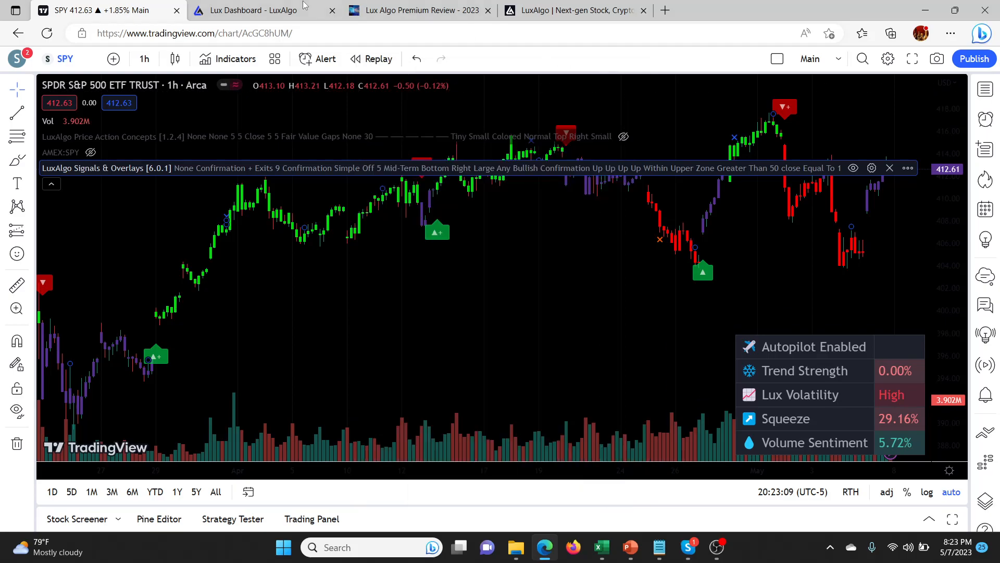
pyautogui.click(418, 10)
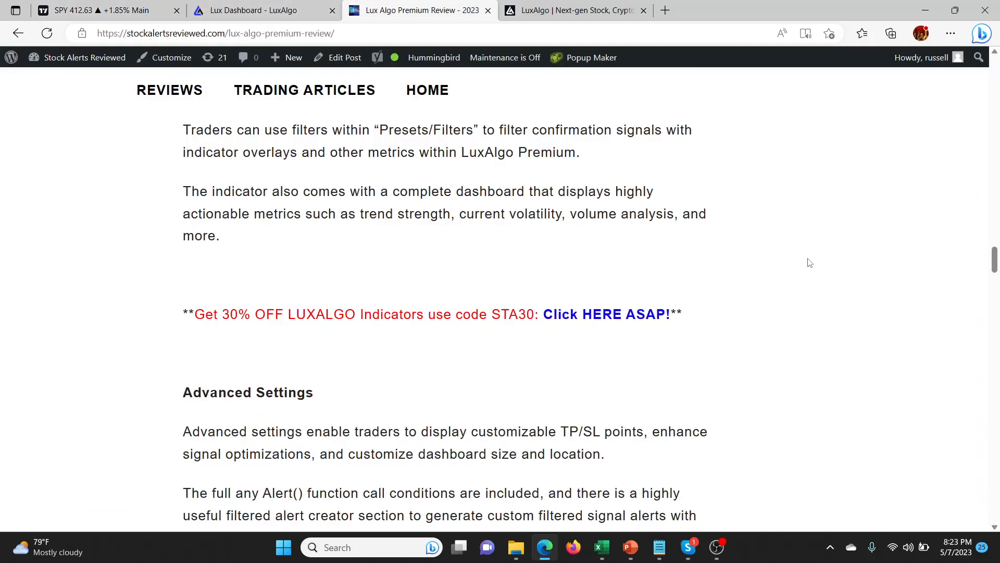